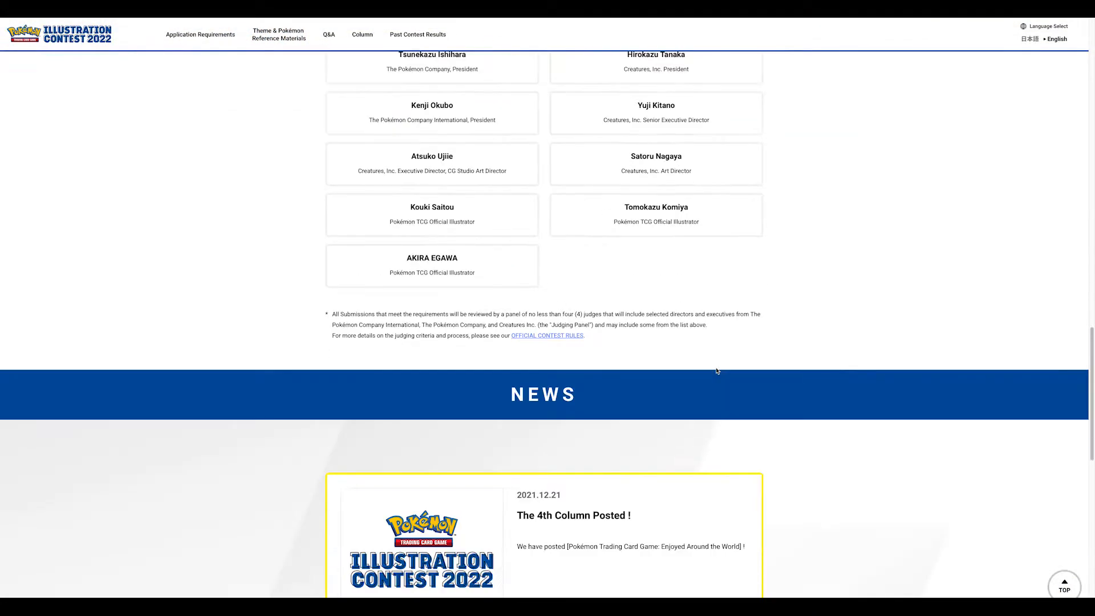
- Leave the judges list and go to the Theme & Pokémon Reference Materials page
scroll(down, 3)
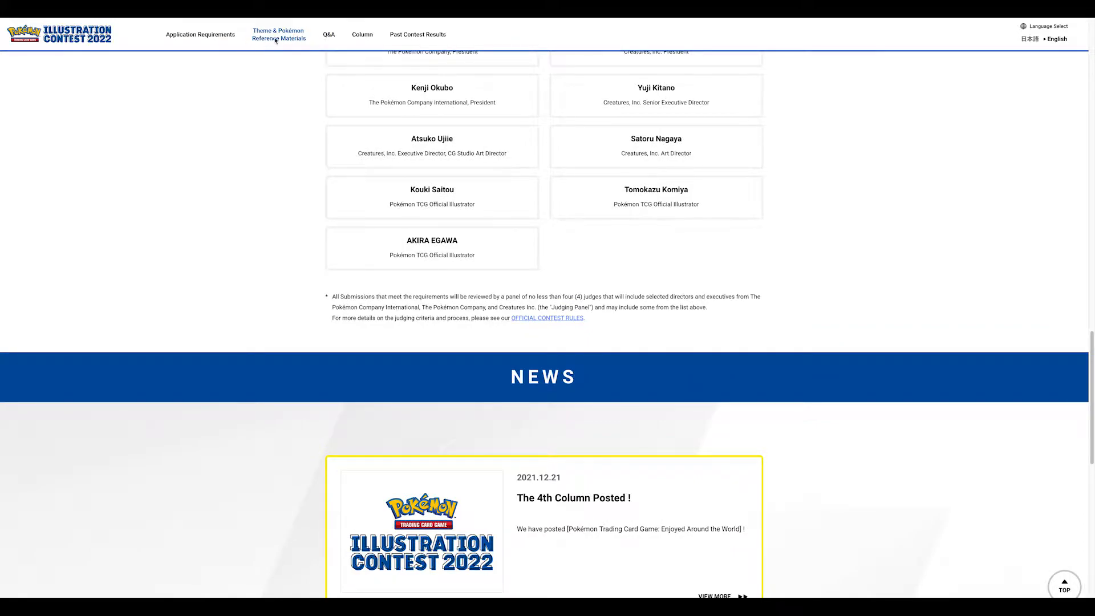
click(278, 35)
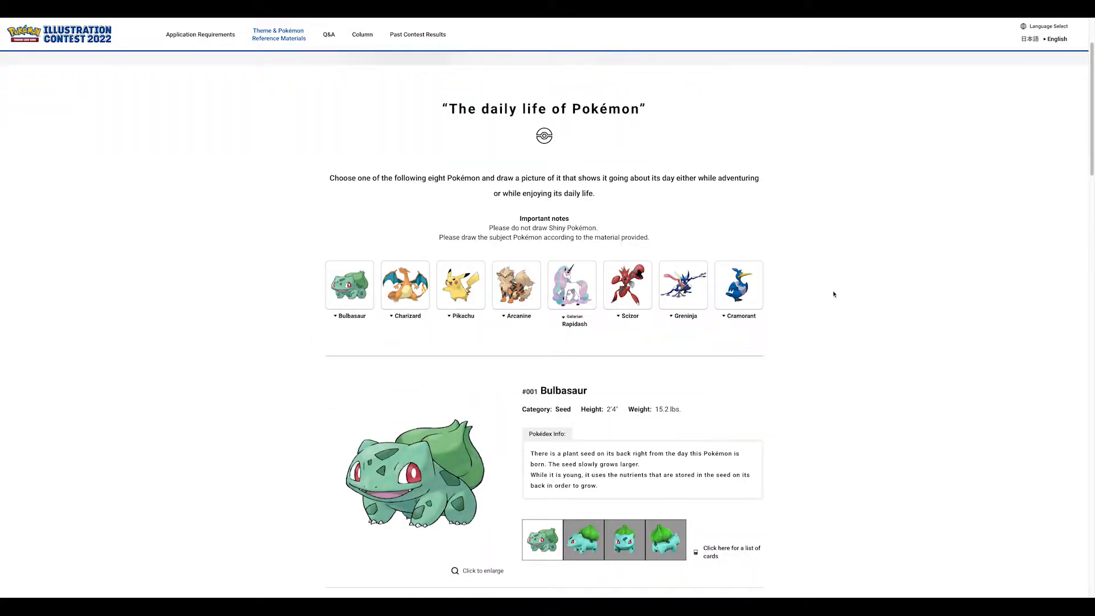
mouse_move(869, 255)
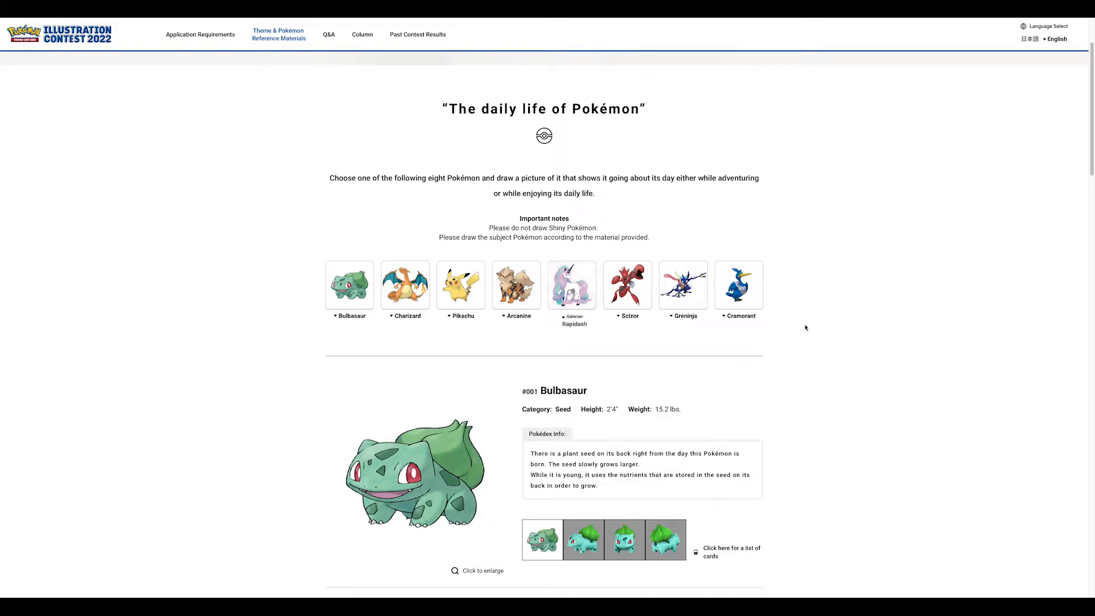
mouse_move(849, 275)
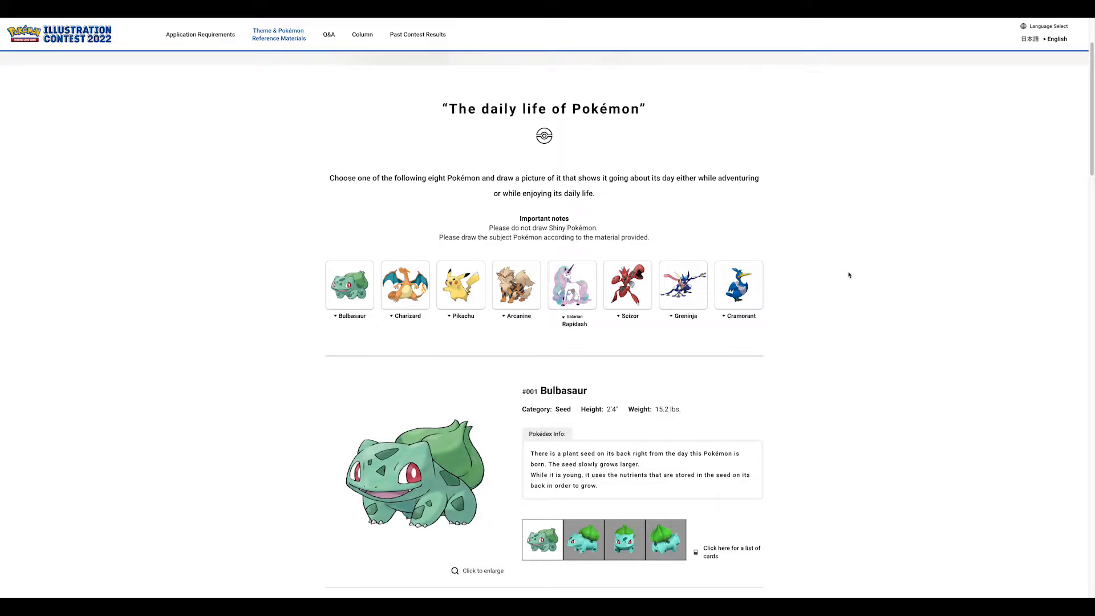
- Reach the Charizard entry and show its 3D reference model from behind
scroll(down, 3)
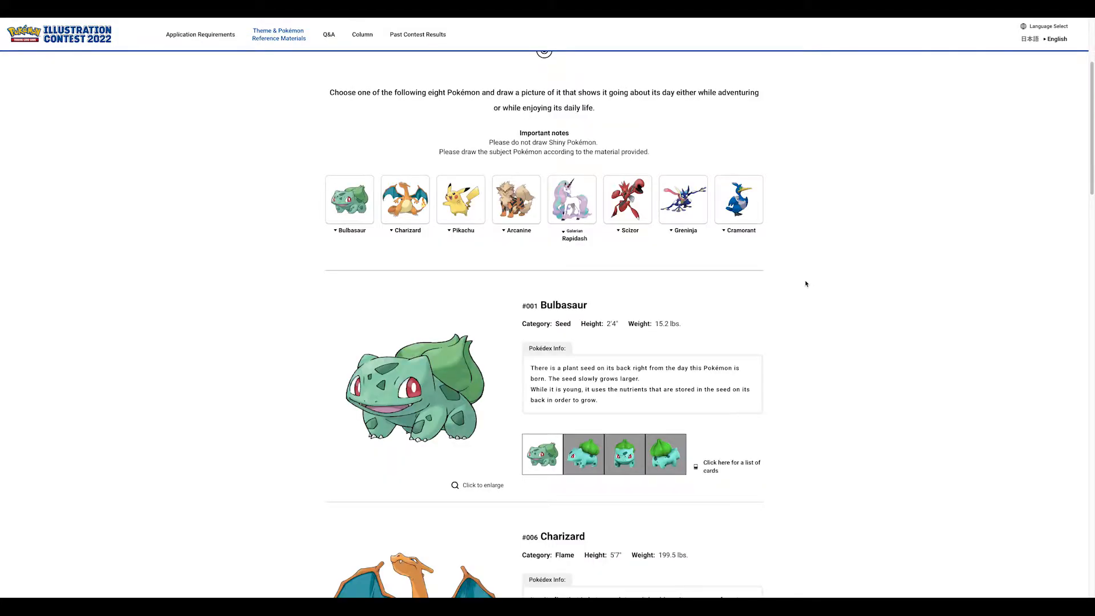
scroll(down, 3)
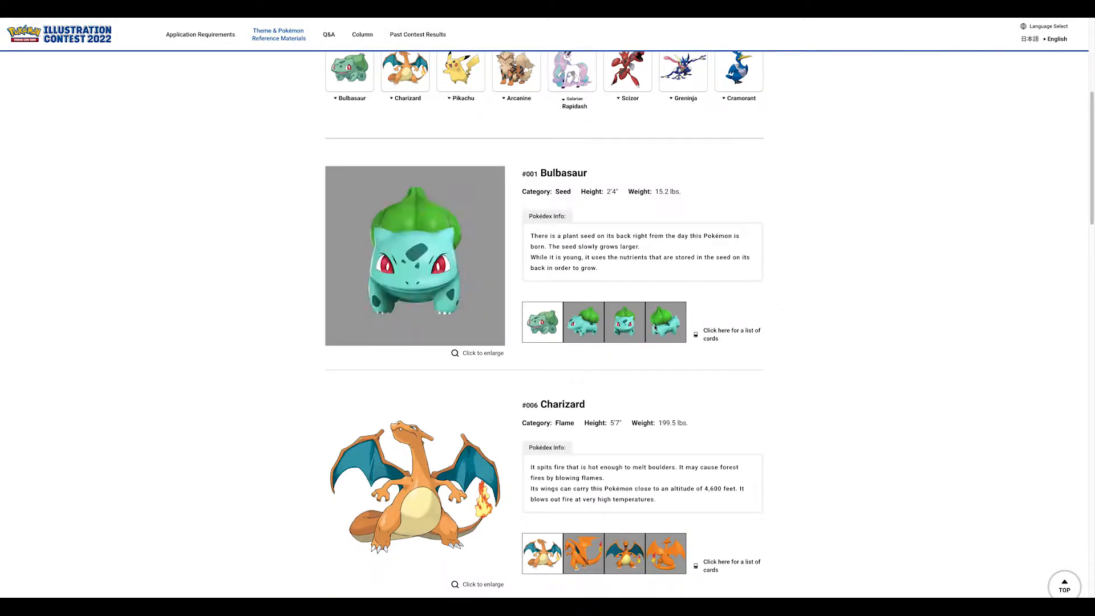
click(666, 321)
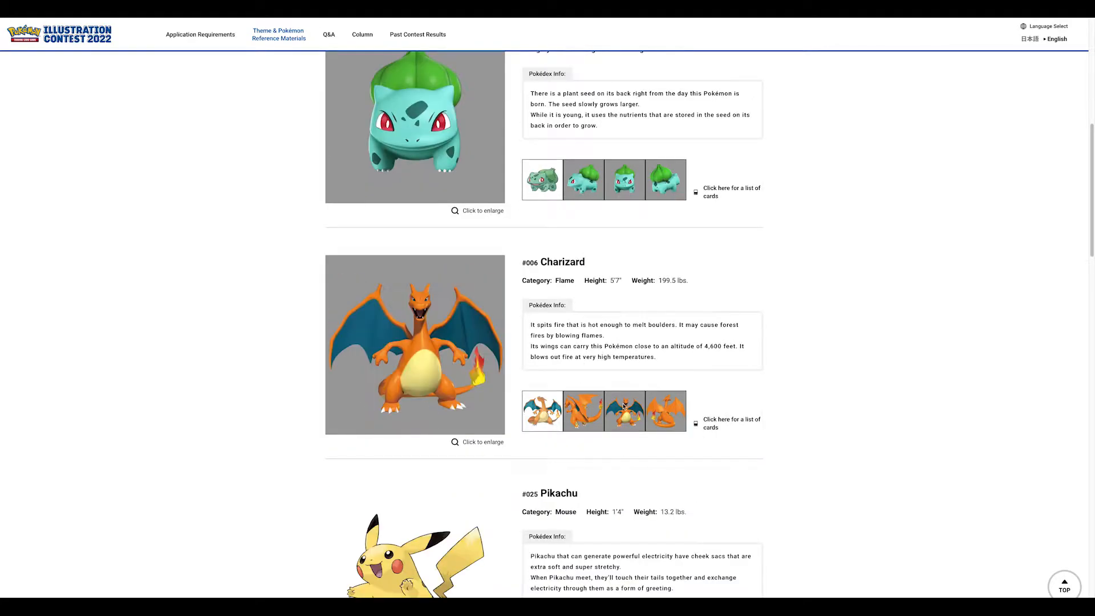
click(666, 411)
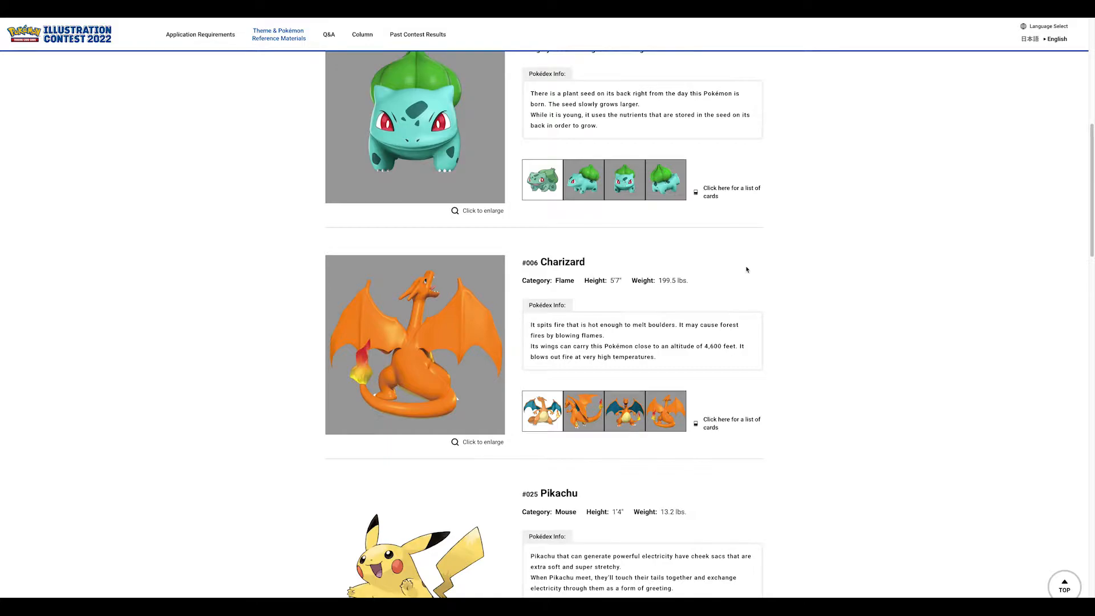
scroll(down, 3)
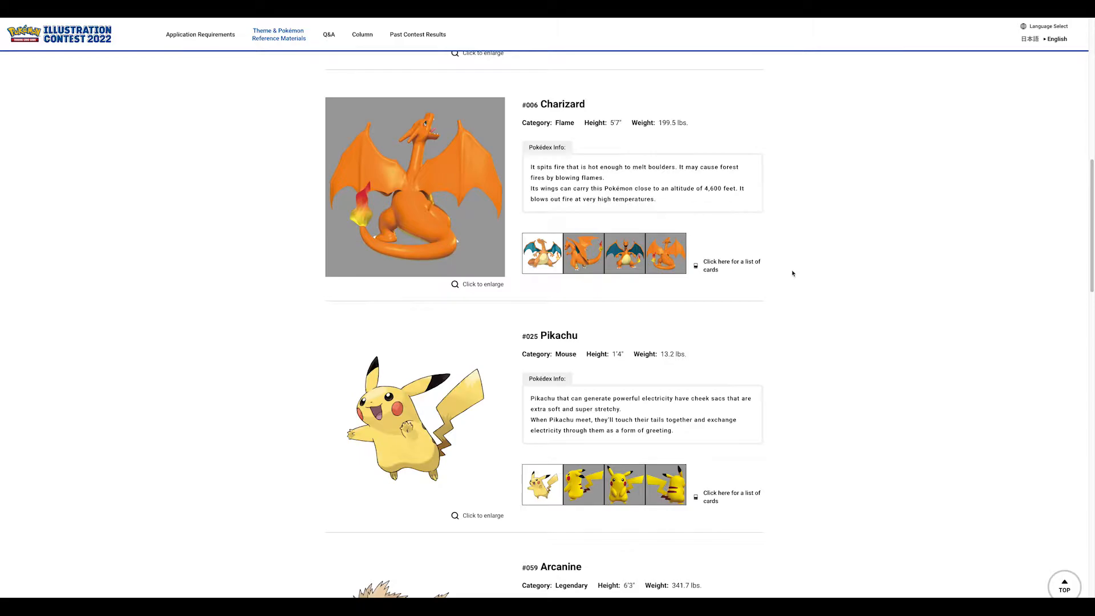
- Scroll the reference materials down to the Pikachu and Arcanine entries
scroll(down, 3)
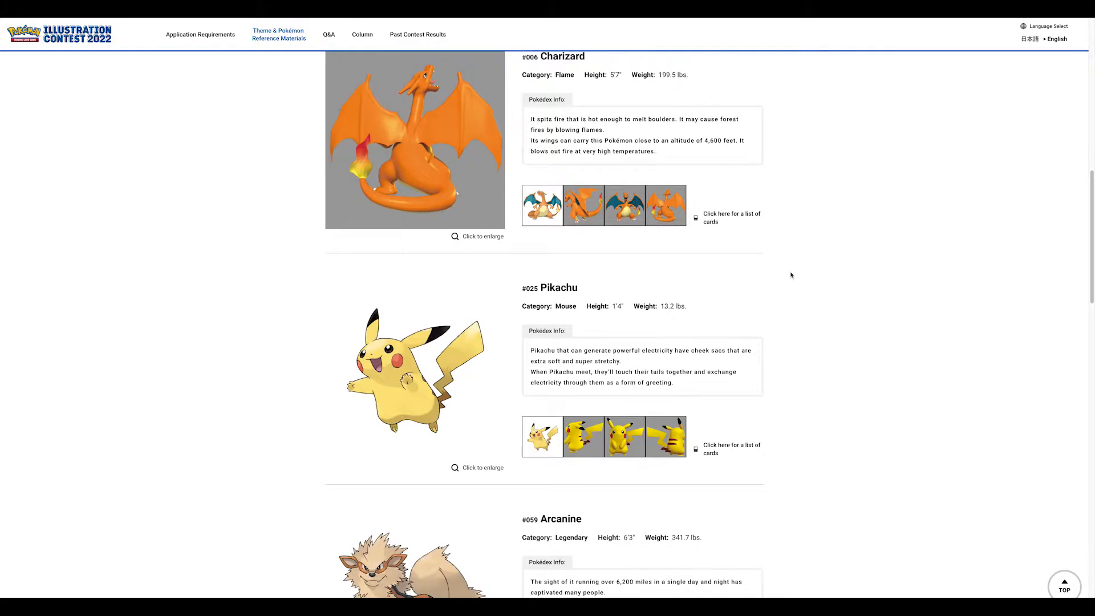
scroll(down, 3)
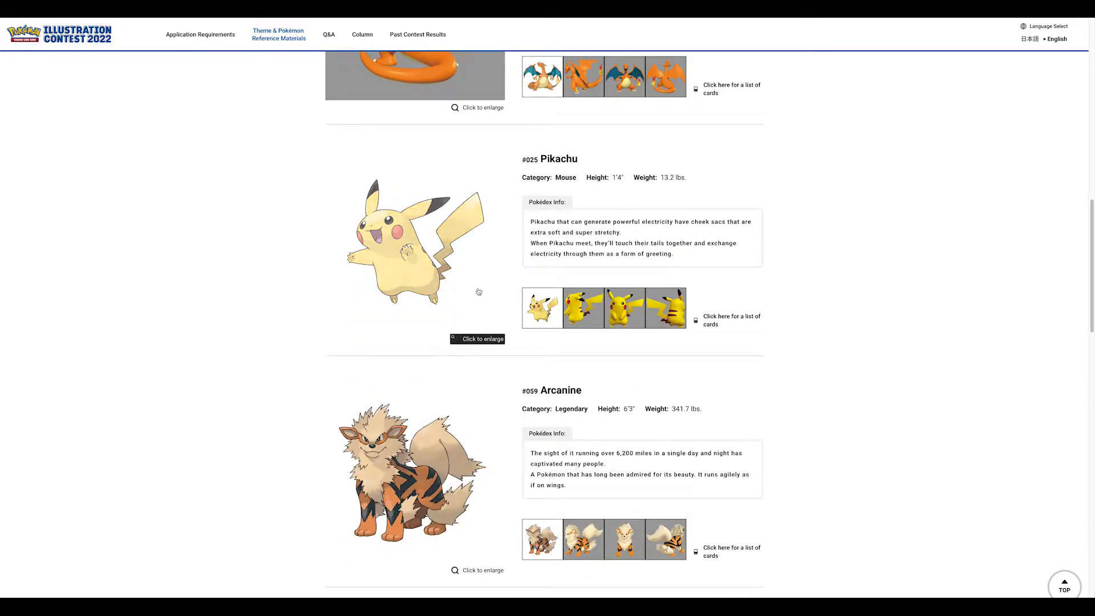
mouse_move(434, 149)
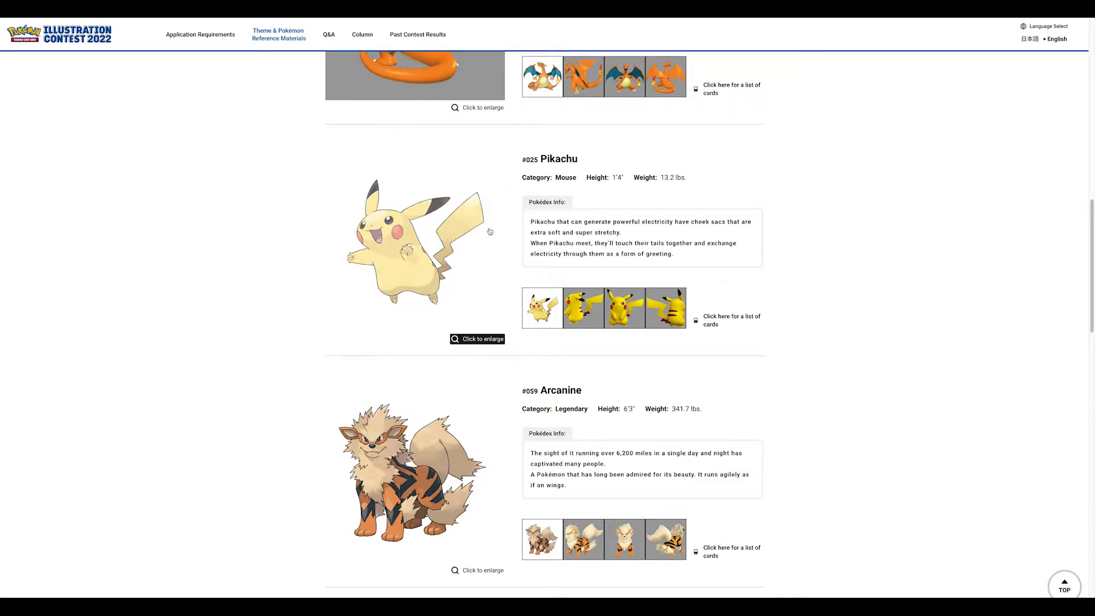
mouse_move(593, 281)
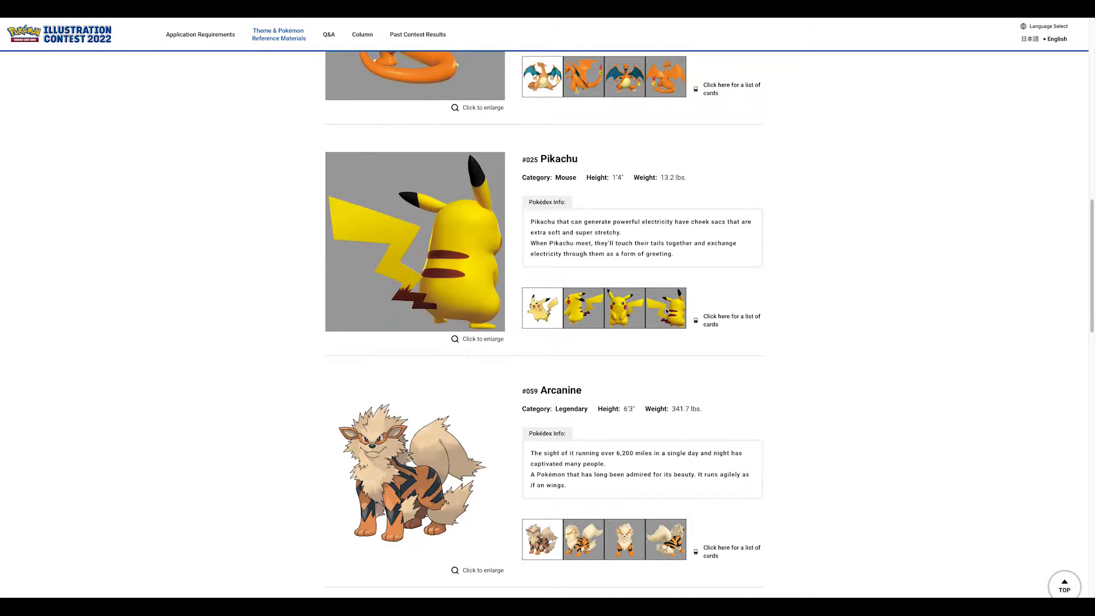
mouse_move(677, 295)
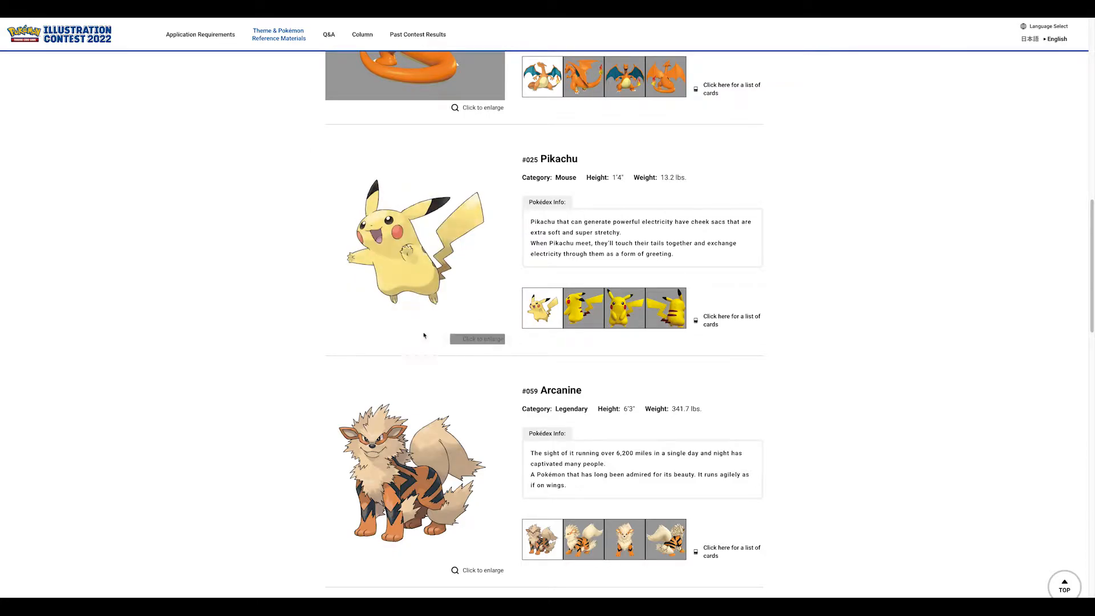
mouse_move(268, 328)
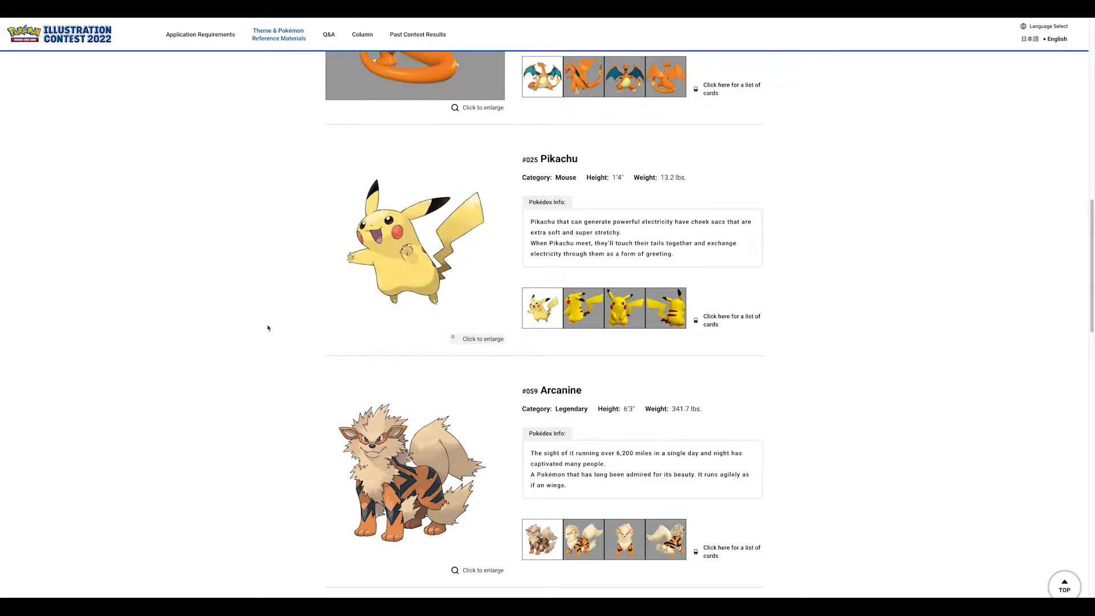
mouse_move(267, 322)
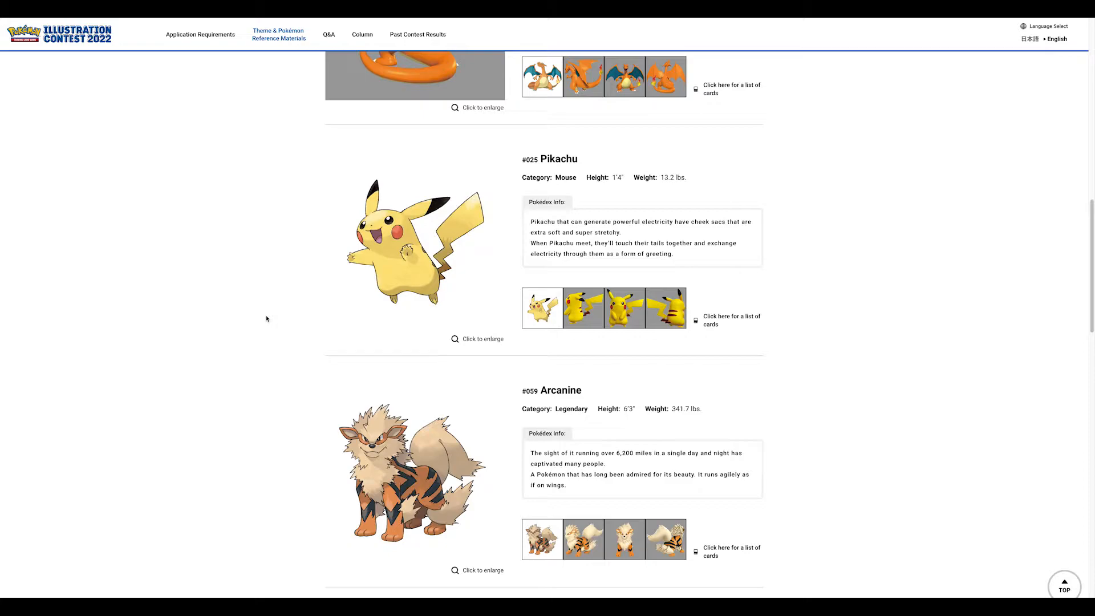
mouse_move(269, 318)
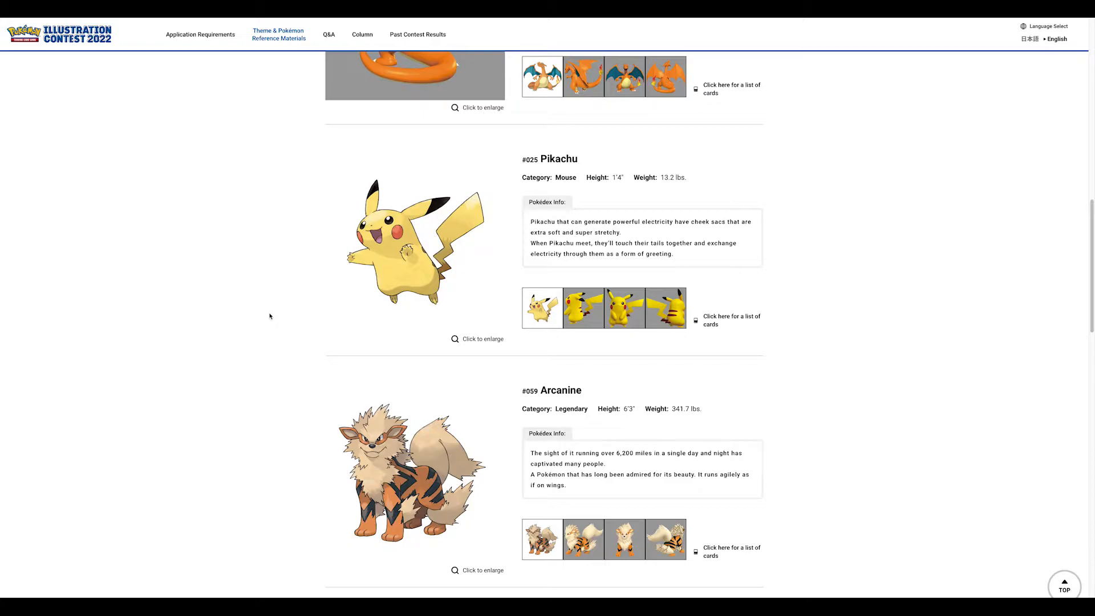
mouse_move(267, 315)
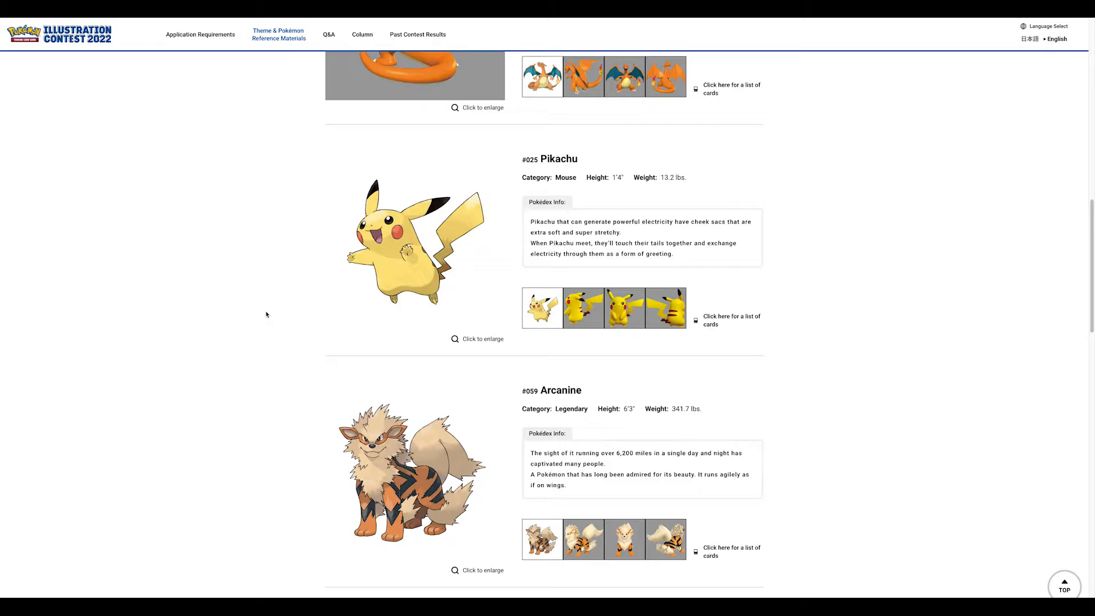
mouse_move(269, 315)
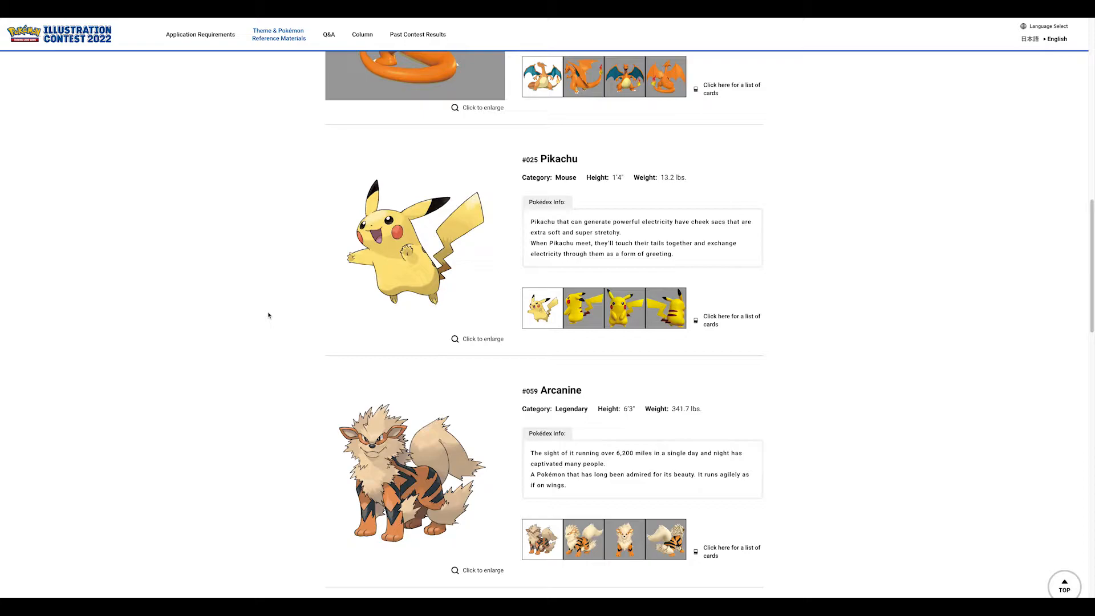
- Show Pikachu's 3D model from behind and continue down toward the card list link
click(666, 308)
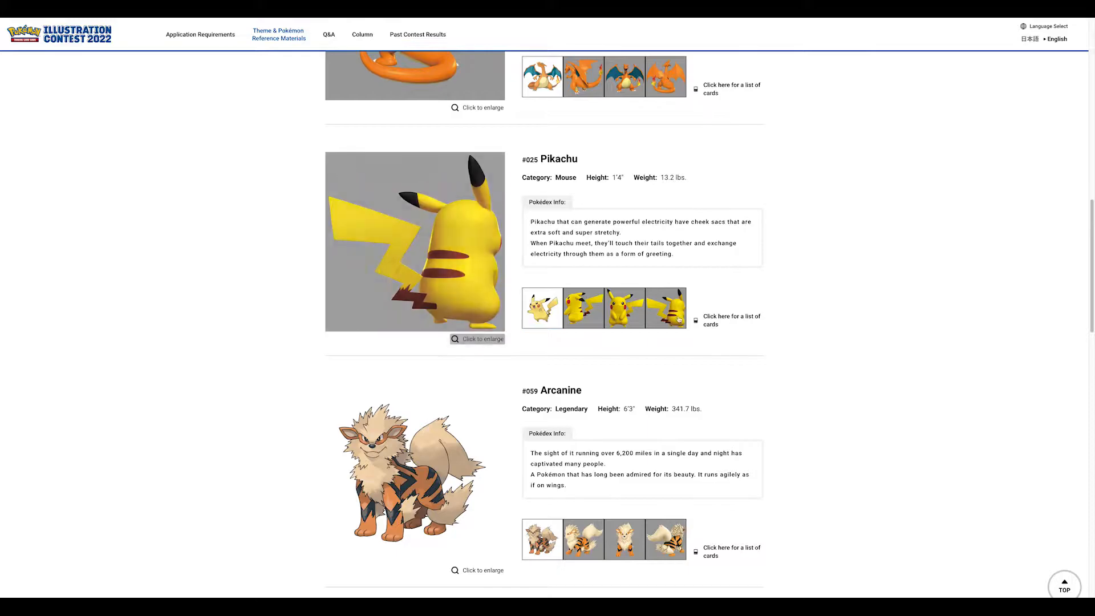
scroll(down, 3)
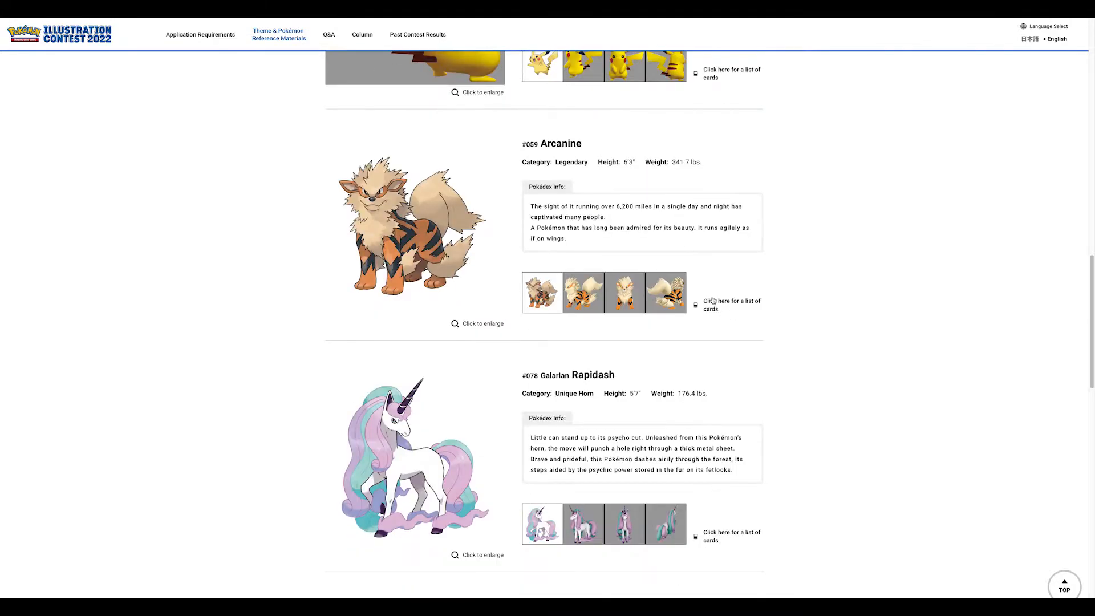
scroll(down, 3)
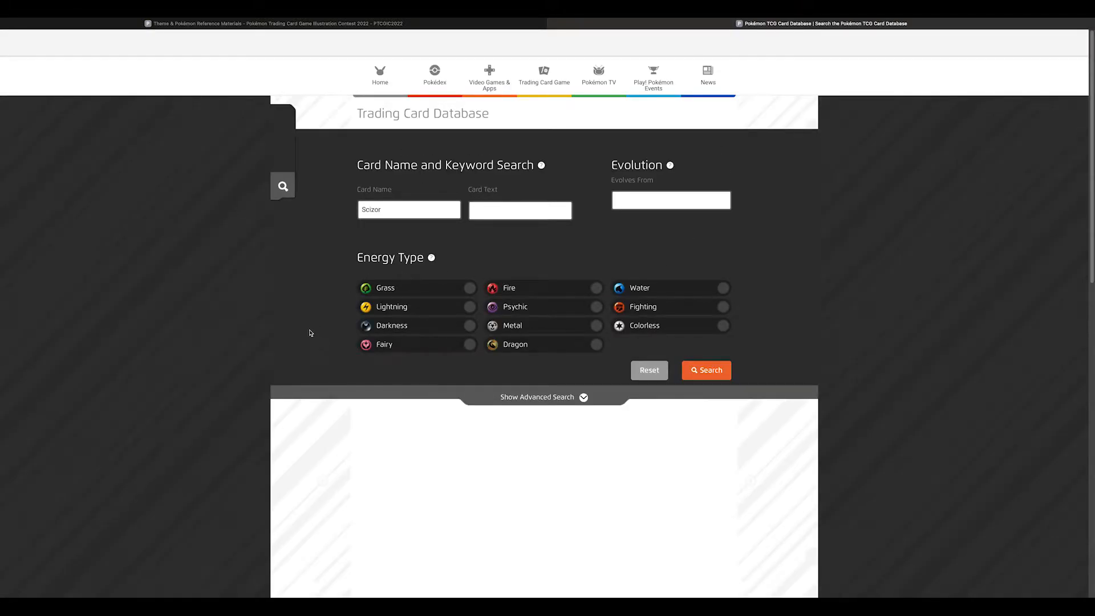
- Run the card database search to list the Scizor card results
click(706, 370)
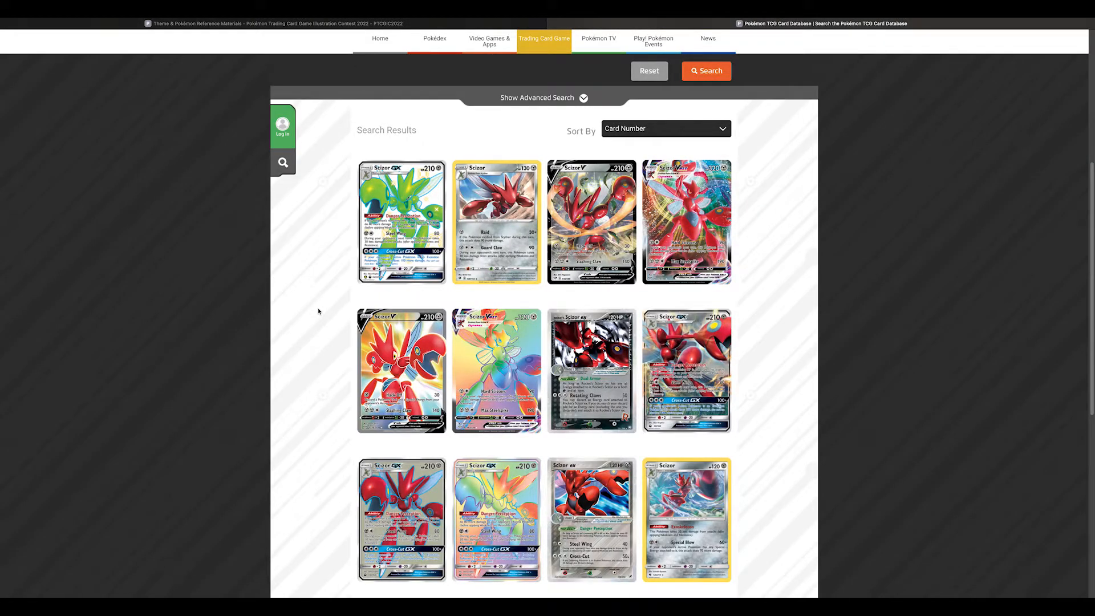
click(536, 98)
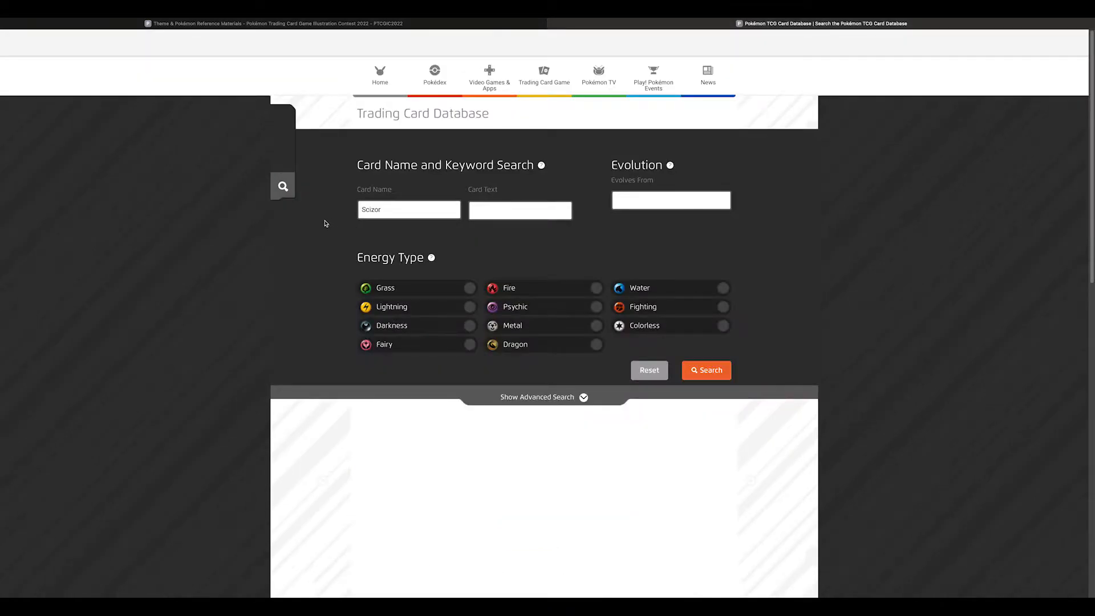
click(706, 370)
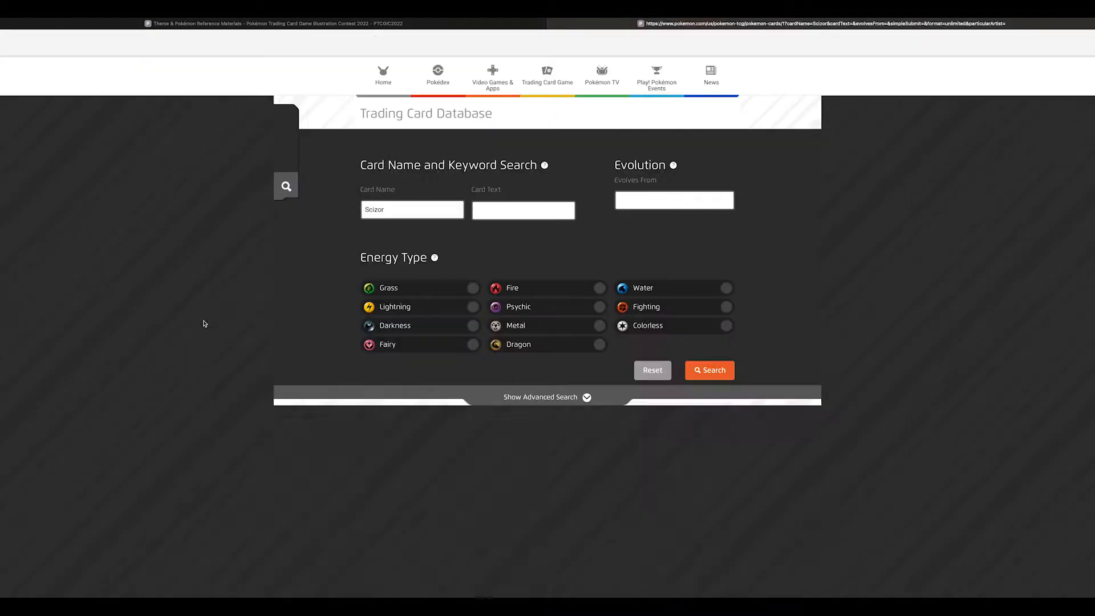
click(709, 370)
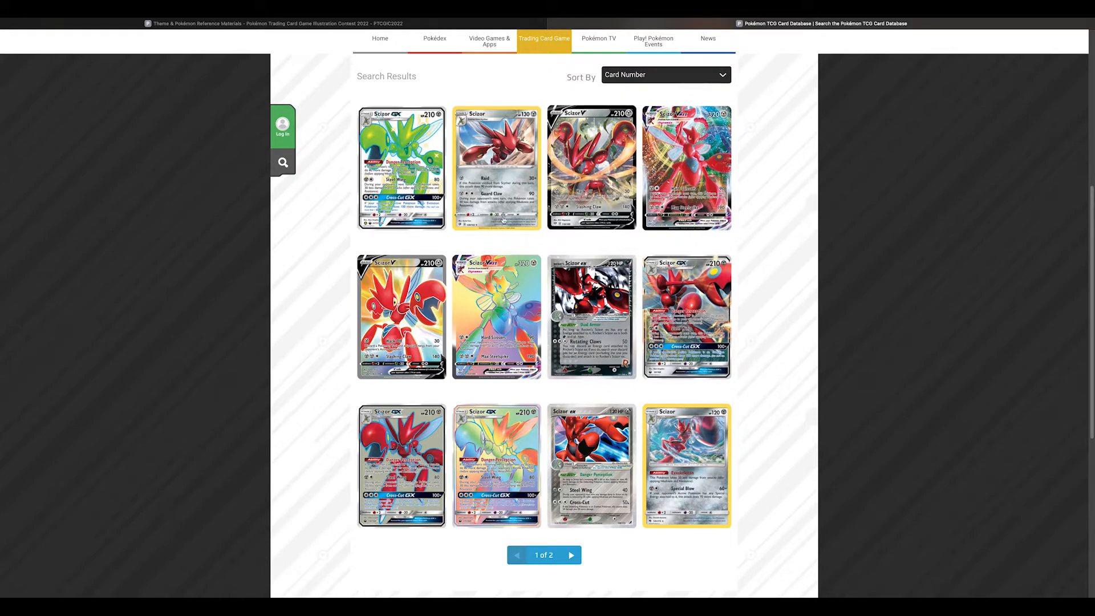
mouse_move(310, 225)
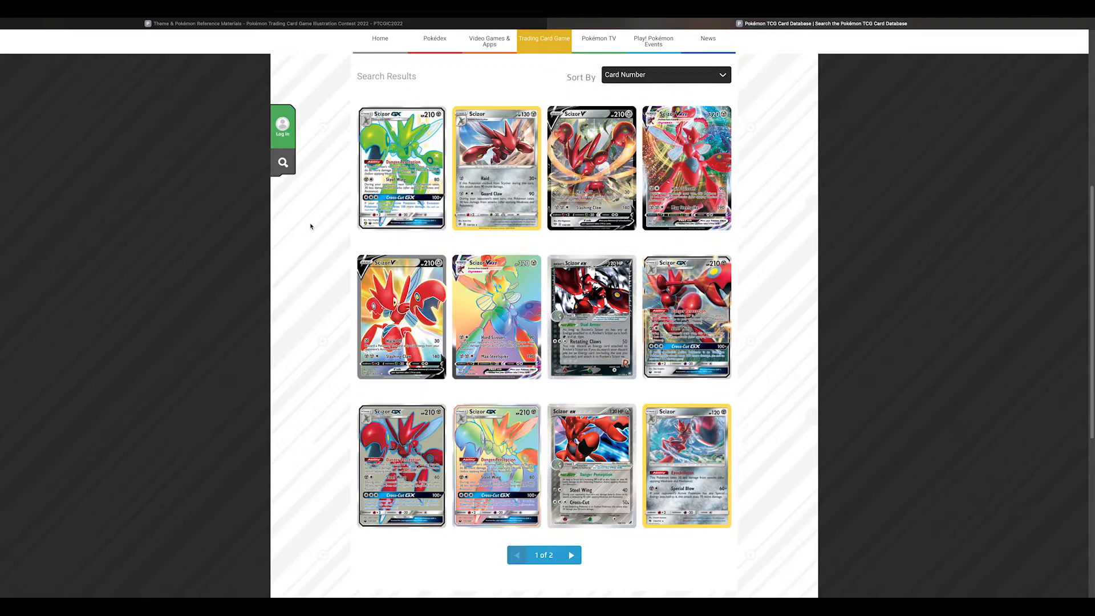
mouse_move(304, 42)
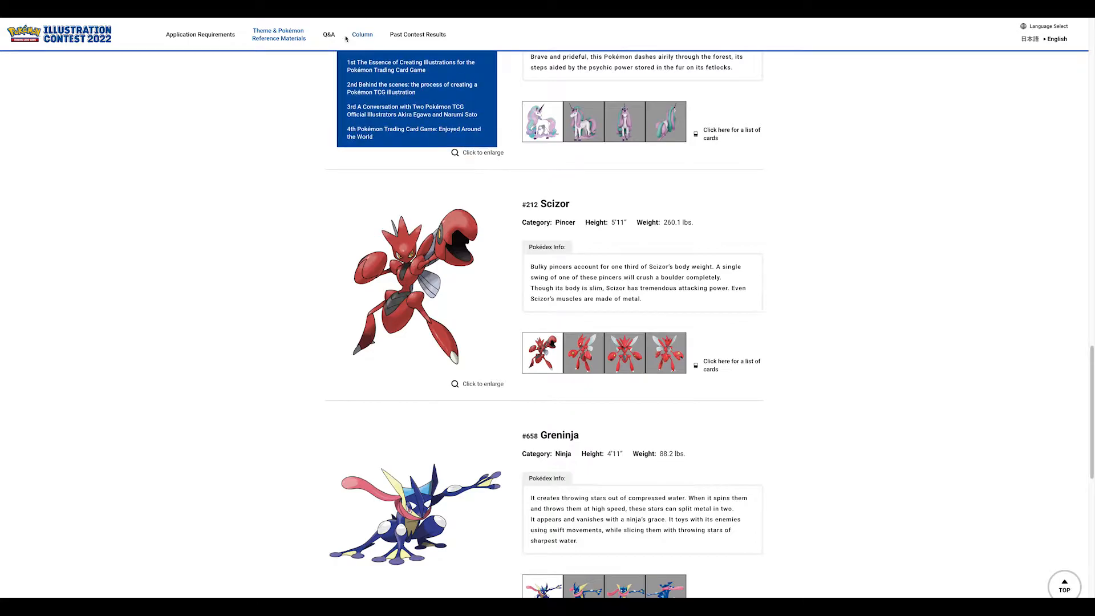
scroll(up, 3)
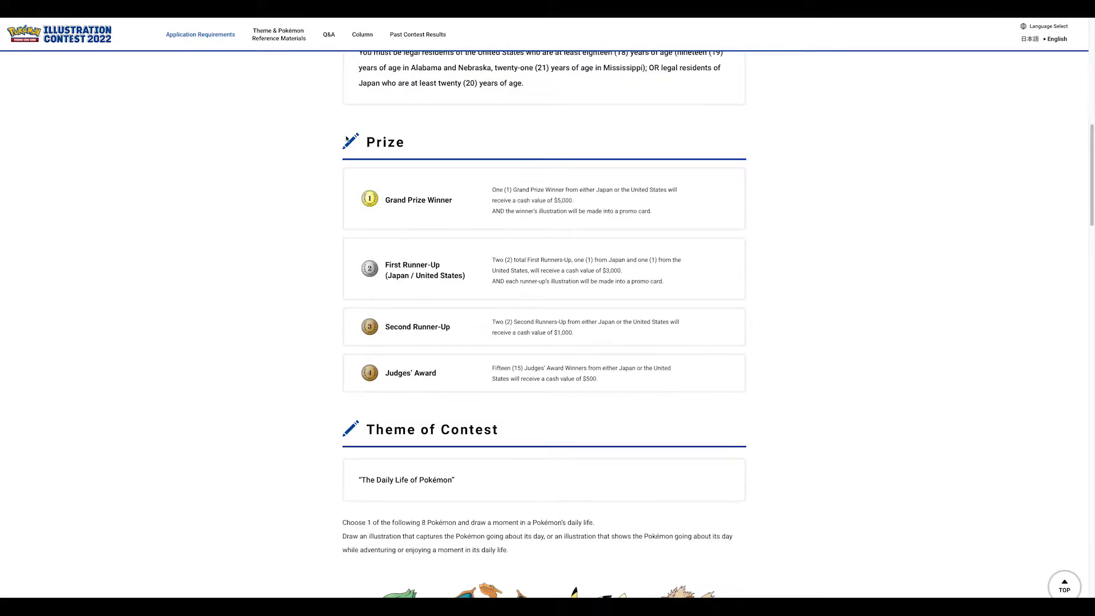
scroll(down, 3)
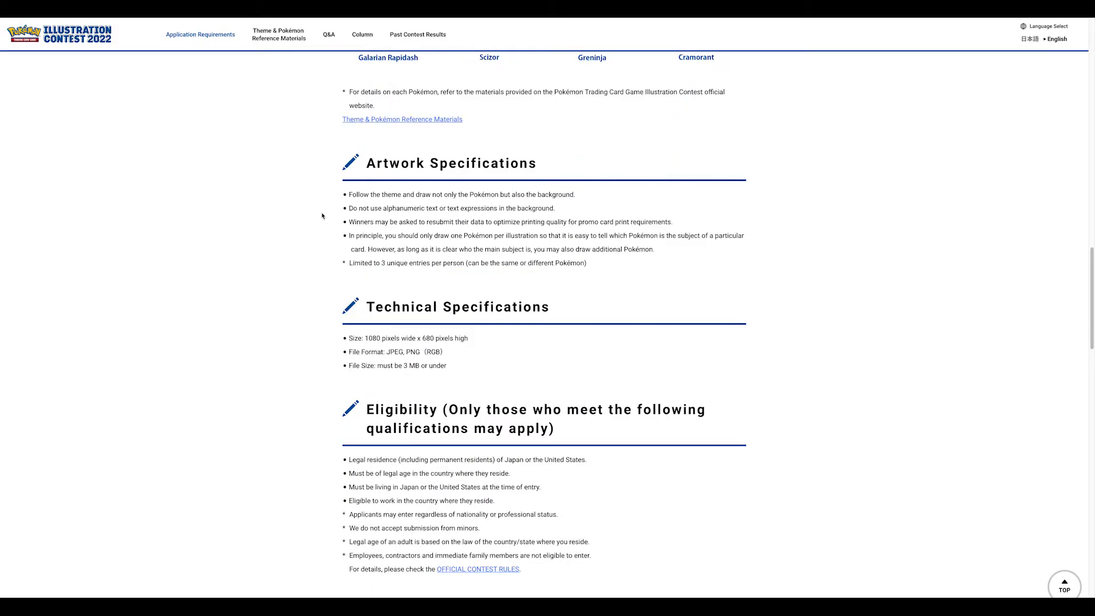
mouse_move(328, 305)
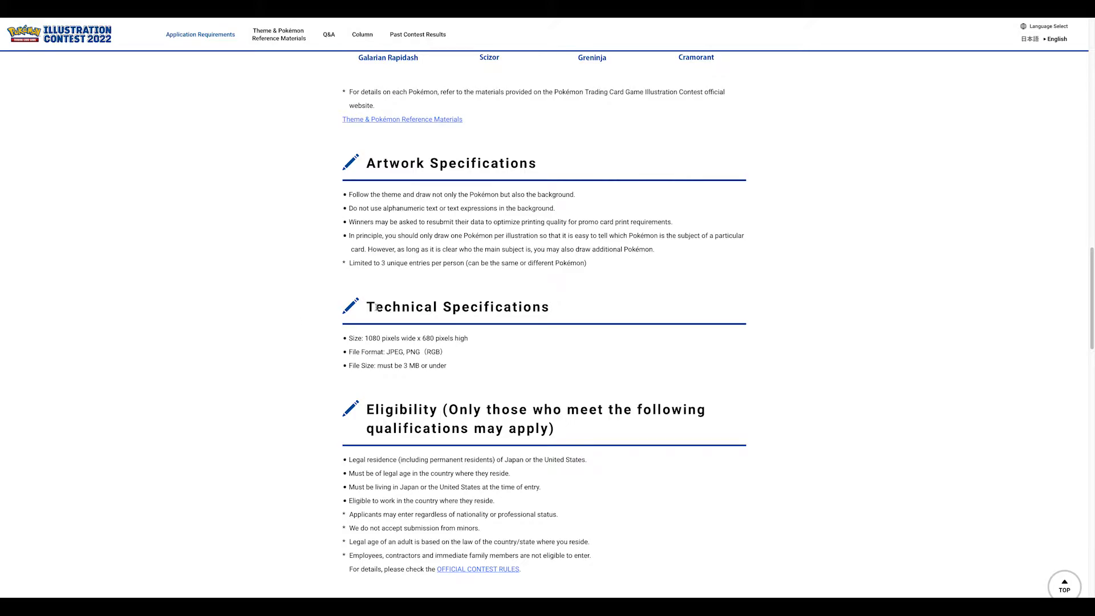
mouse_move(338, 291)
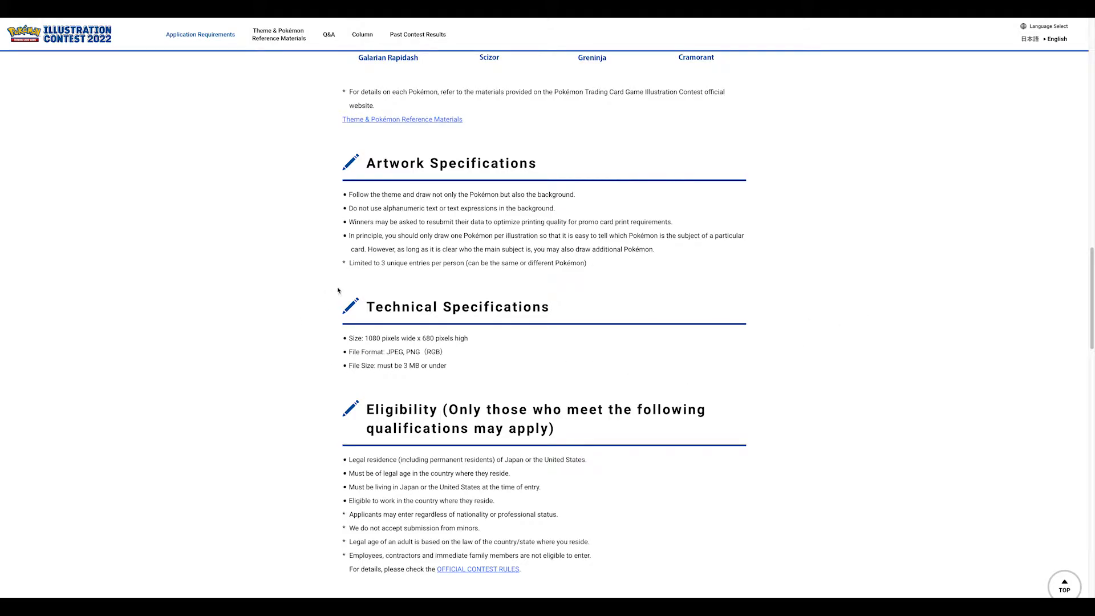
mouse_move(473, 353)
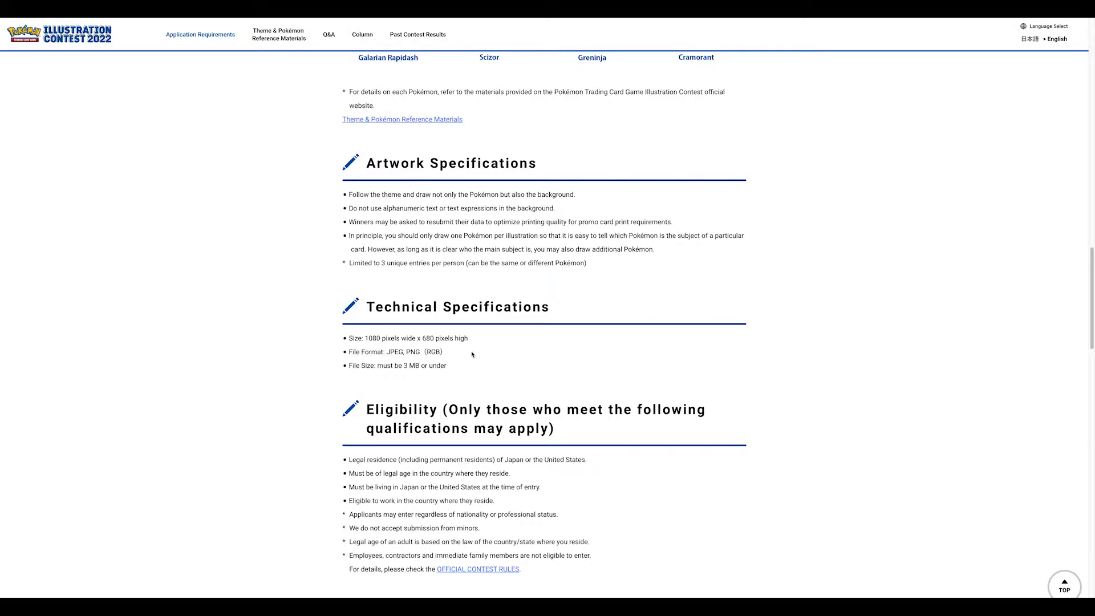
mouse_move(382, 344)
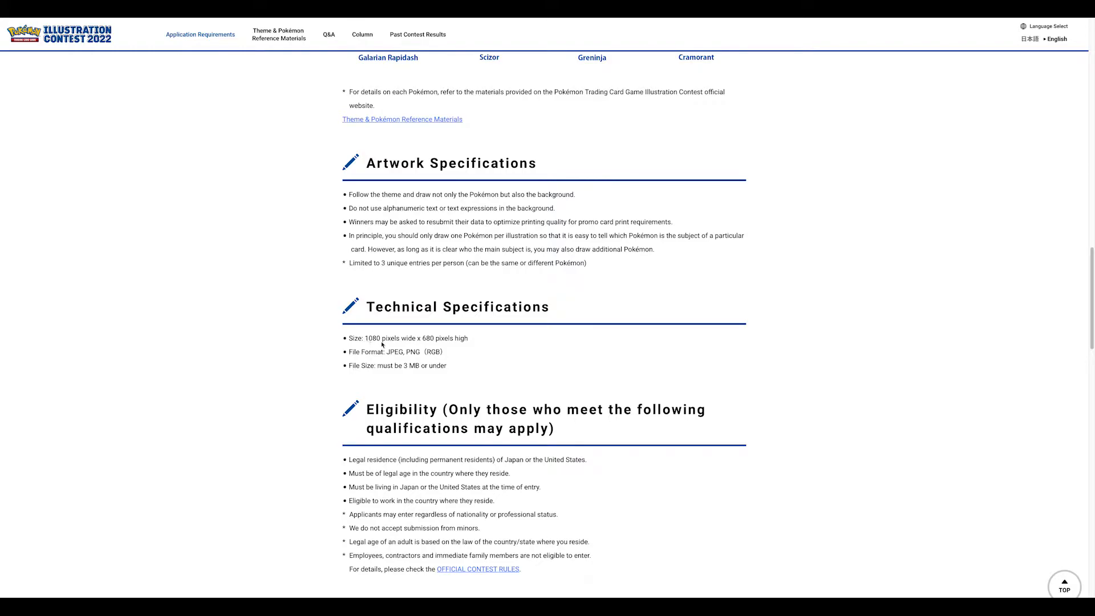
mouse_move(482, 347)
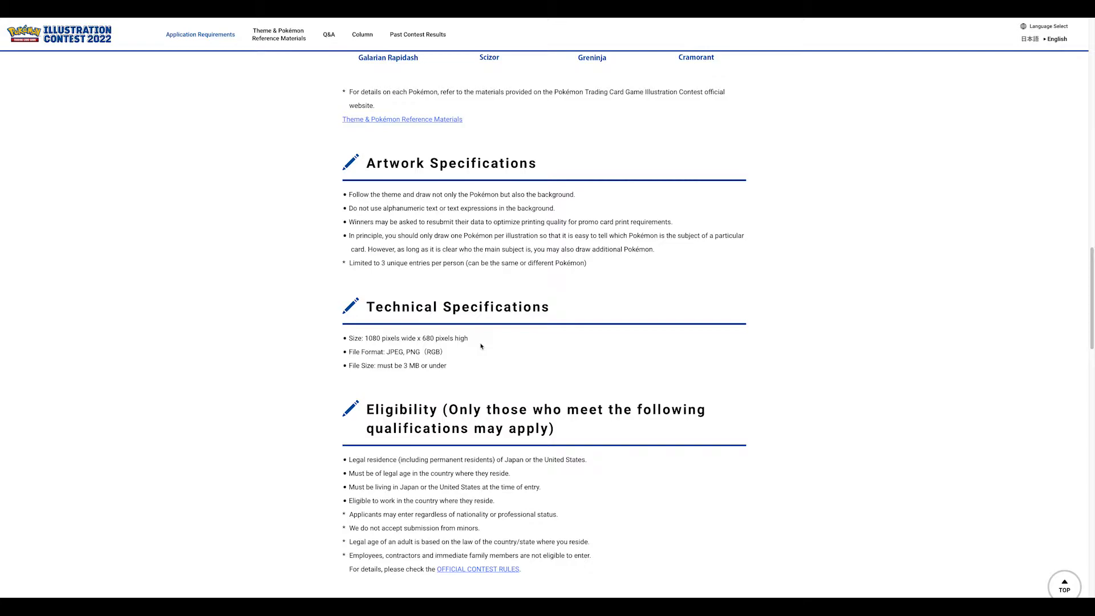
mouse_move(397, 354)
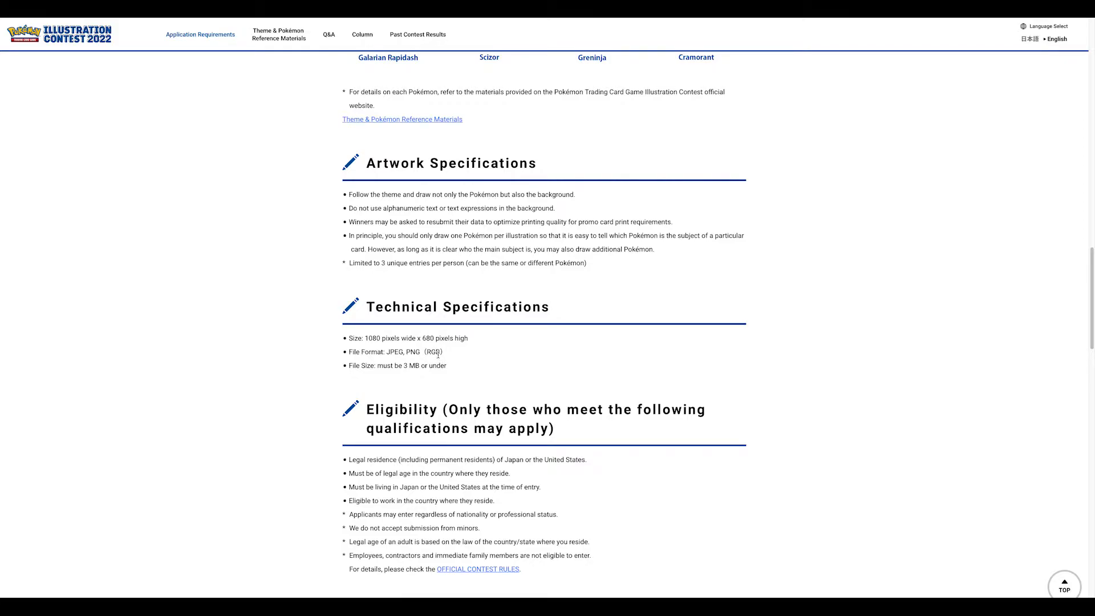
mouse_move(458, 354)
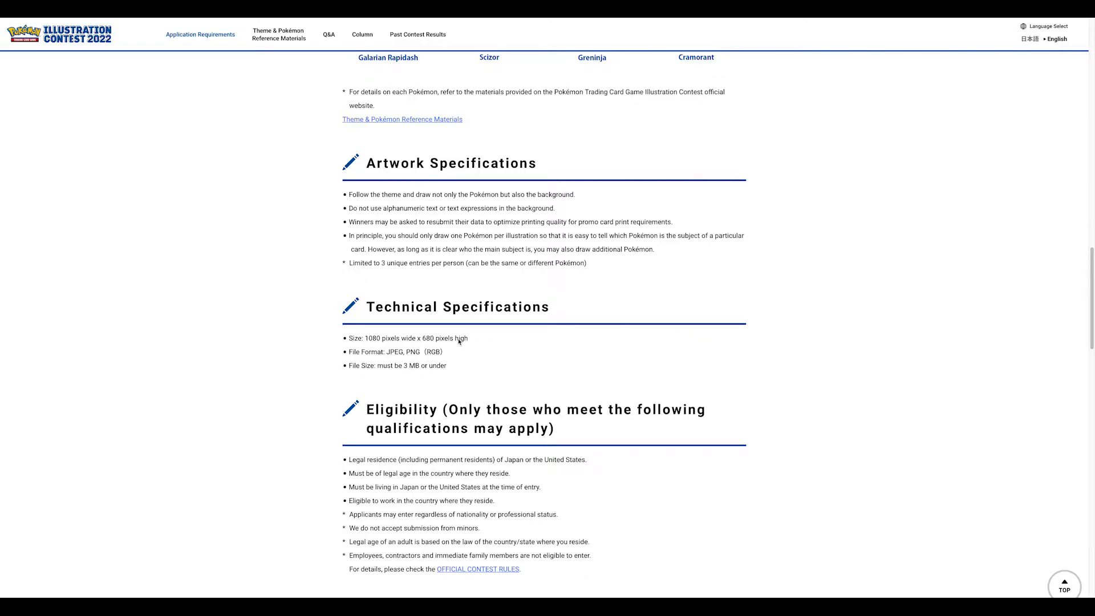
mouse_move(447, 346)
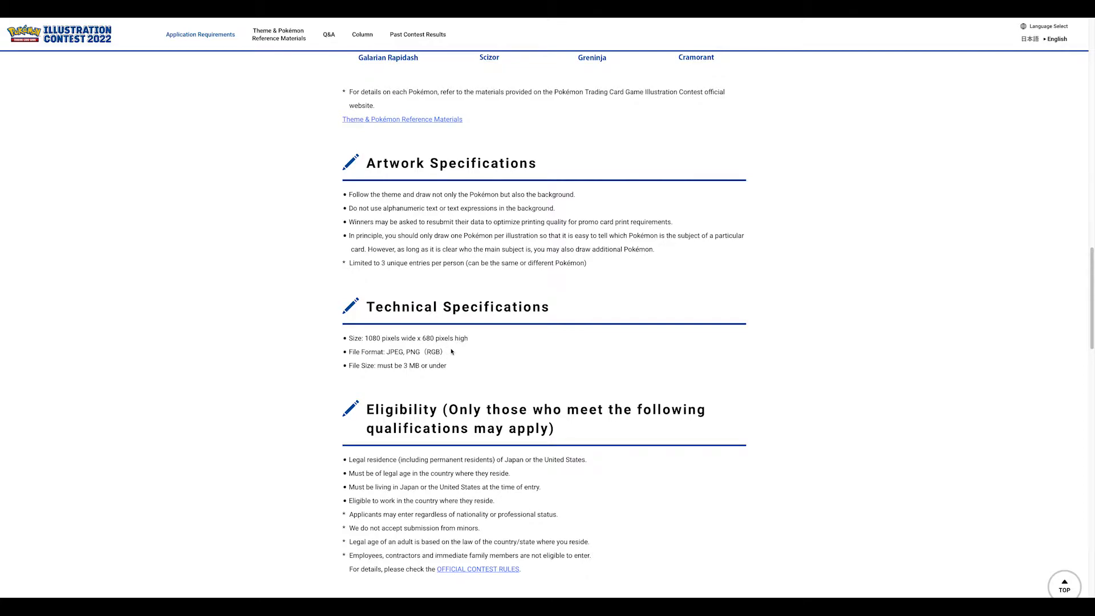
mouse_move(463, 357)
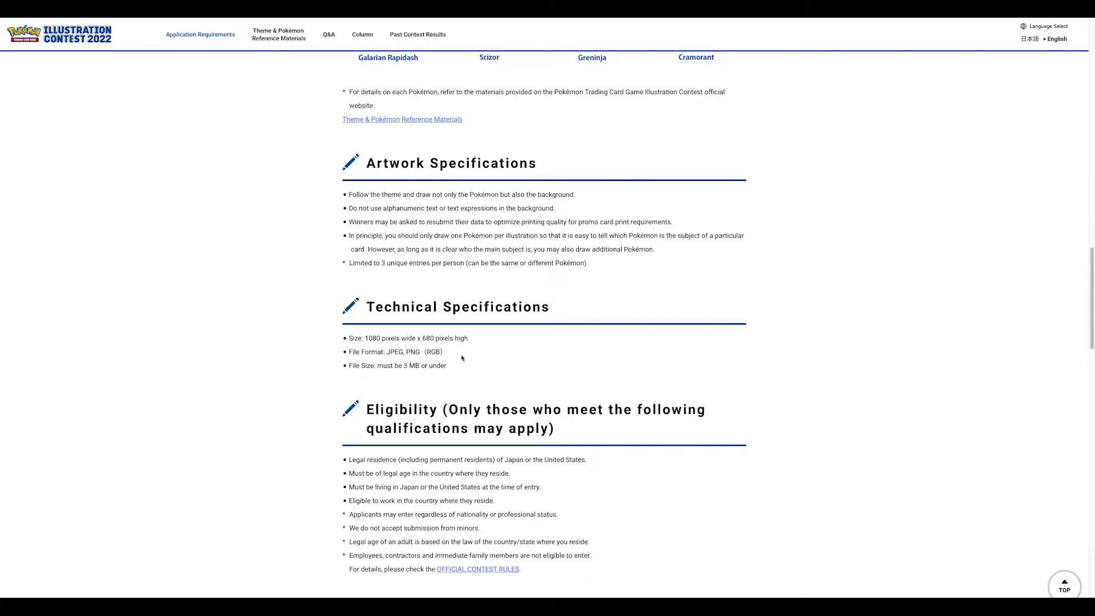
mouse_move(222, 314)
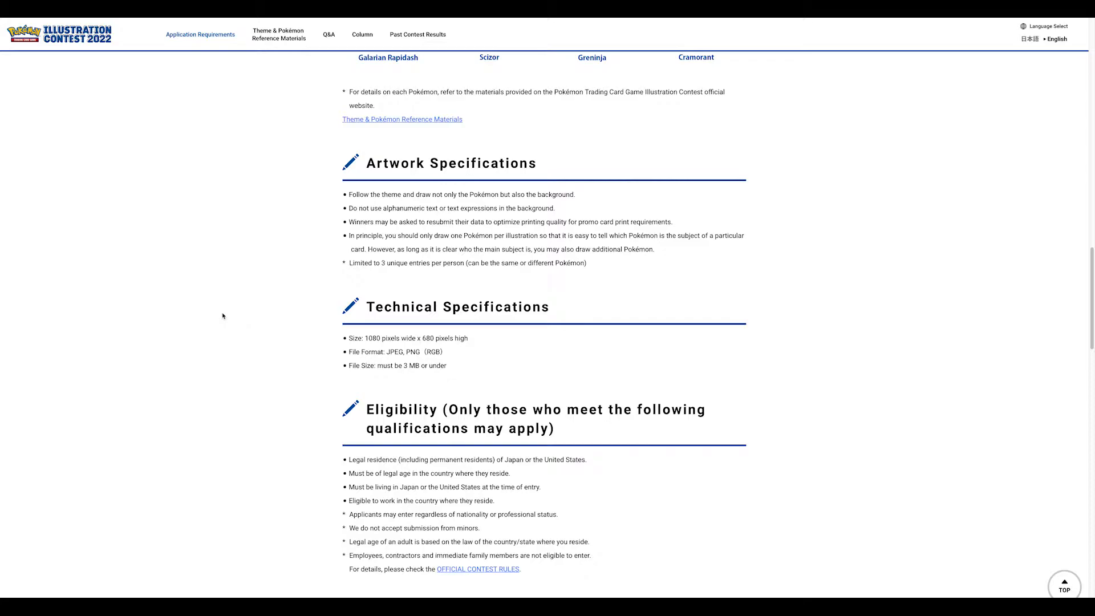
mouse_move(515, 356)
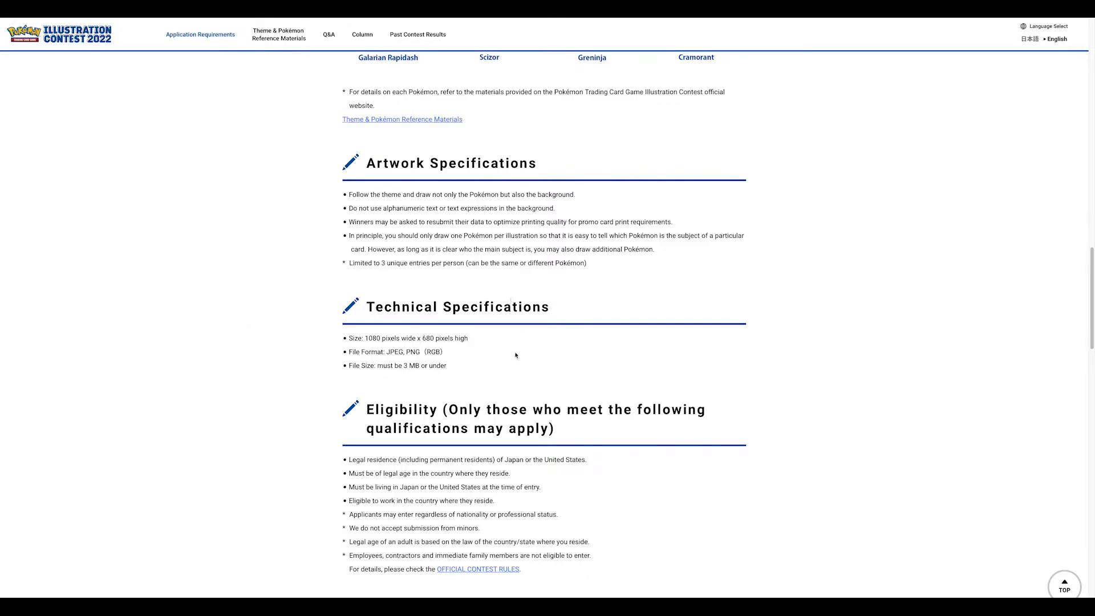
mouse_move(219, 362)
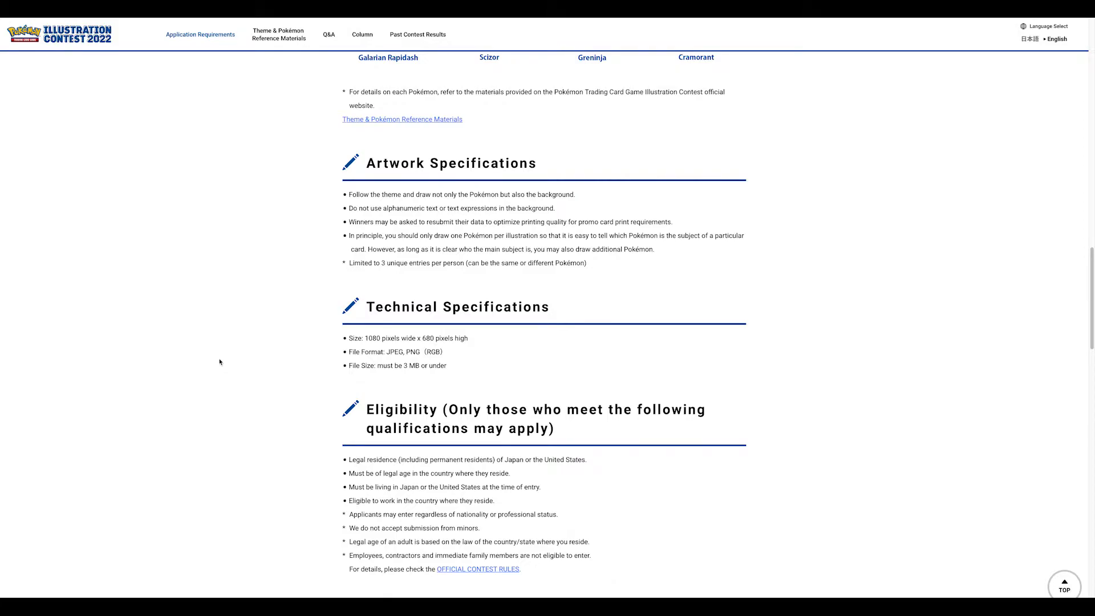
mouse_move(244, 377)
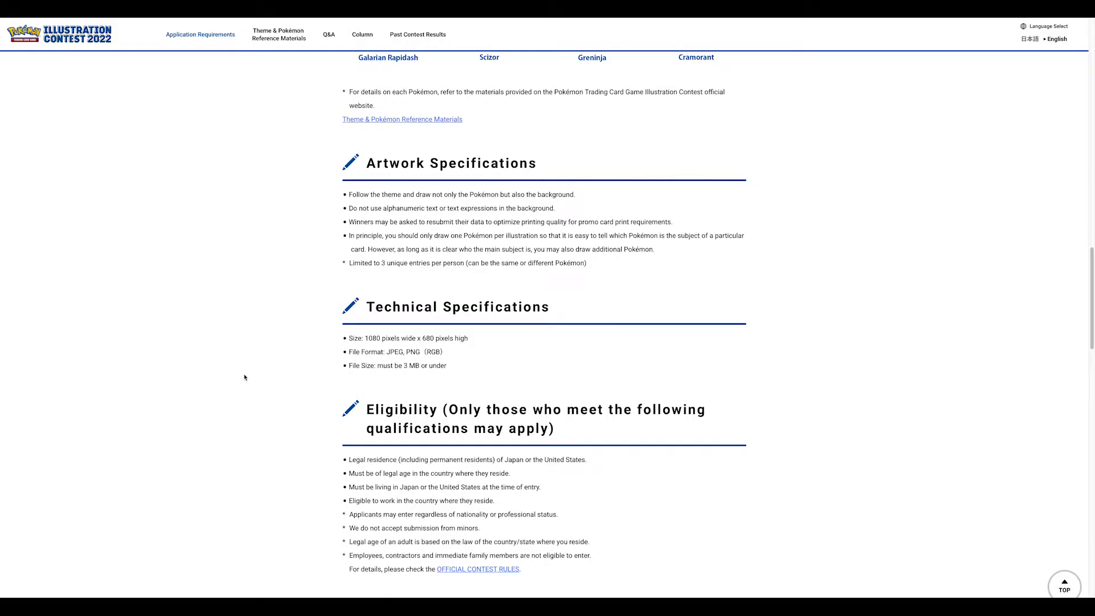
mouse_move(286, 326)
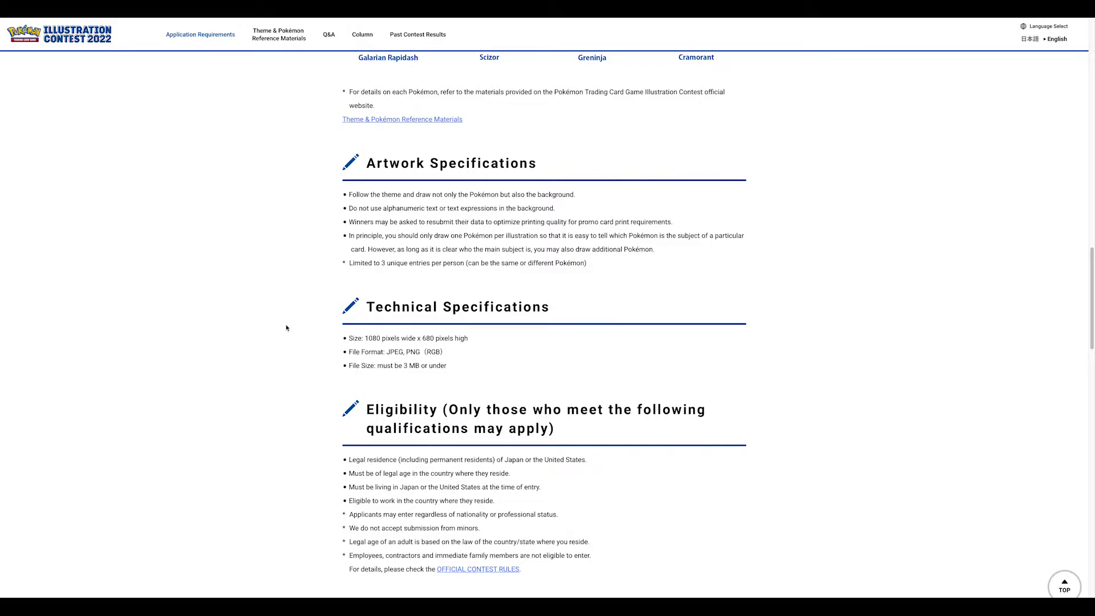
- Scroll up to the Theme of Contest section with its eight Pokémon
scroll(up, 3)
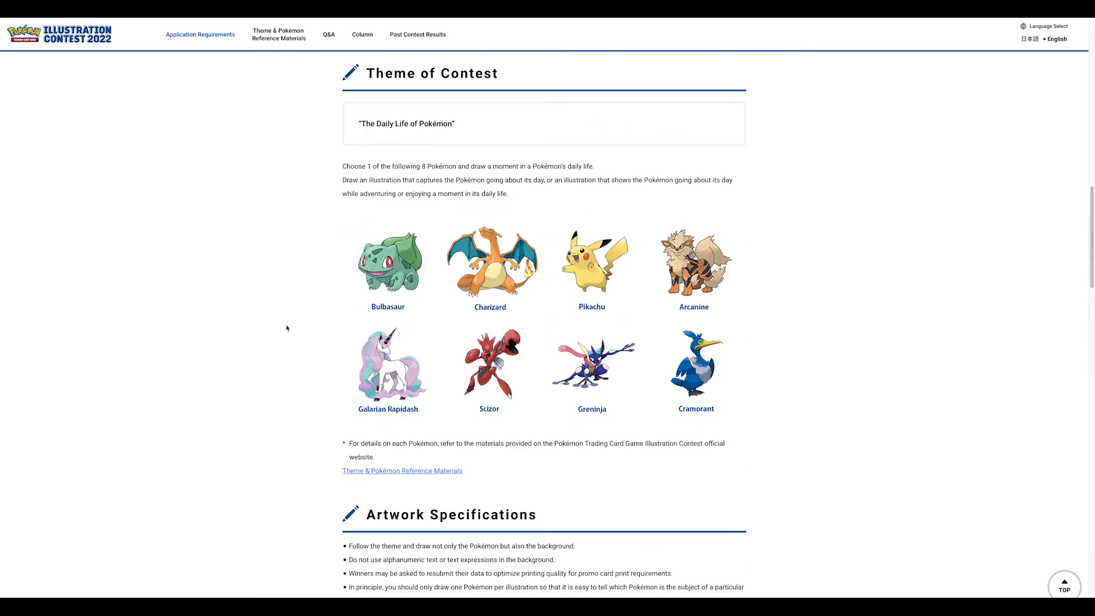
mouse_move(307, 376)
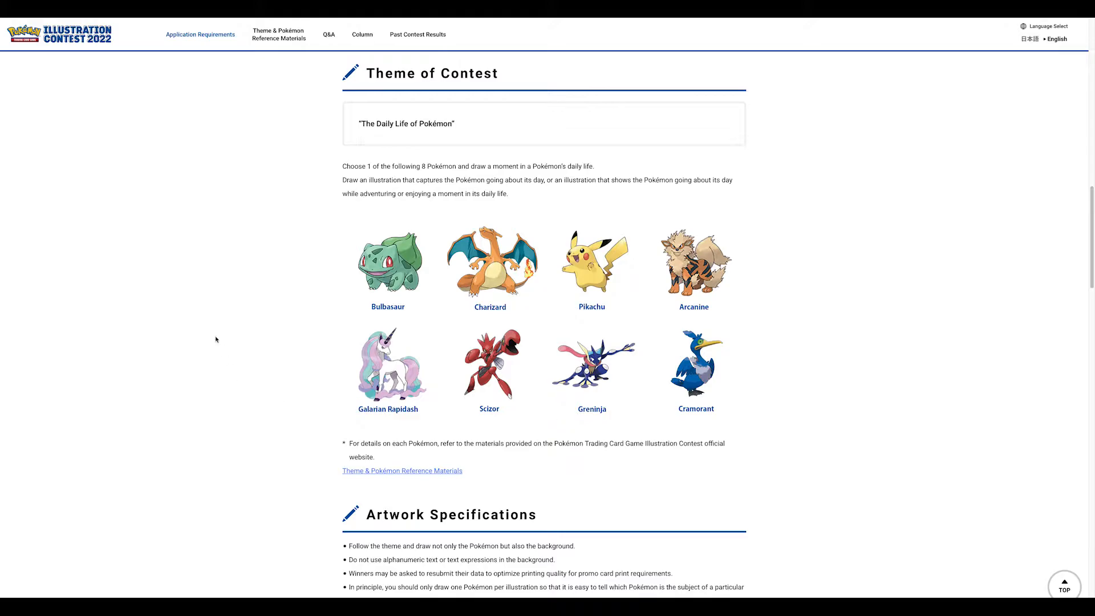
mouse_move(319, 342)
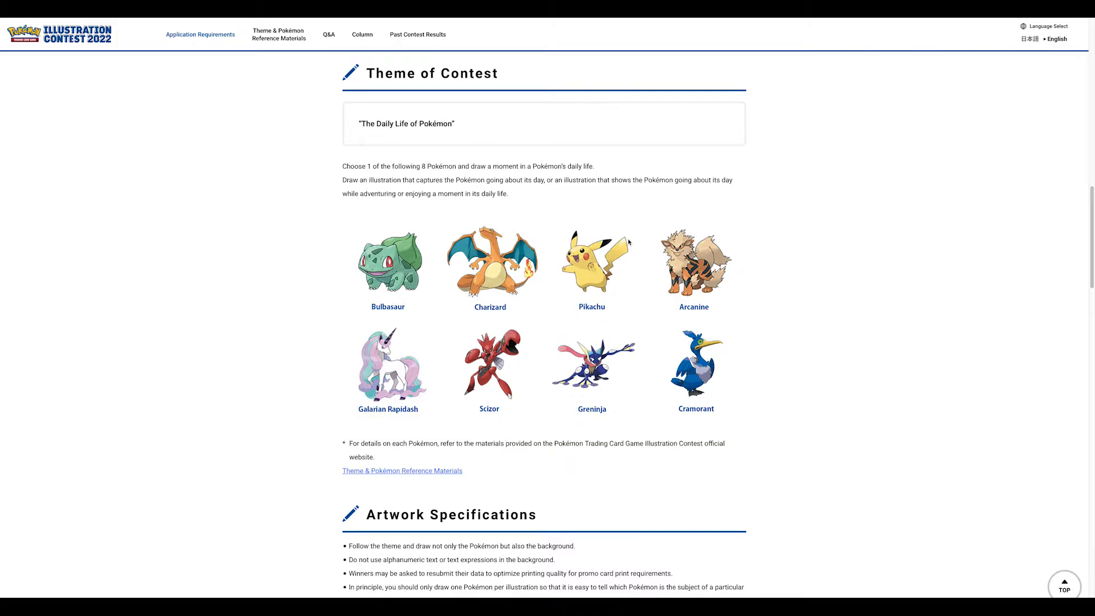
mouse_move(320, 346)
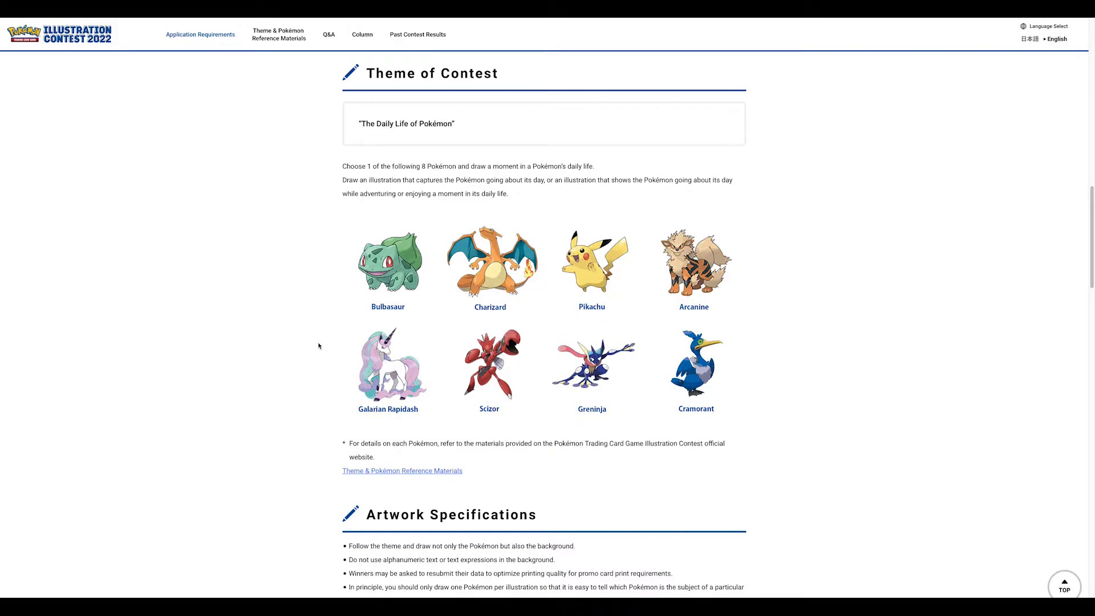
mouse_move(322, 345)
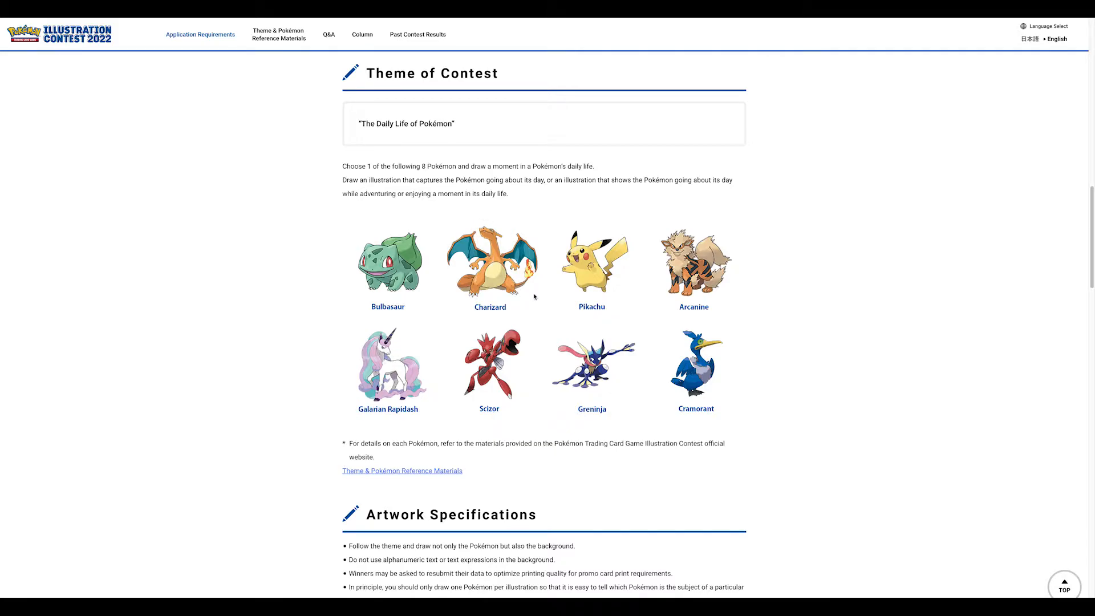
mouse_move(545, 314)
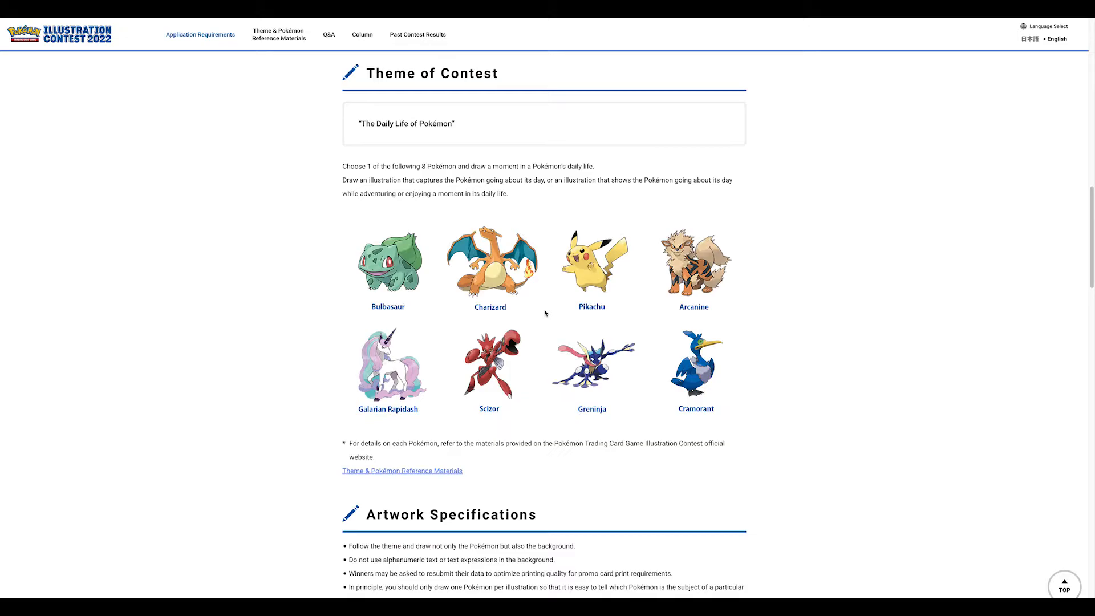
mouse_move(547, 310)
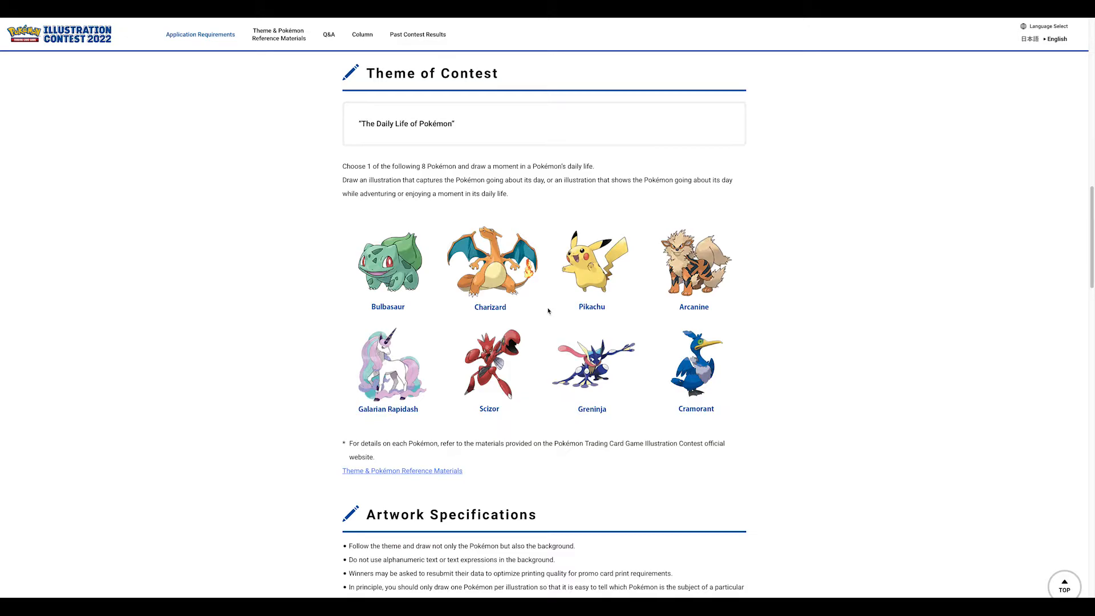
scroll(down, 3)
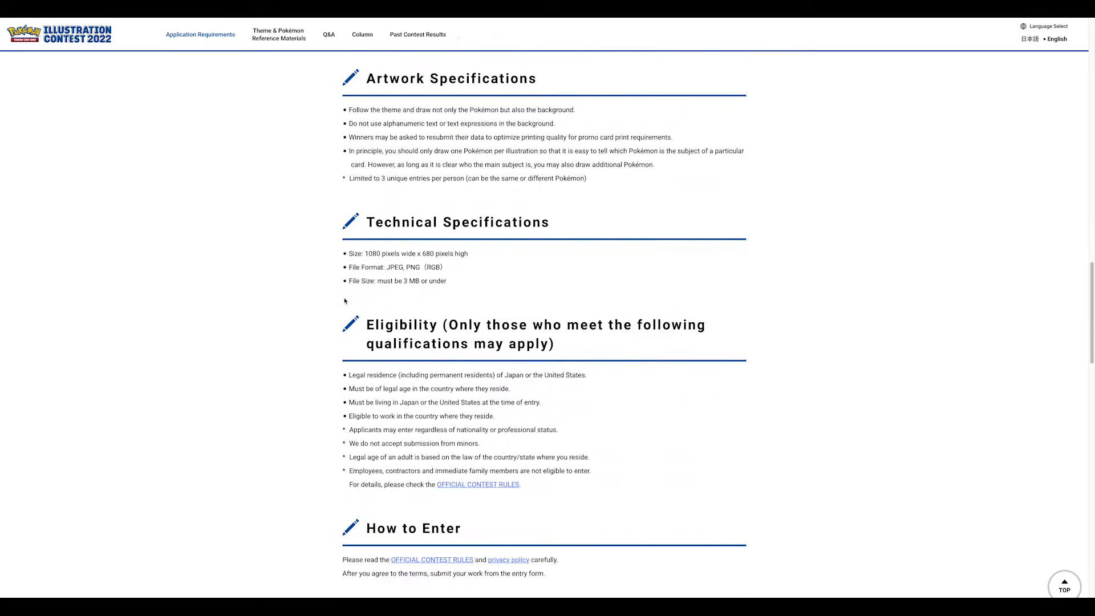
scroll(down, 3)
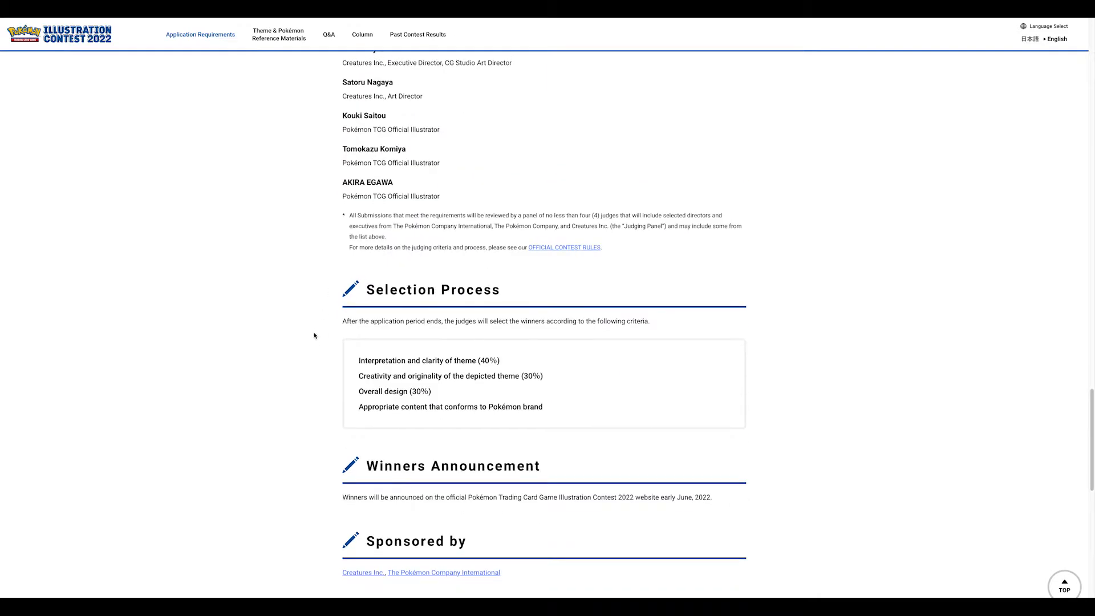
mouse_move(513, 363)
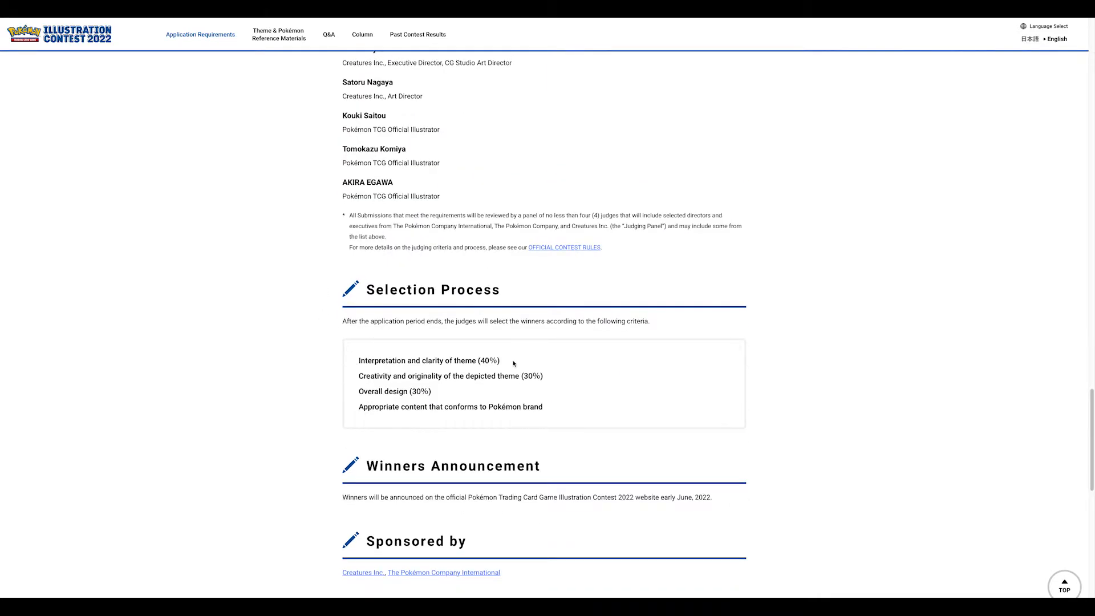
mouse_move(426, 384)
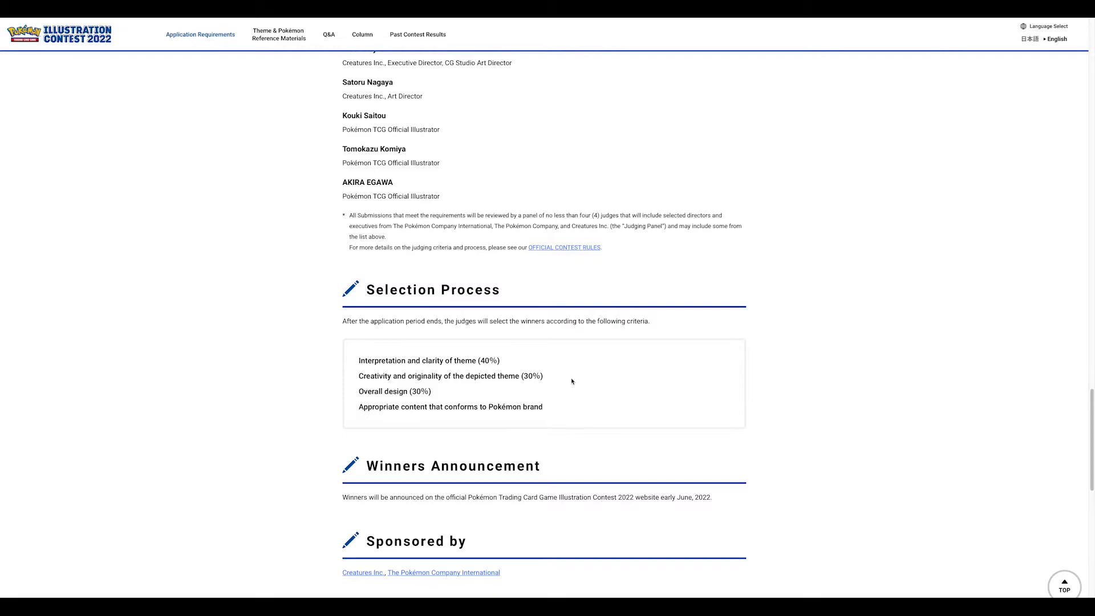
mouse_move(551, 387)
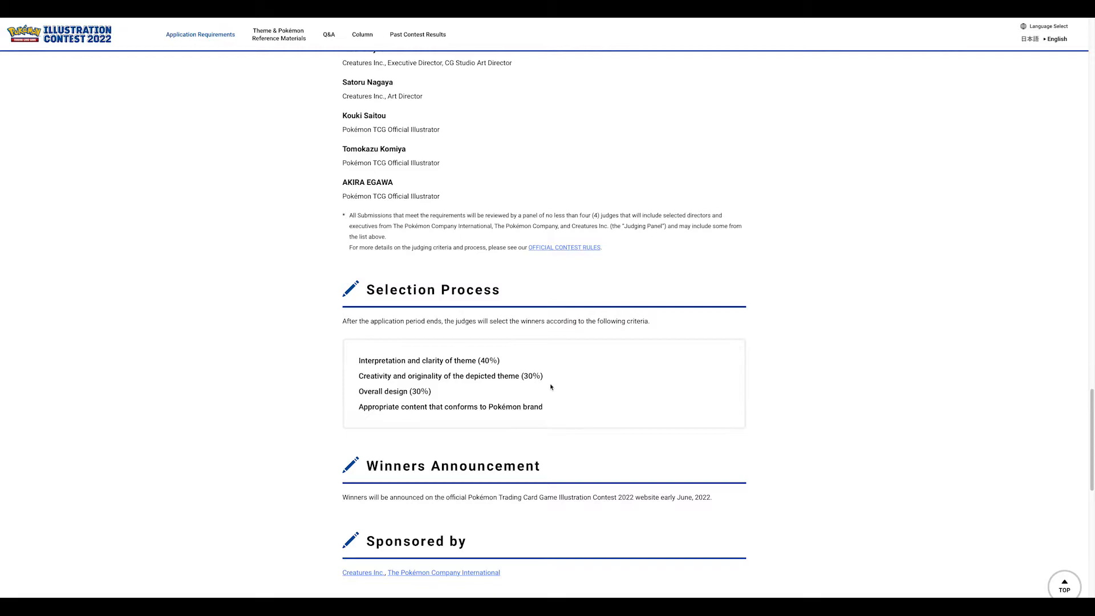
mouse_move(447, 337)
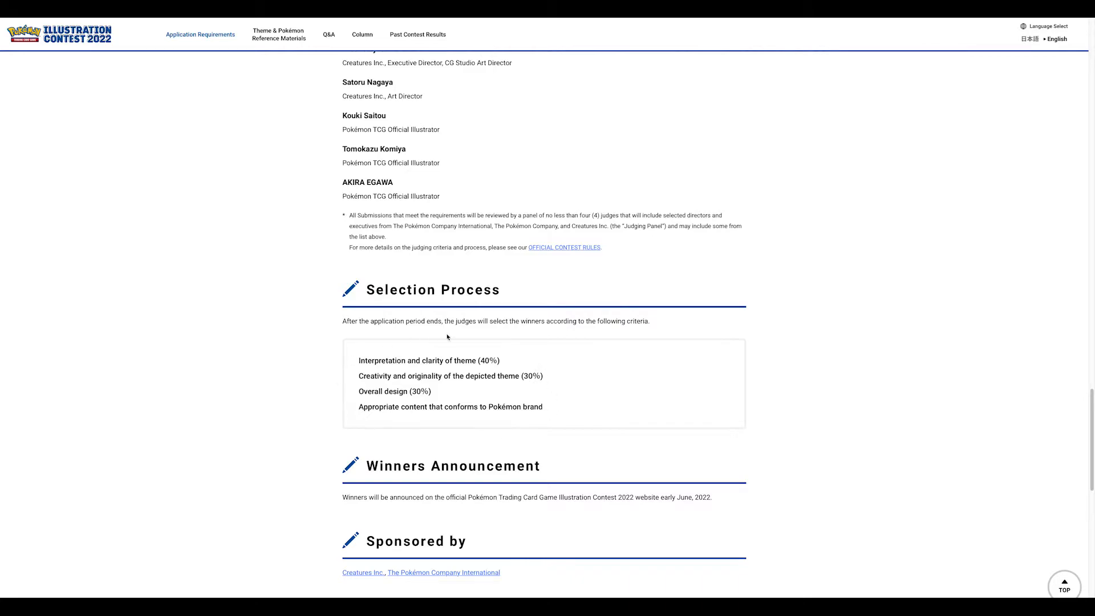
mouse_move(349, 381)
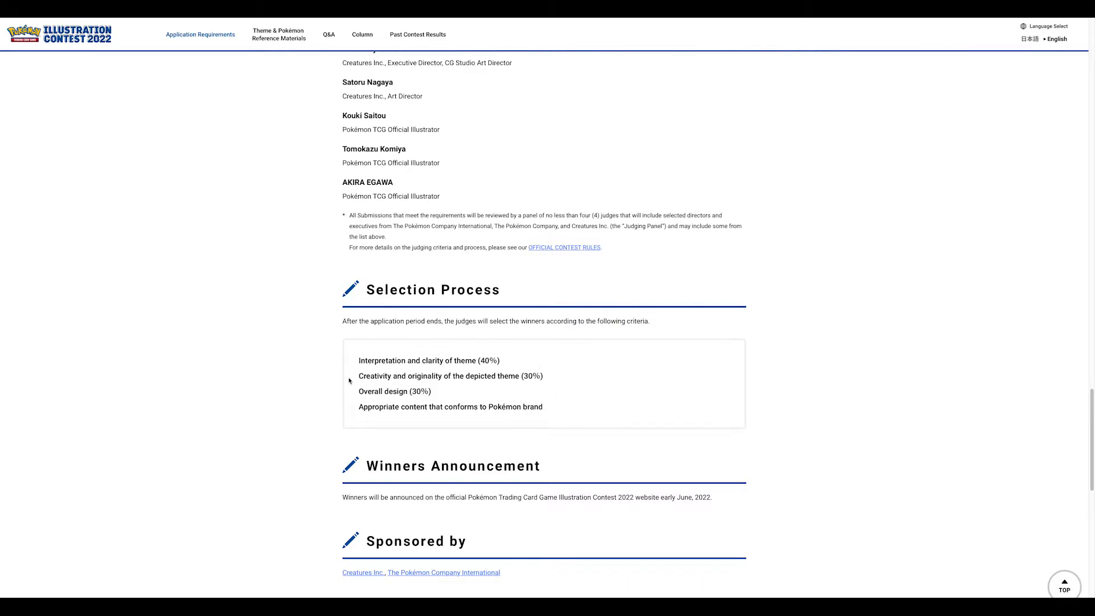
mouse_move(348, 391)
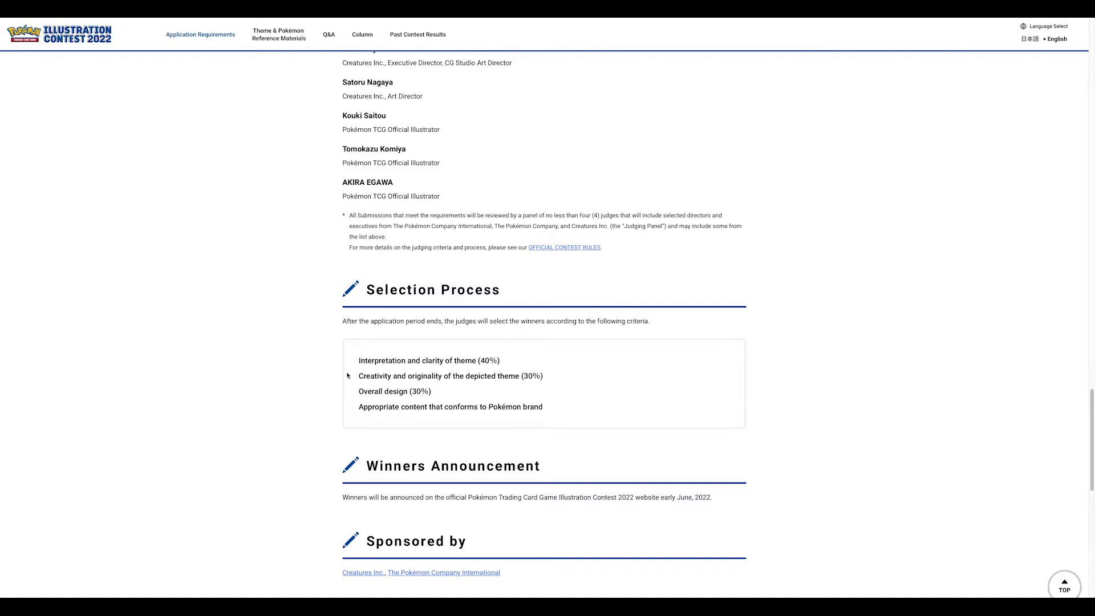
mouse_move(377, 350)
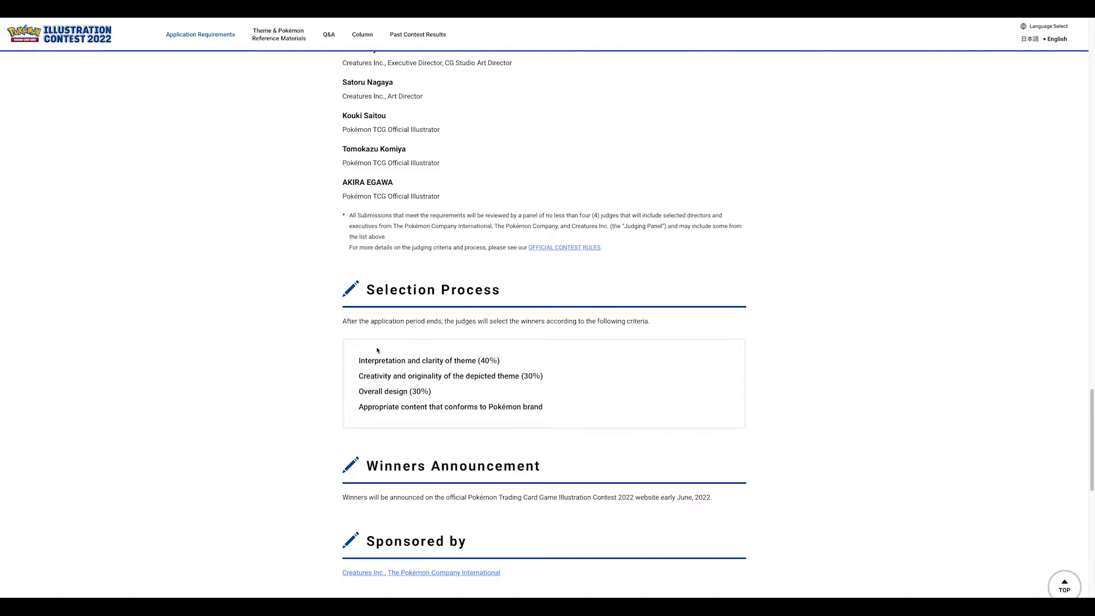
mouse_move(343, 388)
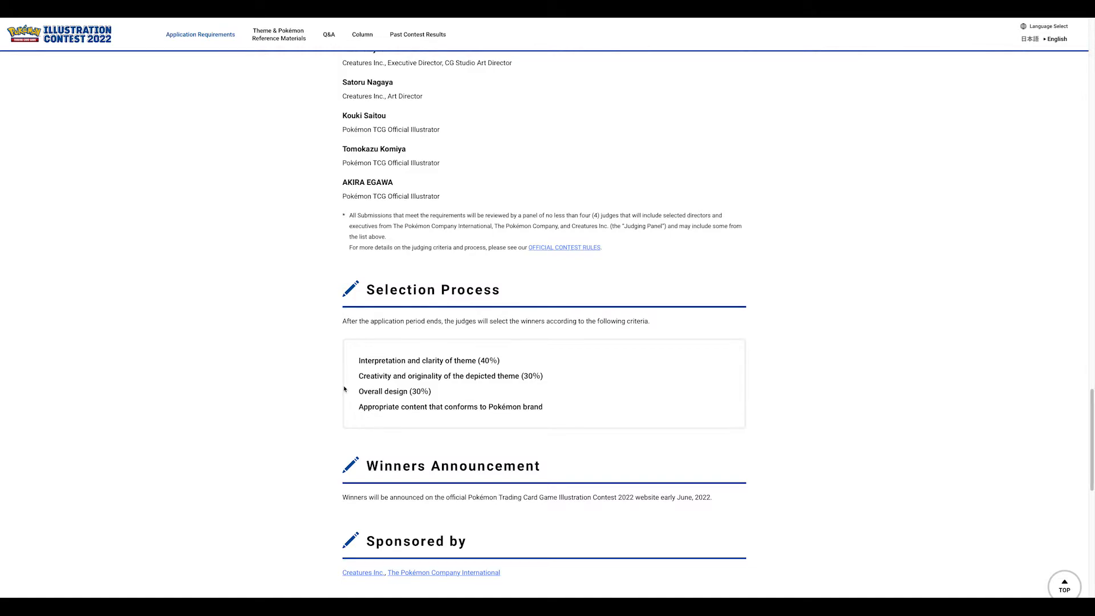
mouse_move(334, 386)
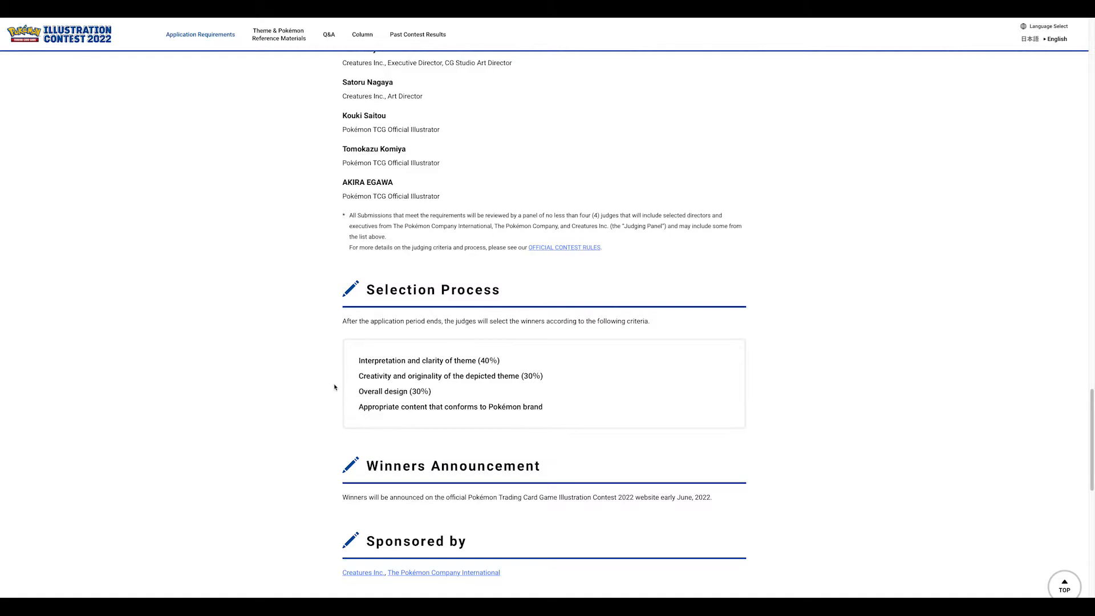
mouse_move(341, 365)
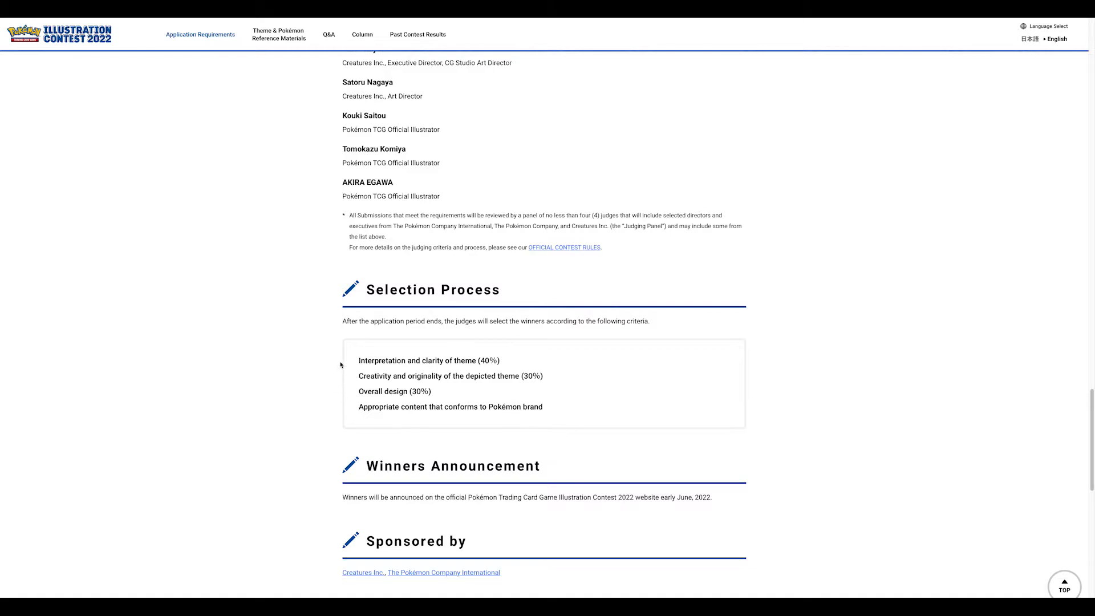
mouse_move(540, 357)
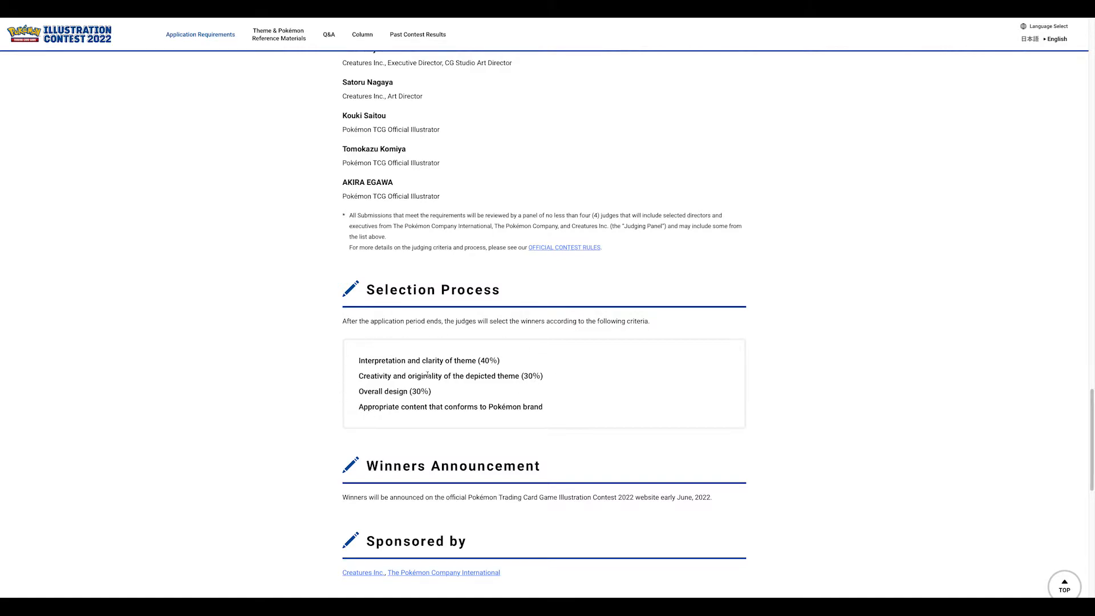
mouse_move(501, 417)
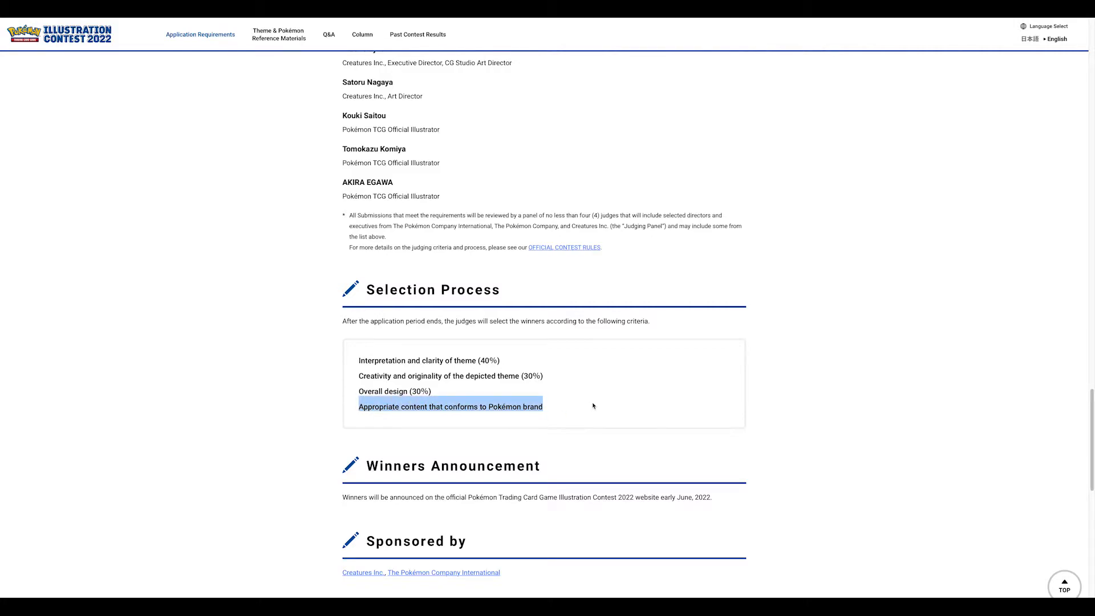
mouse_move(253, 364)
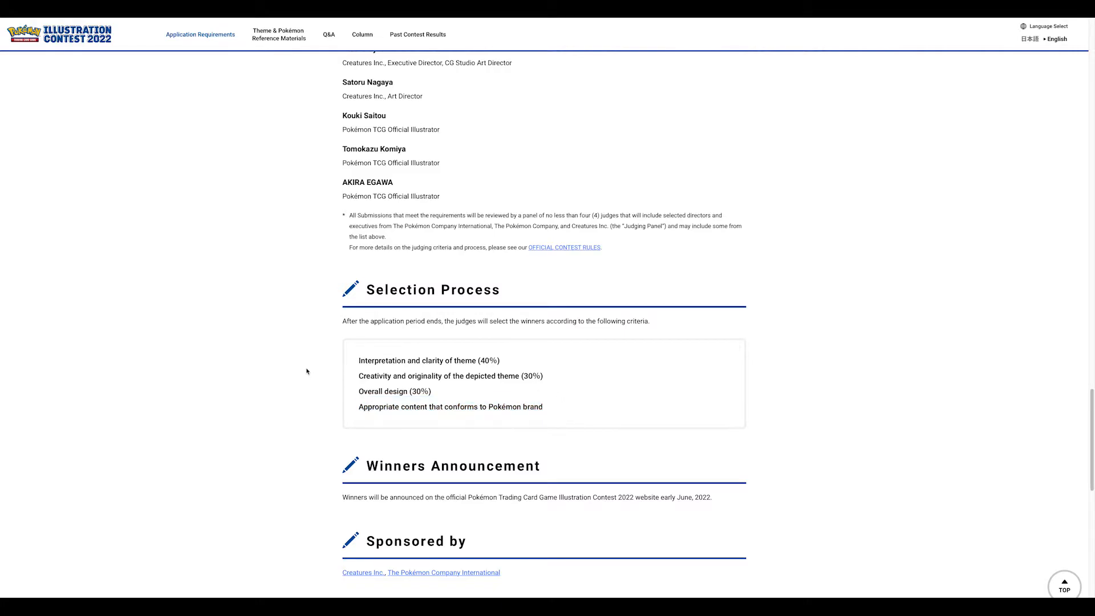
scroll(down, 3)
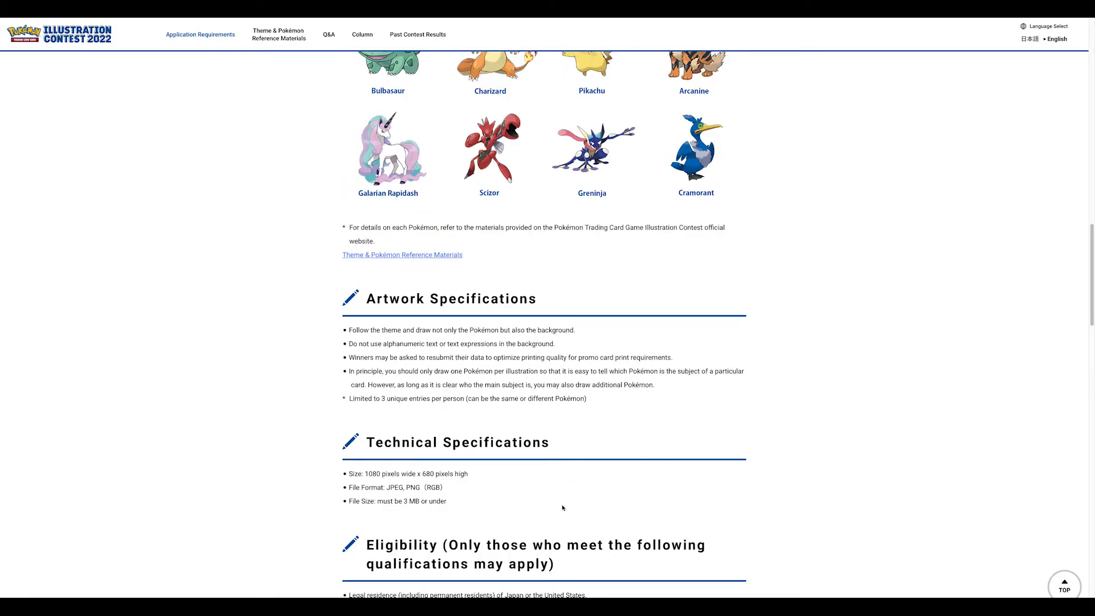
mouse_move(303, 323)
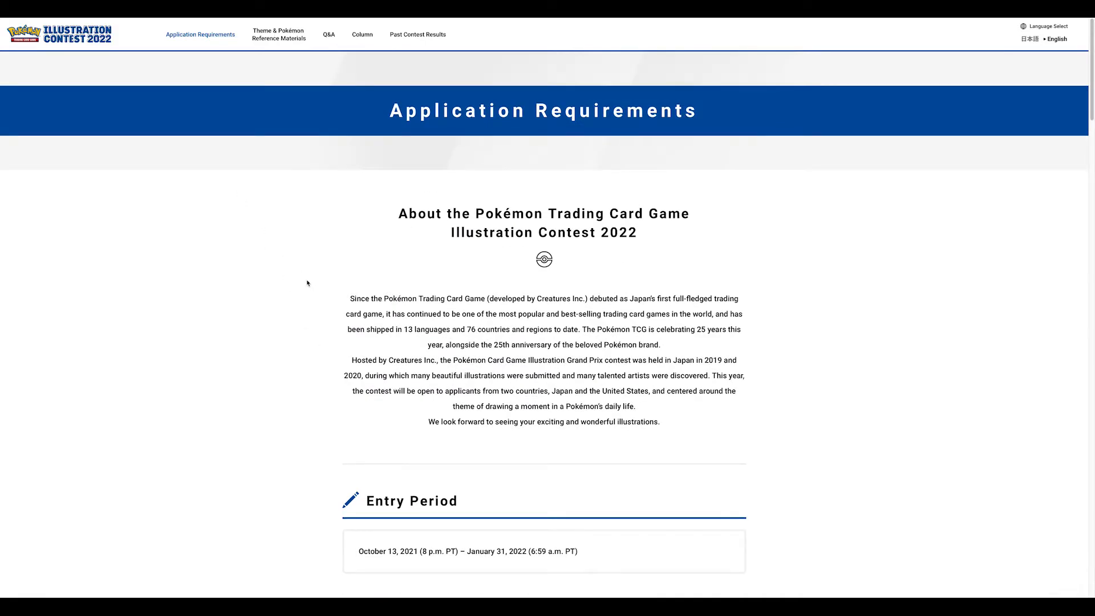
- Reach the bottom of the Application Requirements page and open the ENTRY FORM
scroll(down, 3)
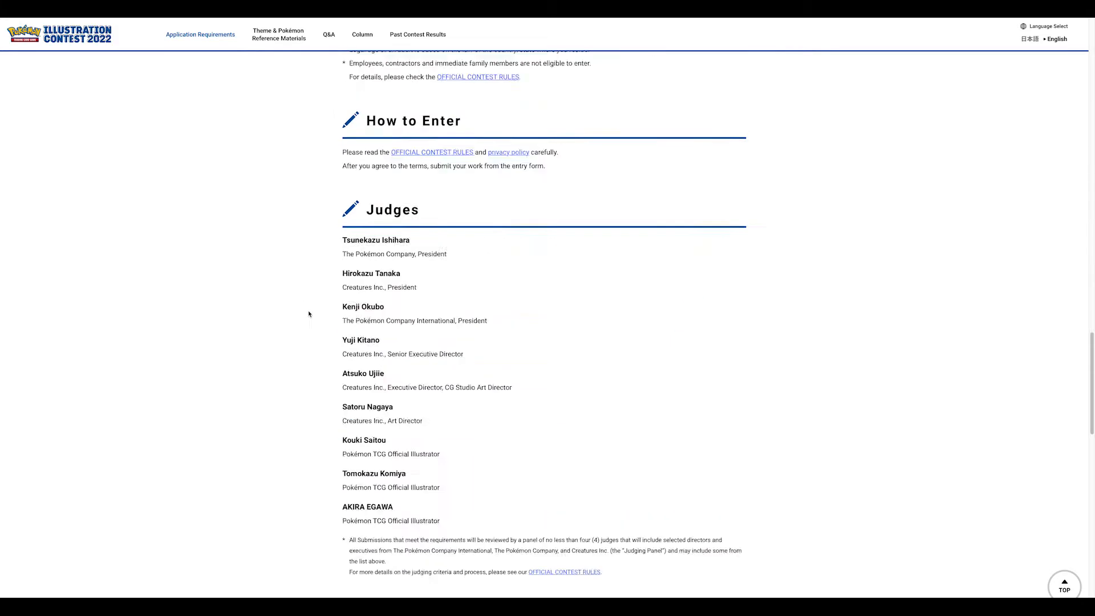
scroll(down, 3)
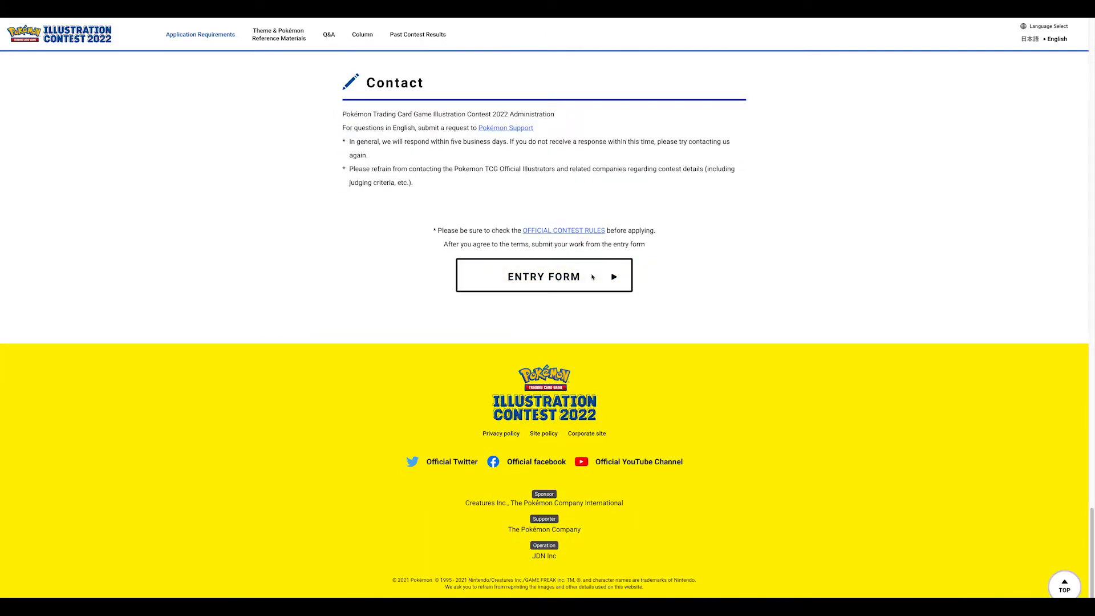
click(544, 276)
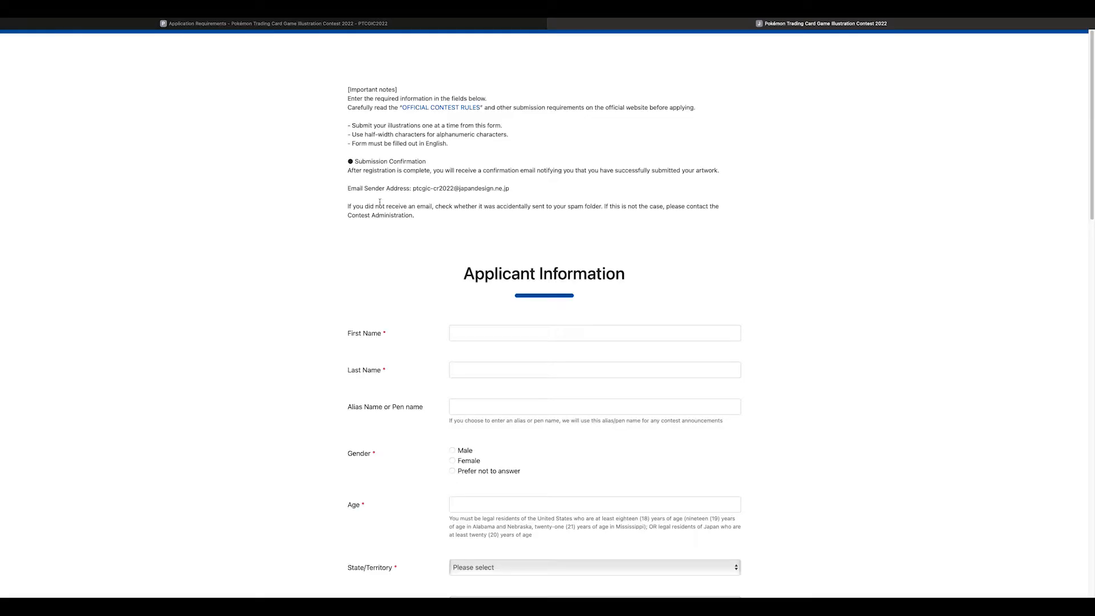
- Scroll through the entry form's applicant and entry fields down to the rules and Submit button
scroll(down, 3)
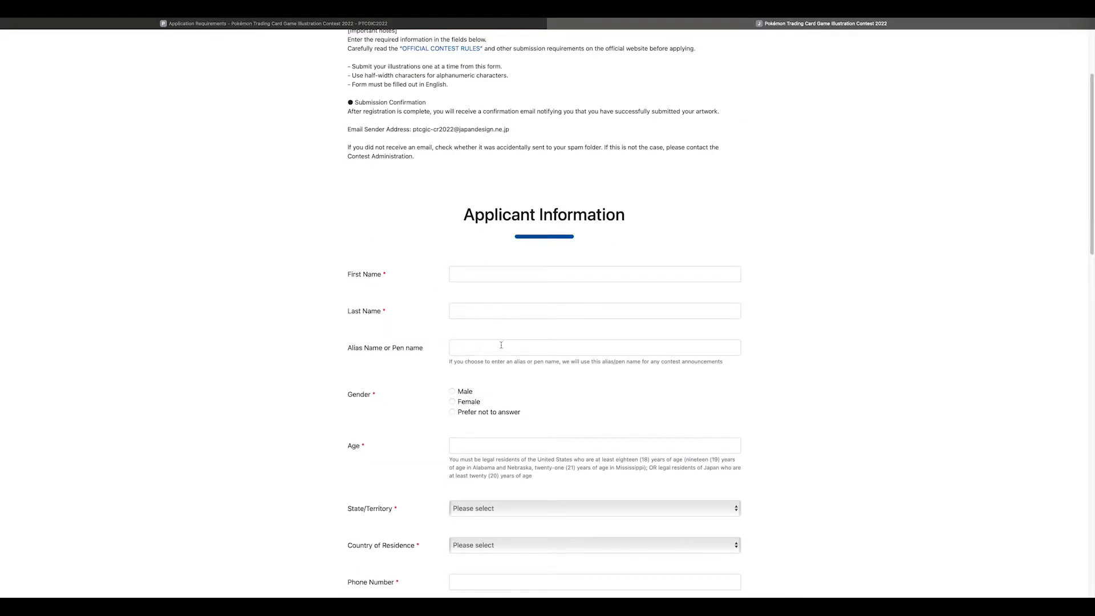
scroll(down, 3)
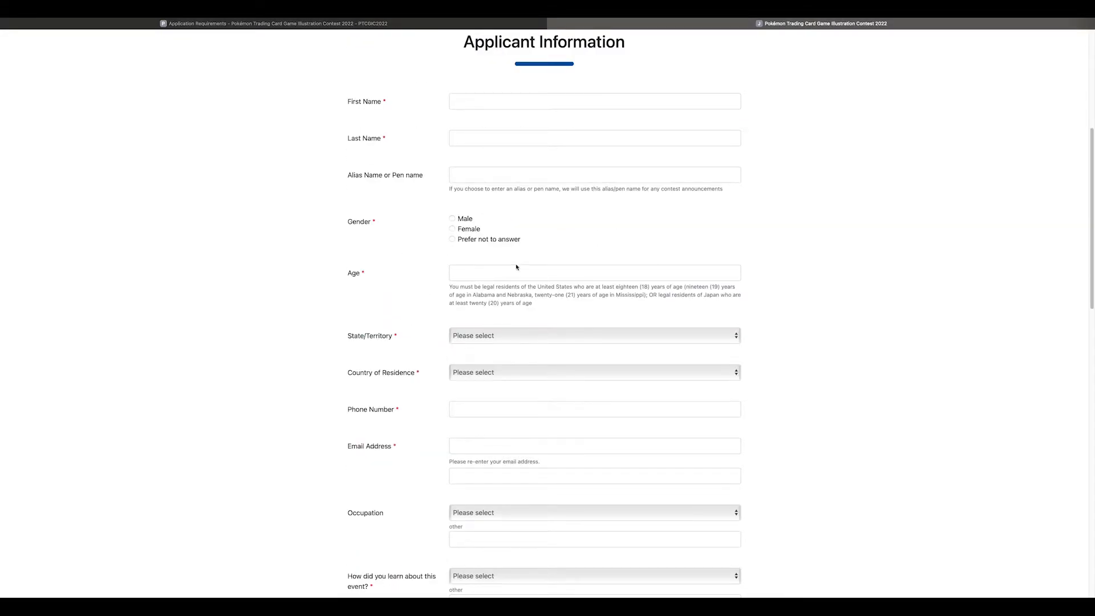
scroll(down, 3)
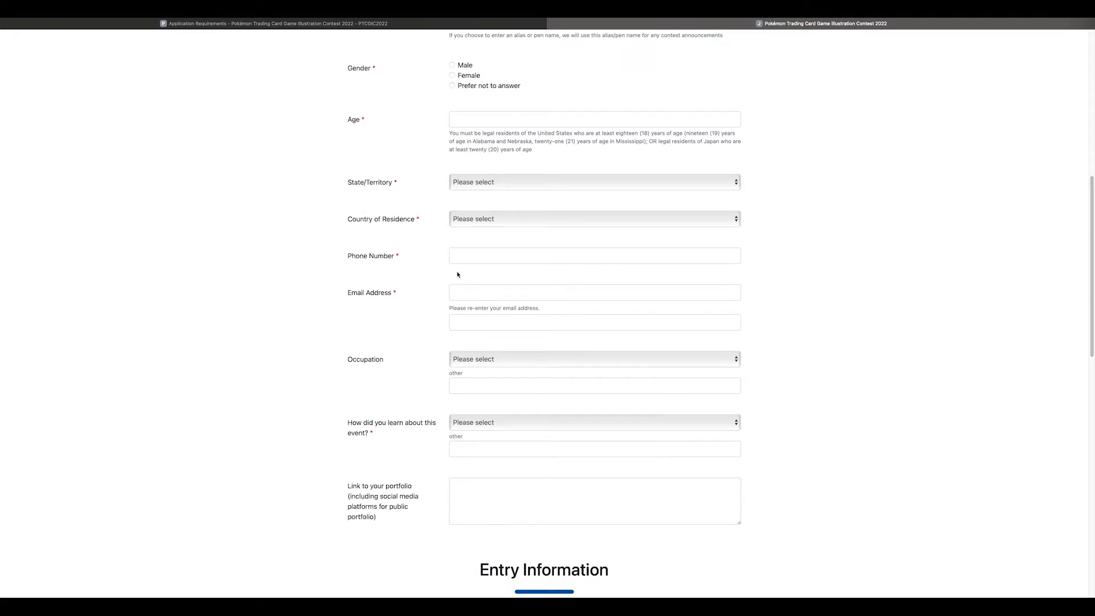
scroll(down, 3)
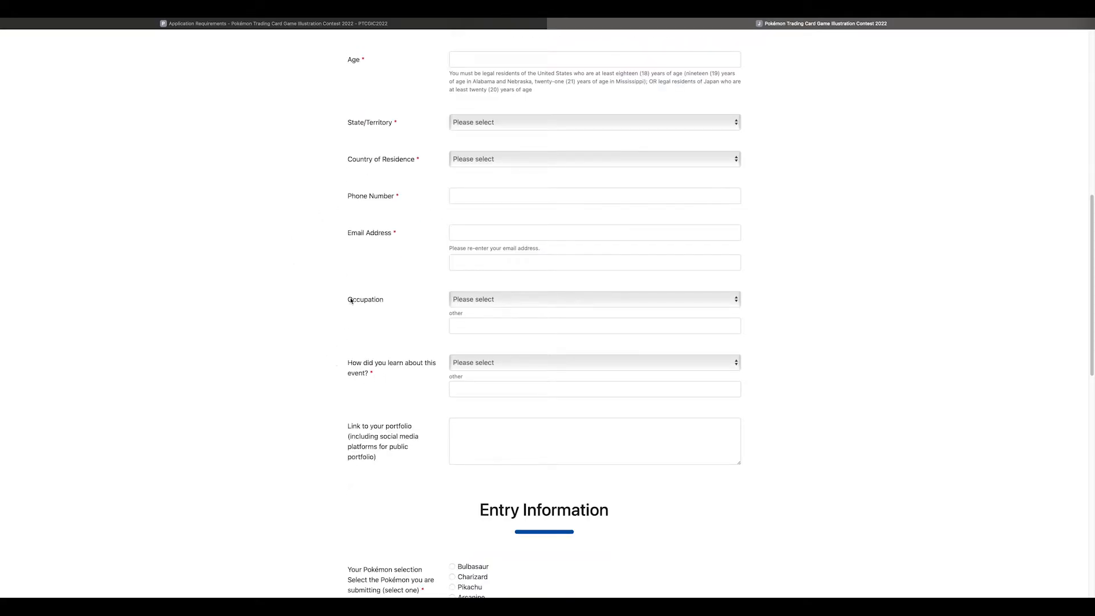
scroll(down, 3)
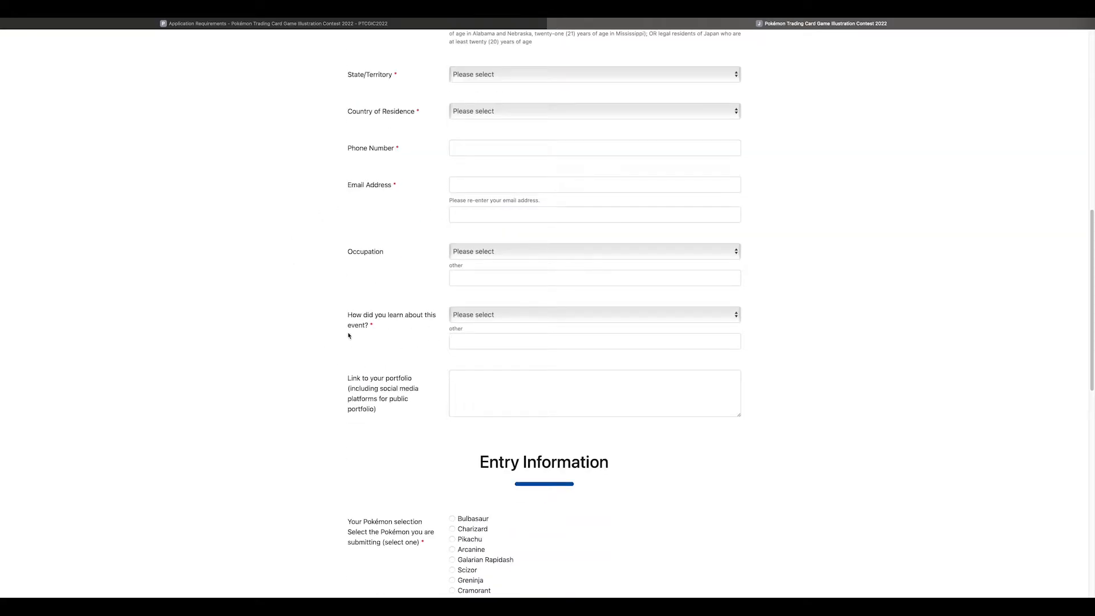
scroll(down, 3)
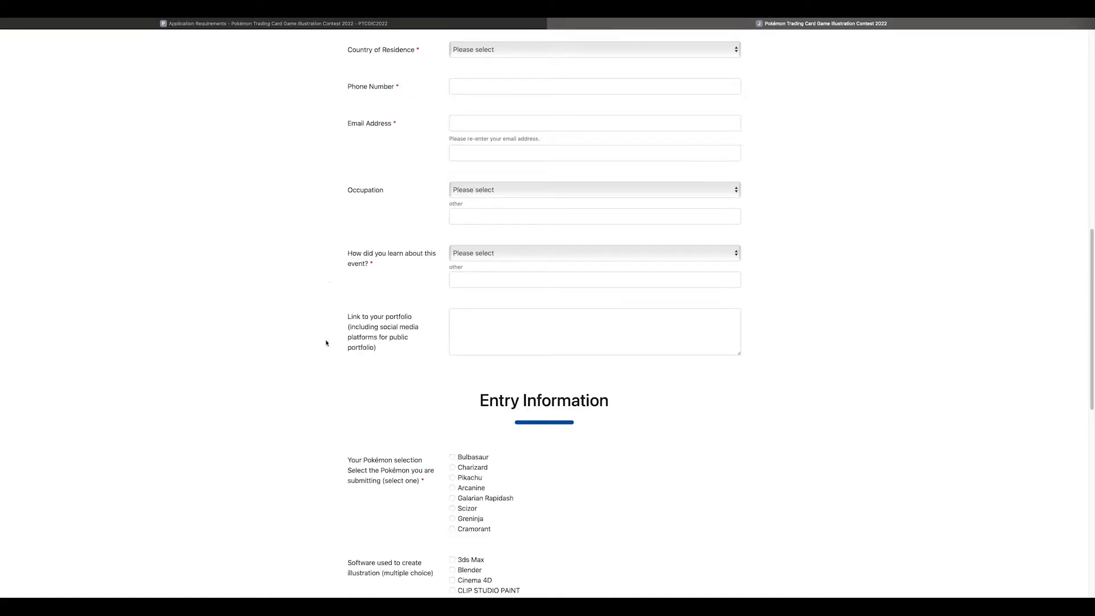
mouse_move(400, 331)
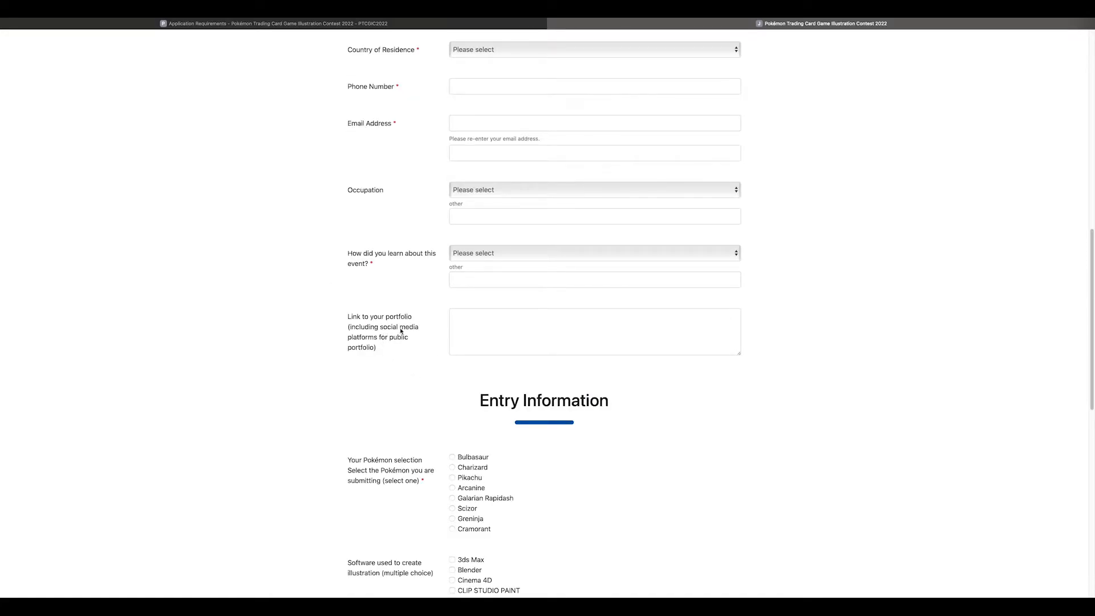
scroll(down, 3)
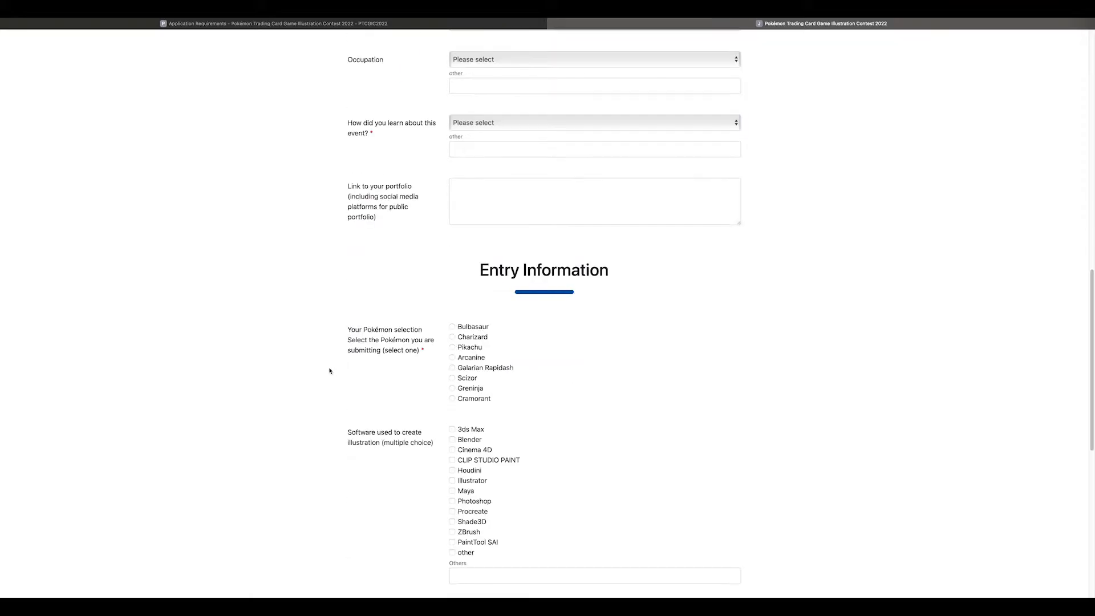
scroll(down, 3)
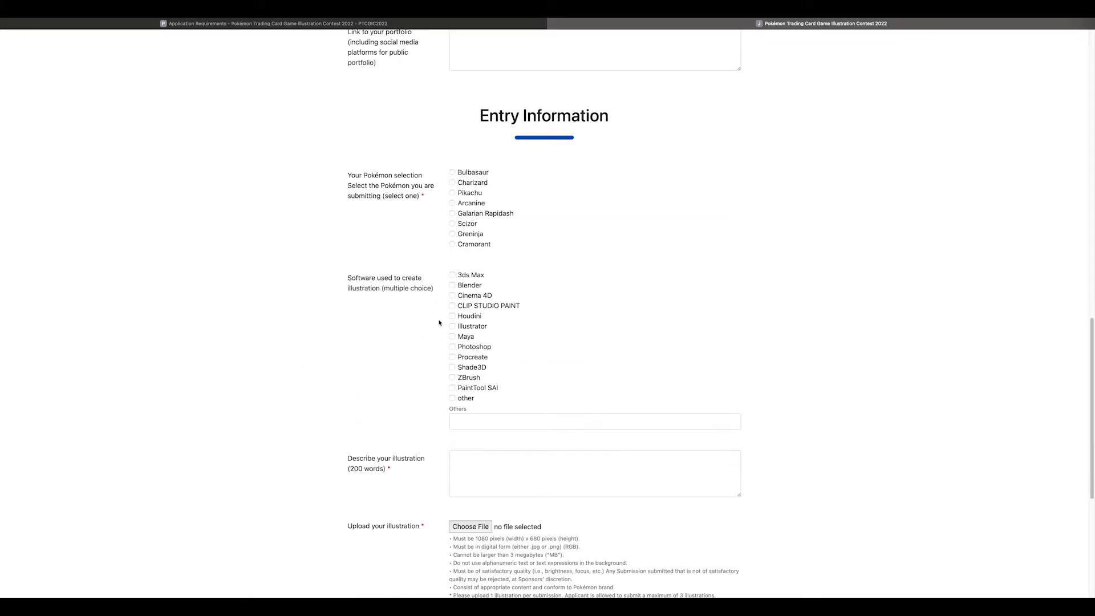
scroll(down, 3)
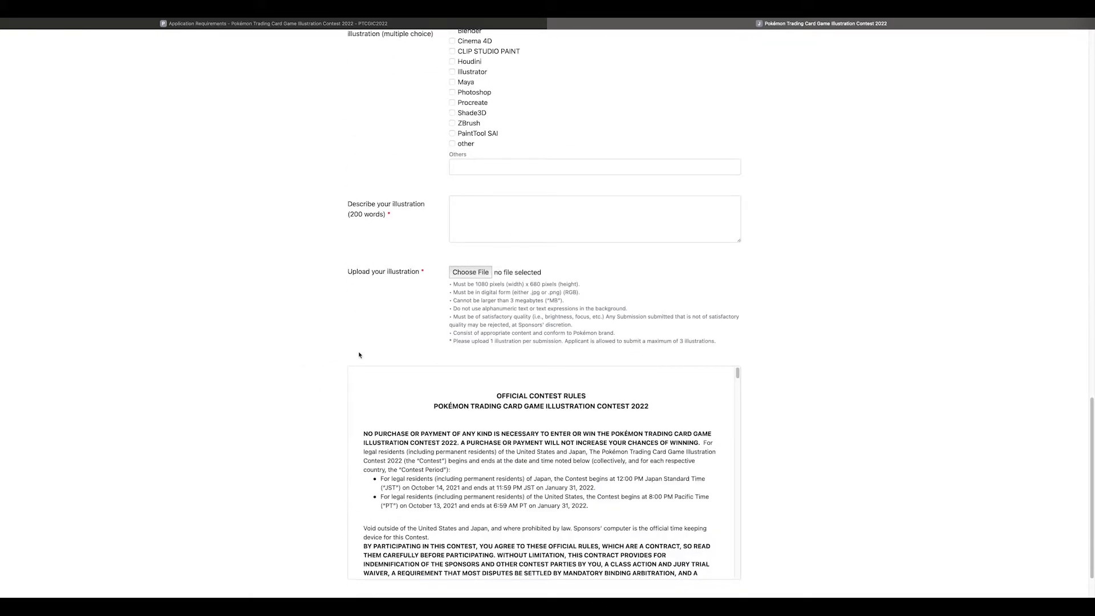
scroll(down, 3)
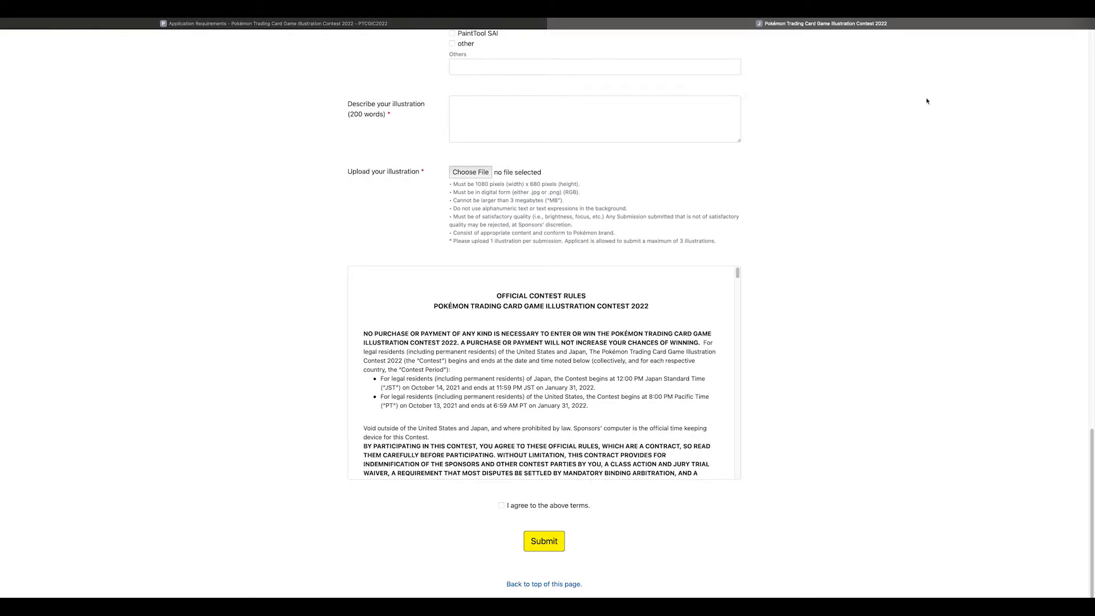
mouse_move(244, 267)
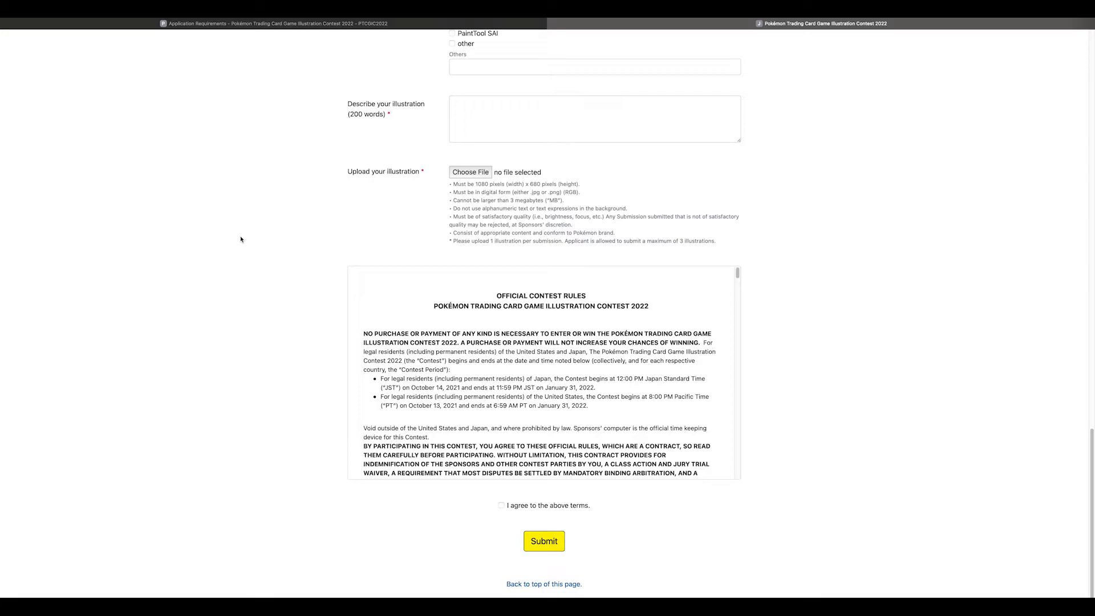
mouse_move(291, 217)
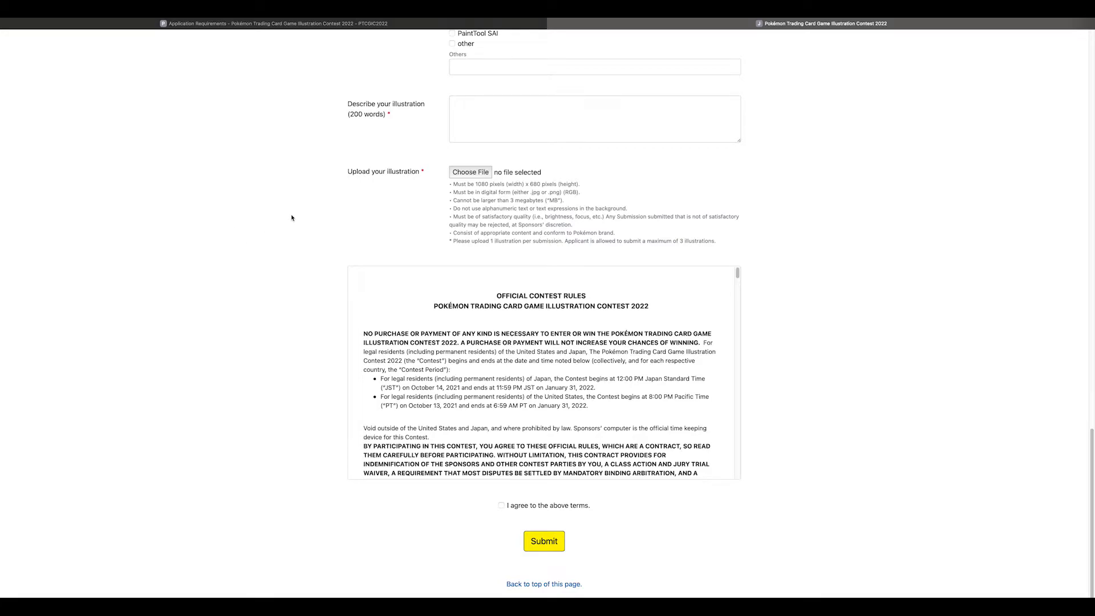
scroll(down, 3)
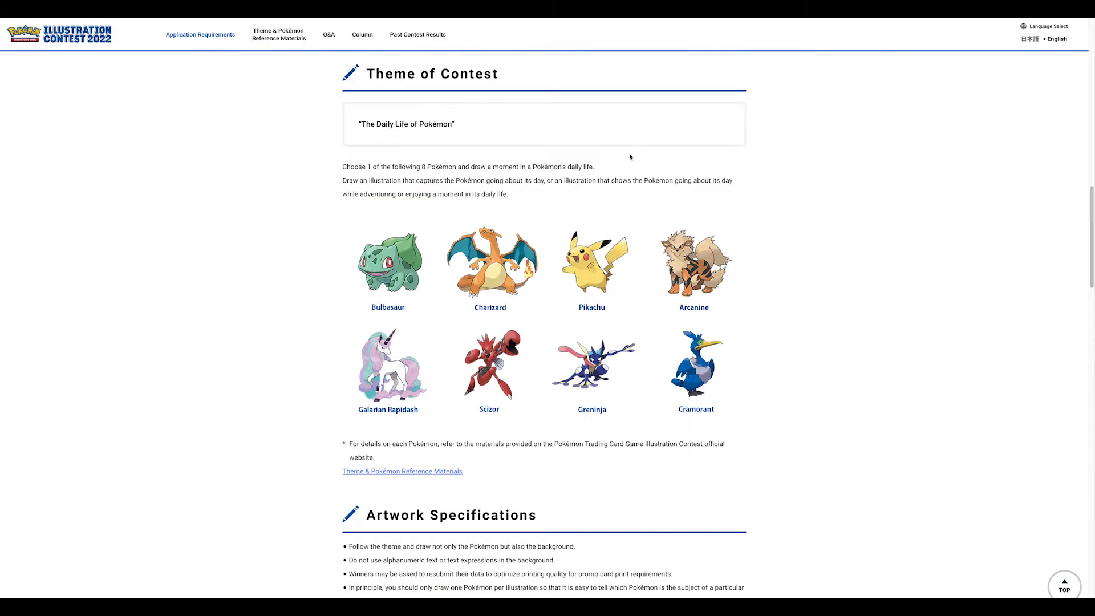
- Jump back to the top of the requirements page to reach the Column menu
click(200, 34)
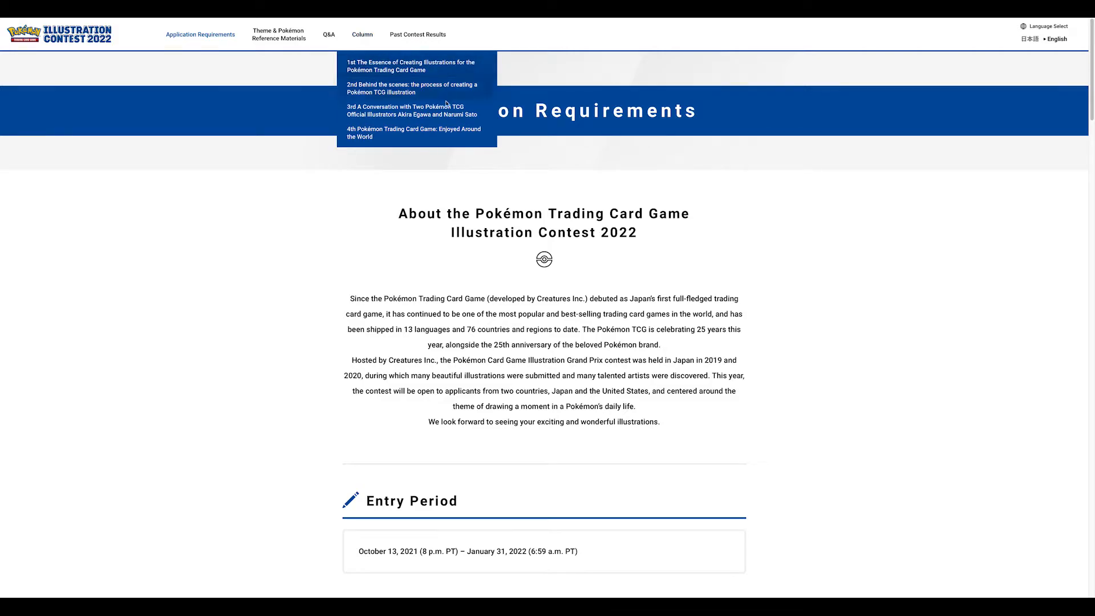
mouse_move(370, 75)
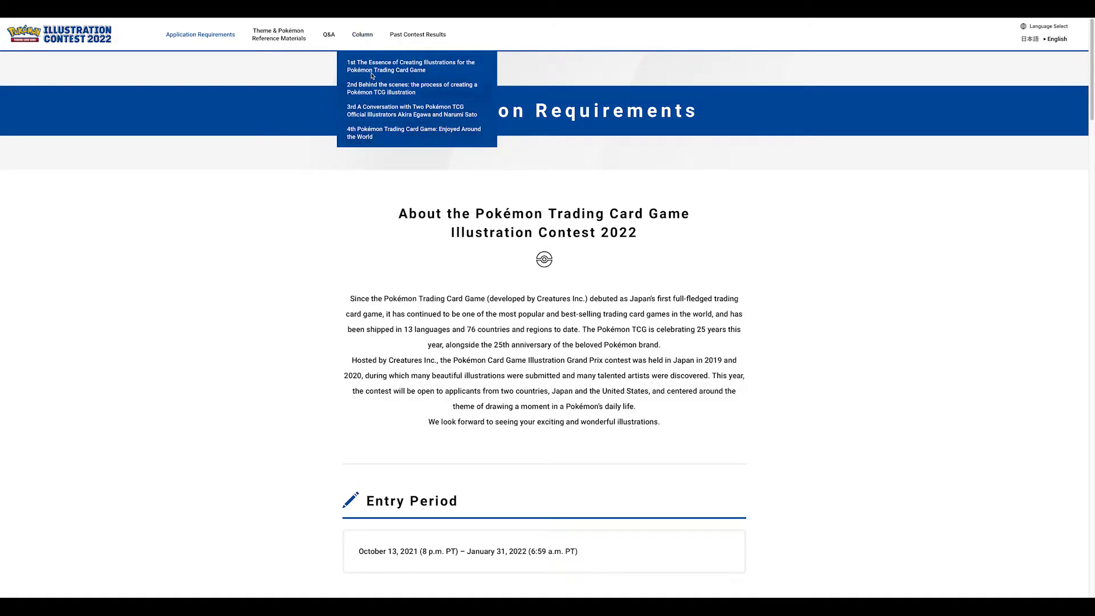
mouse_move(383, 70)
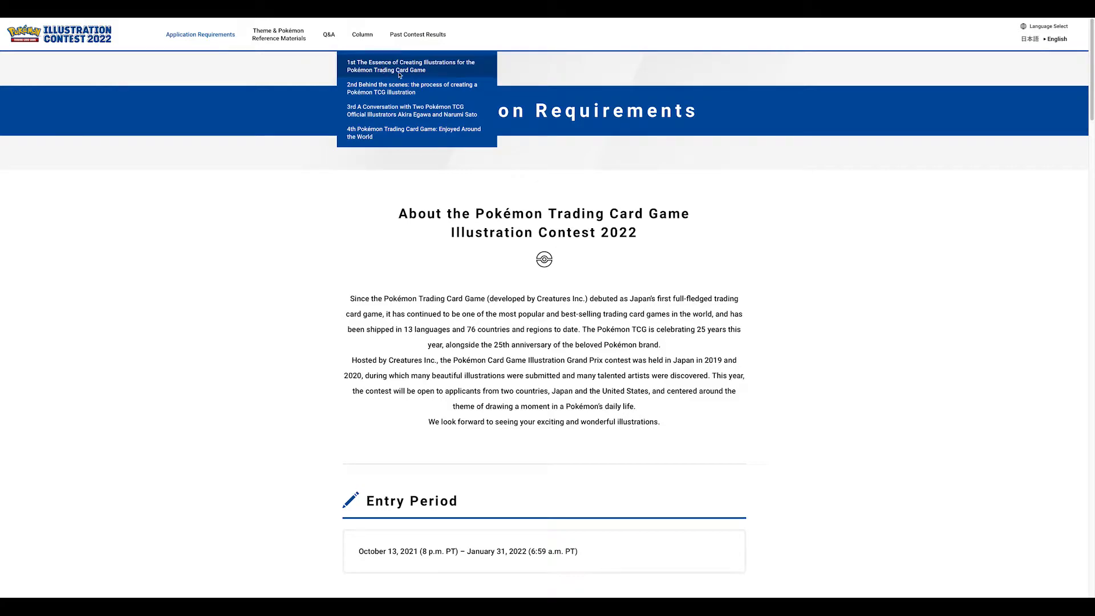
mouse_move(296, 255)
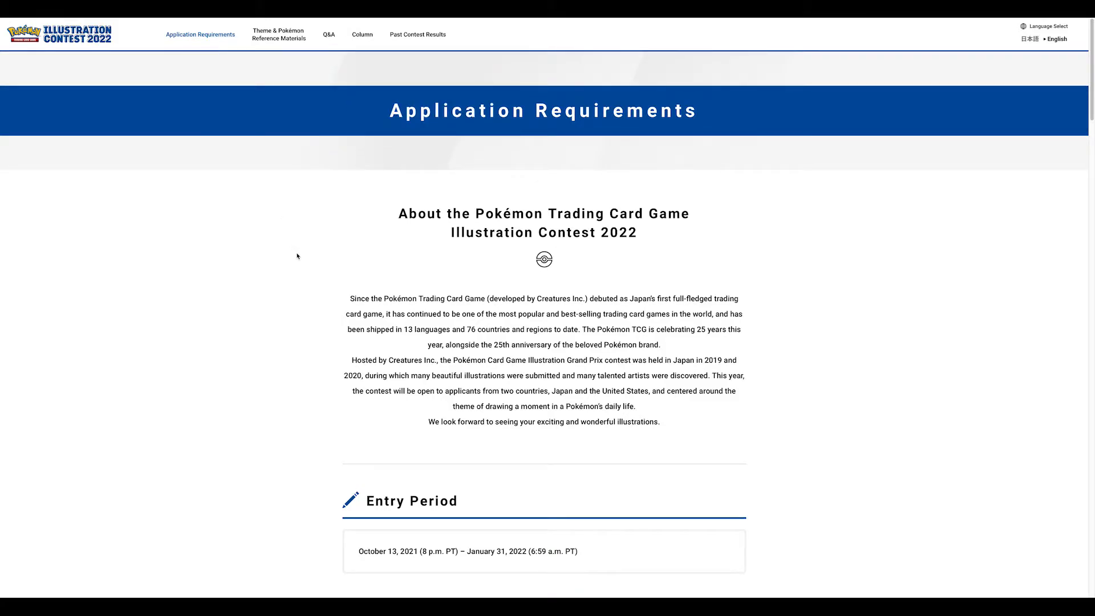
mouse_move(627, 370)
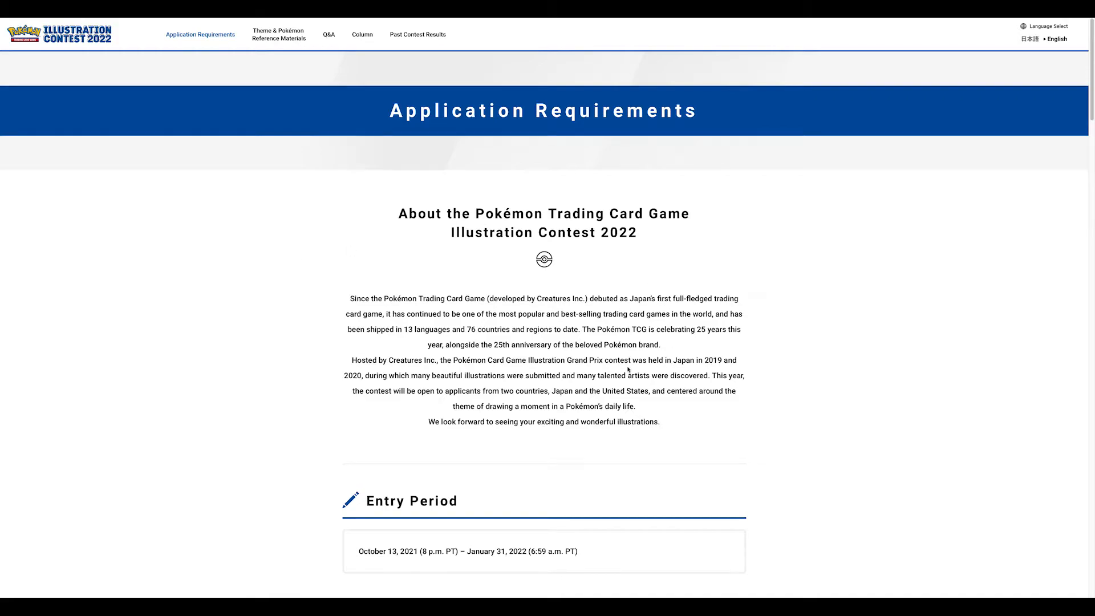
mouse_move(461, 247)
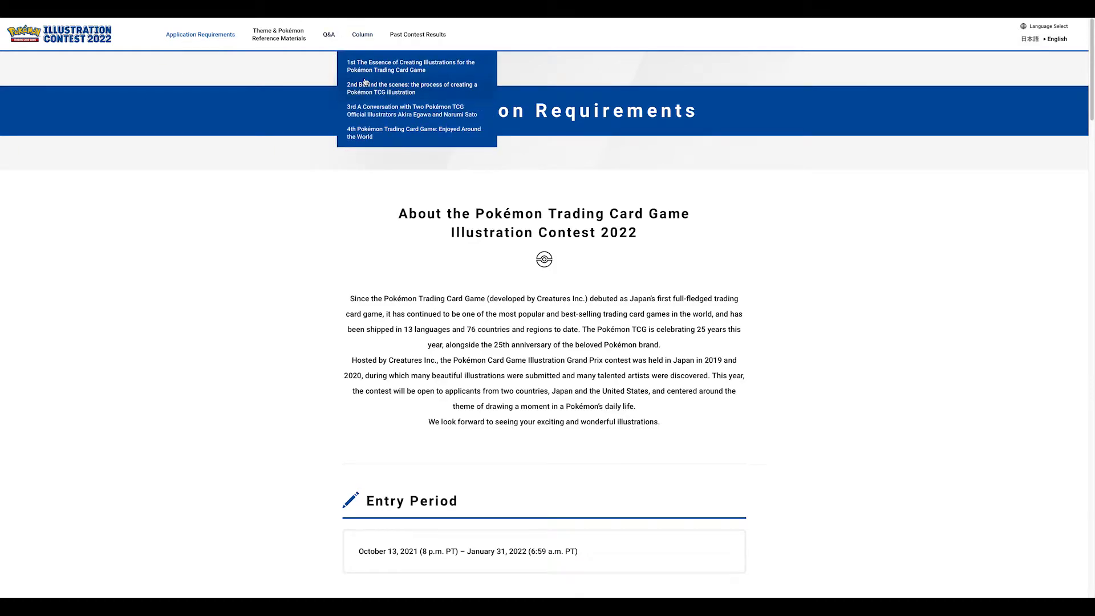
- Open the behind-the-scenes illustration column article and read down through its sketch steps
click(406, 89)
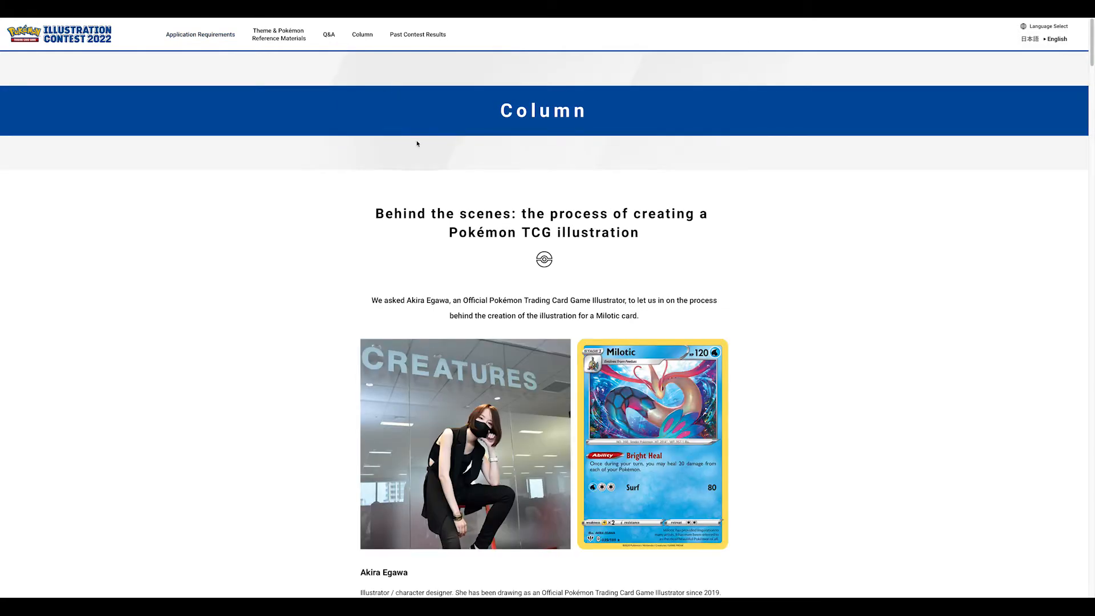
scroll(down, 3)
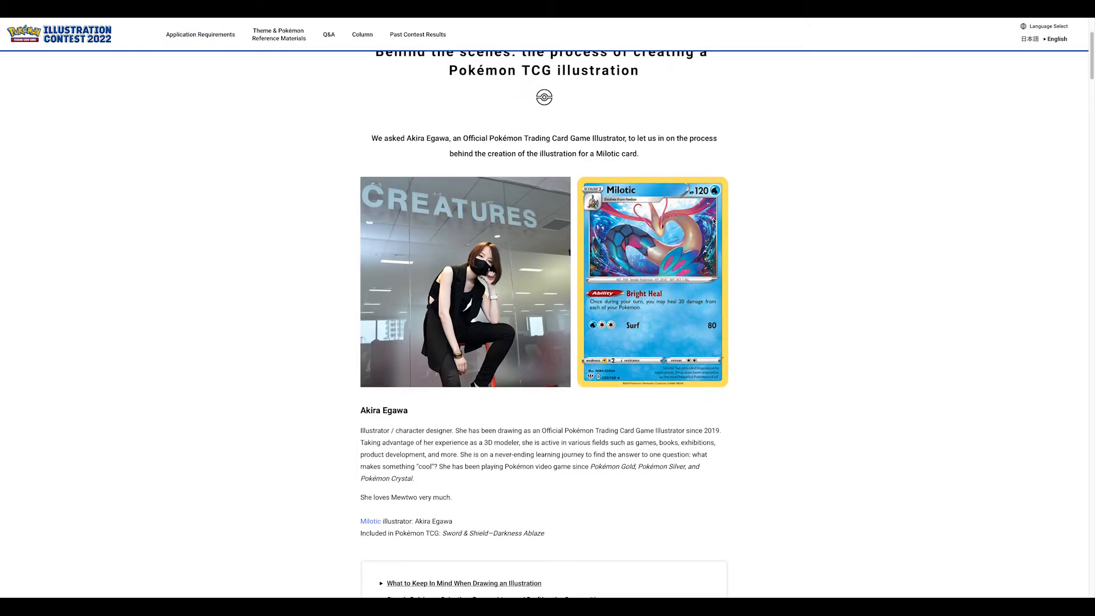
scroll(down, 3)
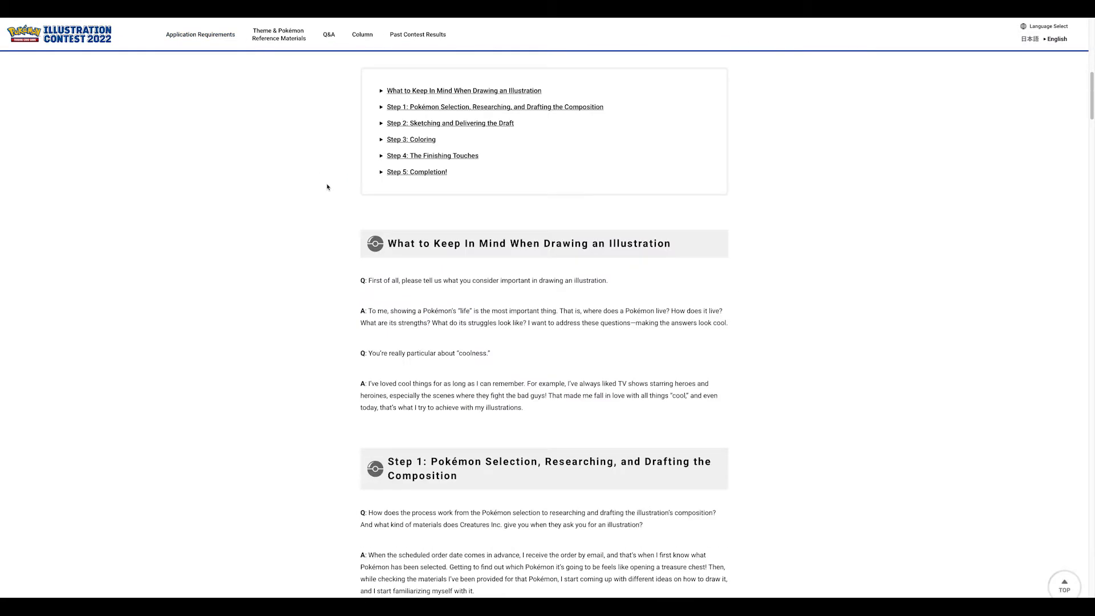
scroll(down, 3)
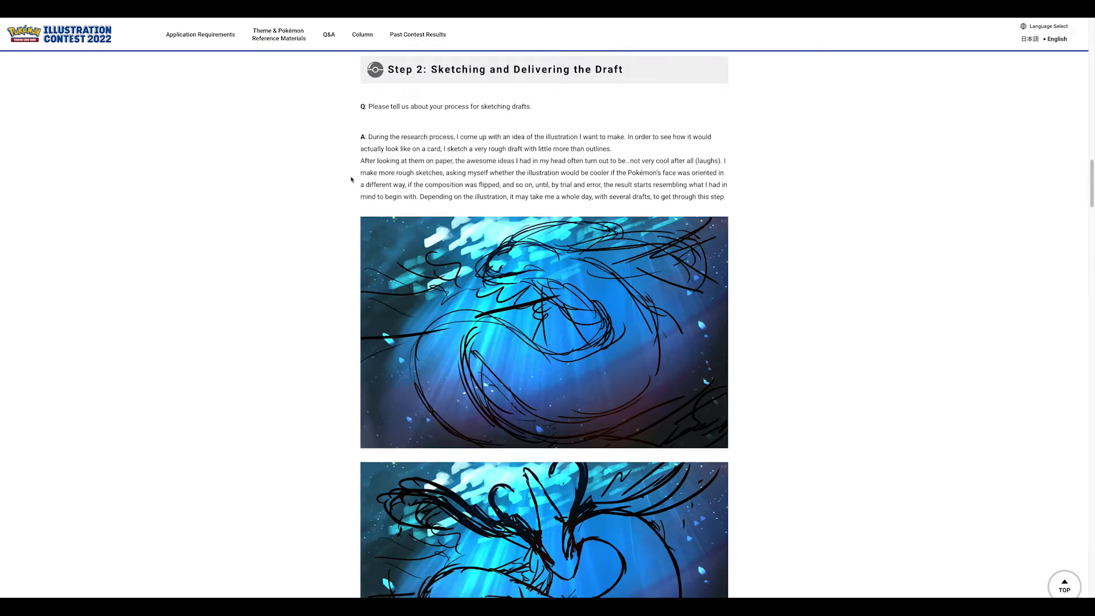
mouse_move(575, 302)
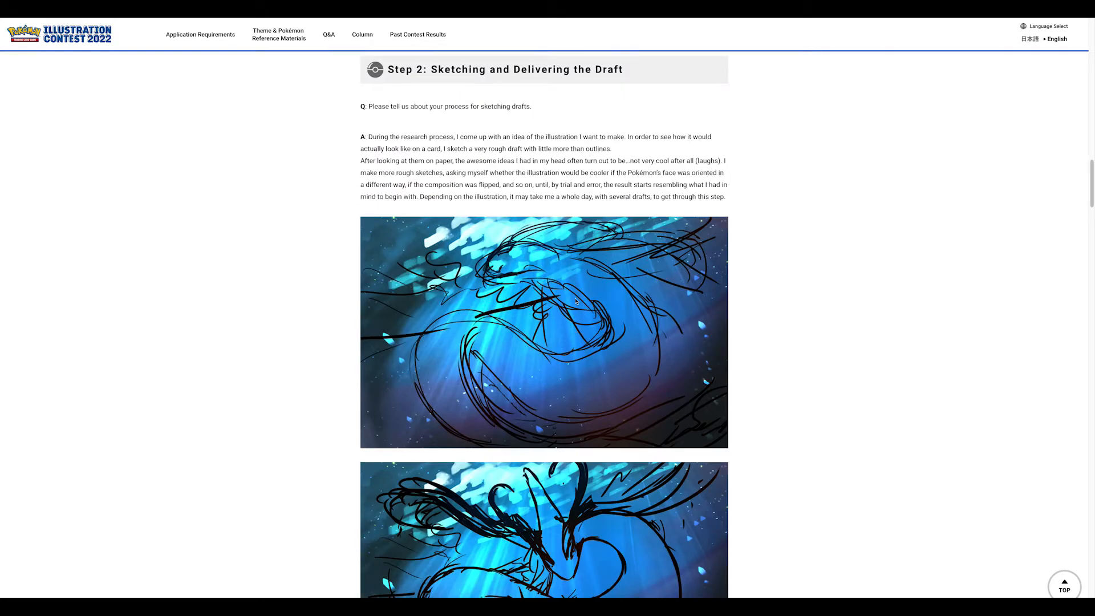
mouse_move(343, 284)
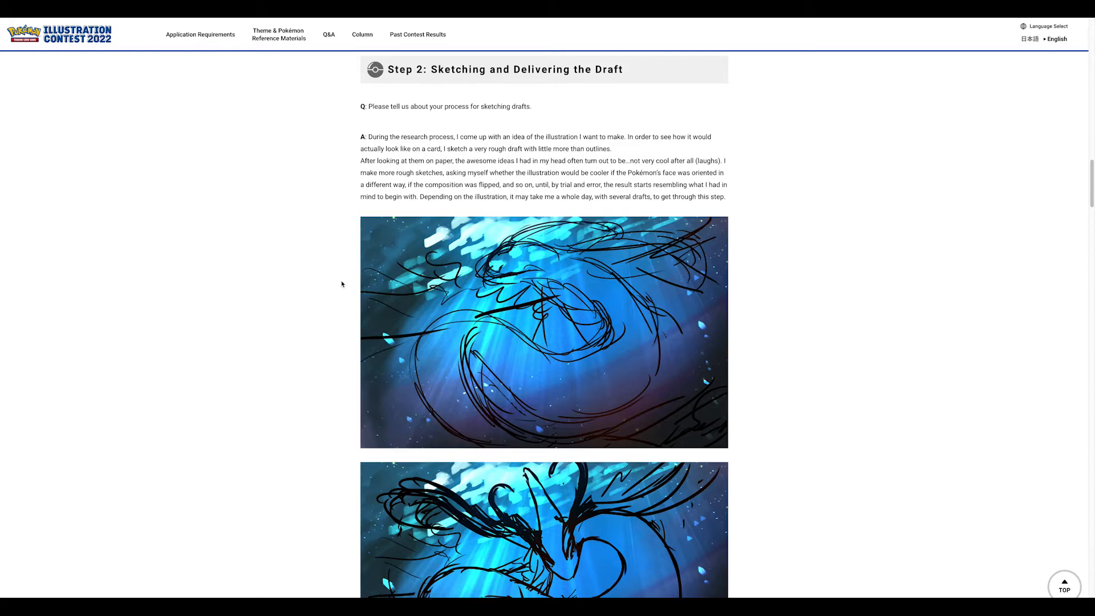
- Continue to the draft review feedback and translated correction list above Step 3: Coloring
scroll(down, 3)
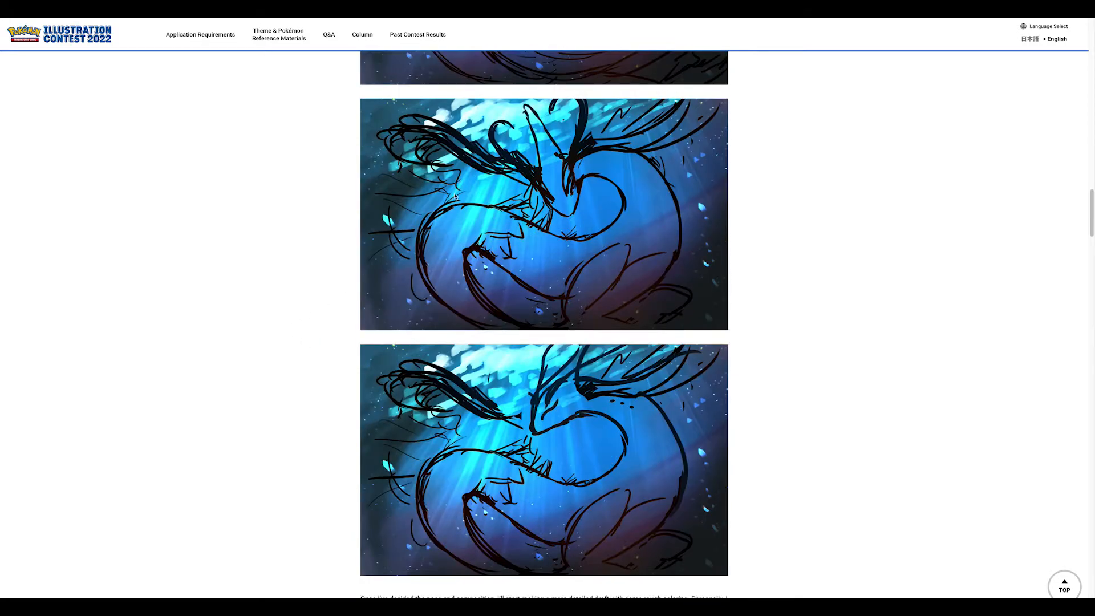
scroll(down, 3)
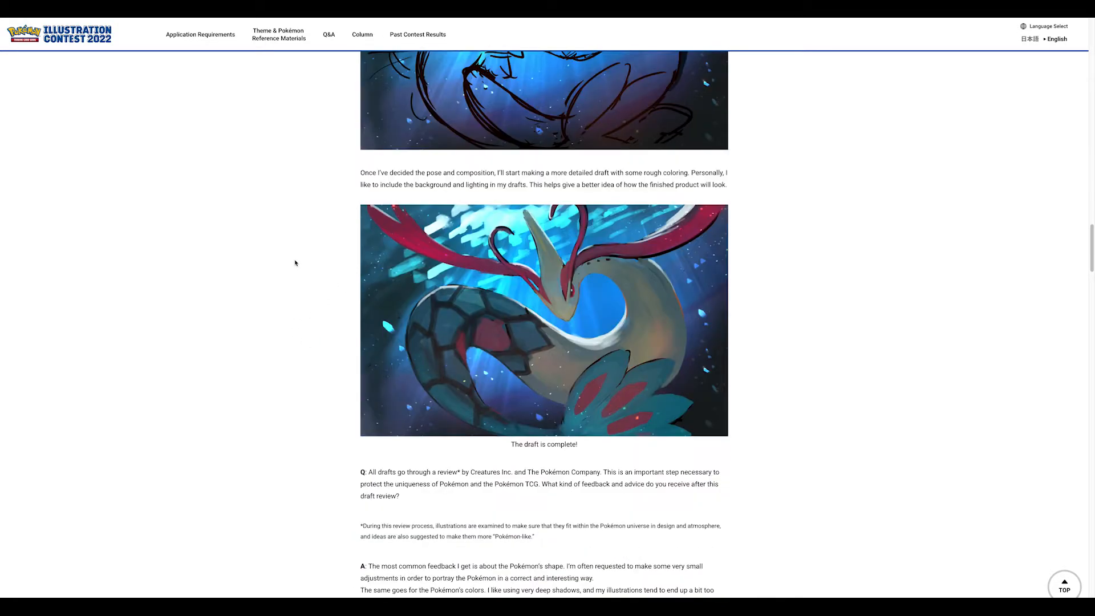
scroll(down, 3)
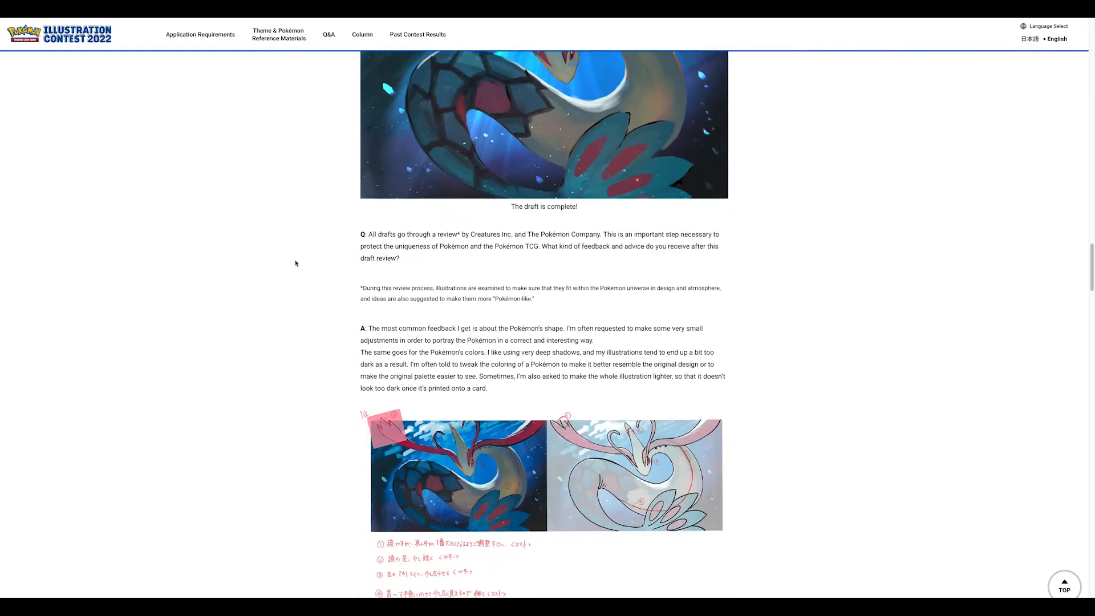
scroll(down, 3)
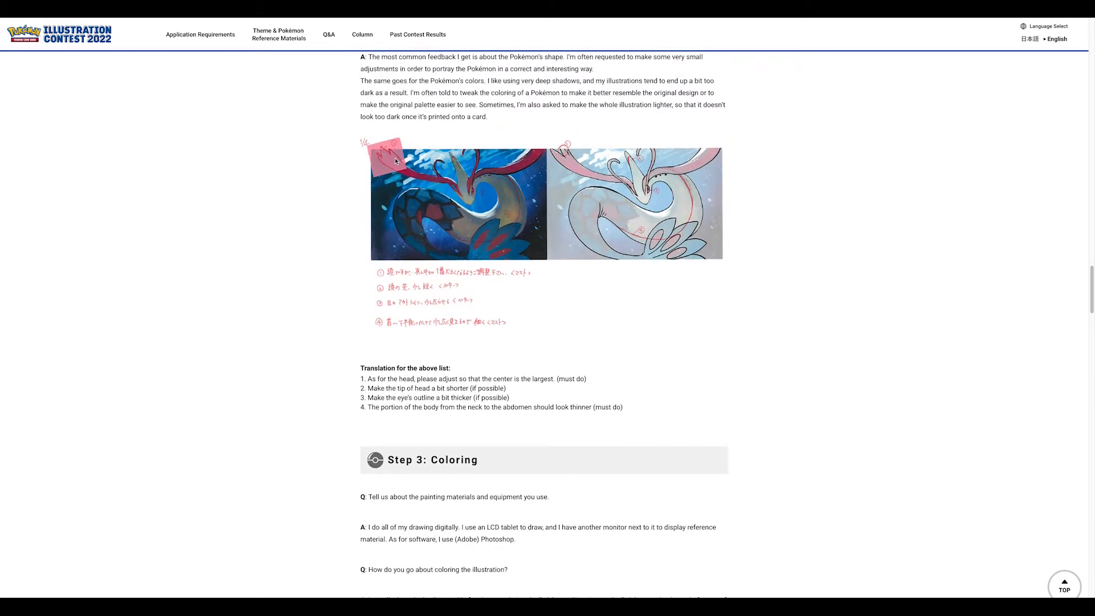
mouse_move(474, 192)
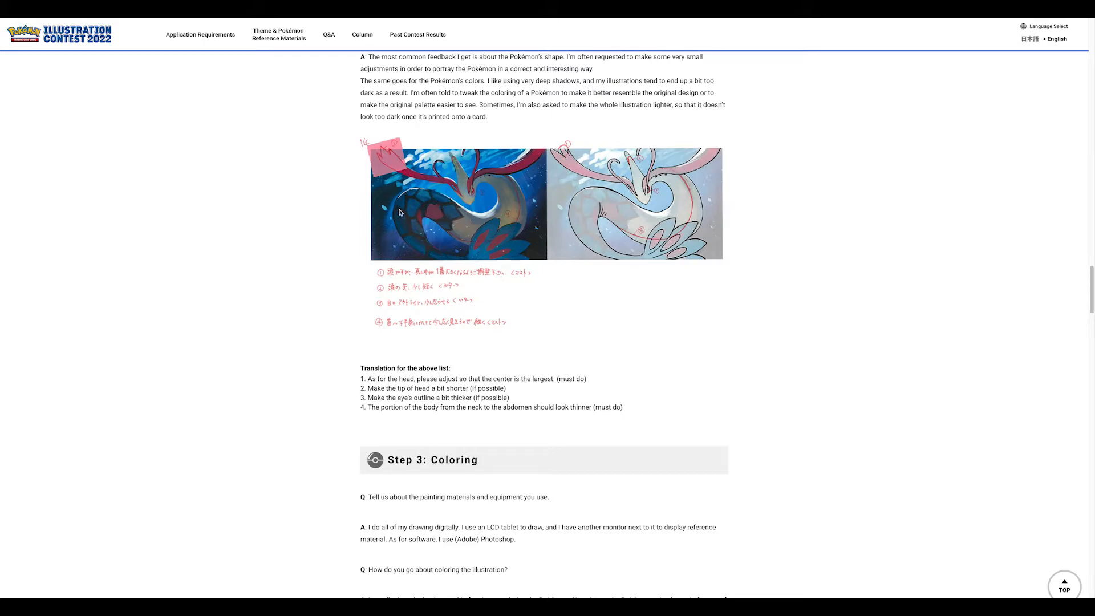
mouse_move(386, 162)
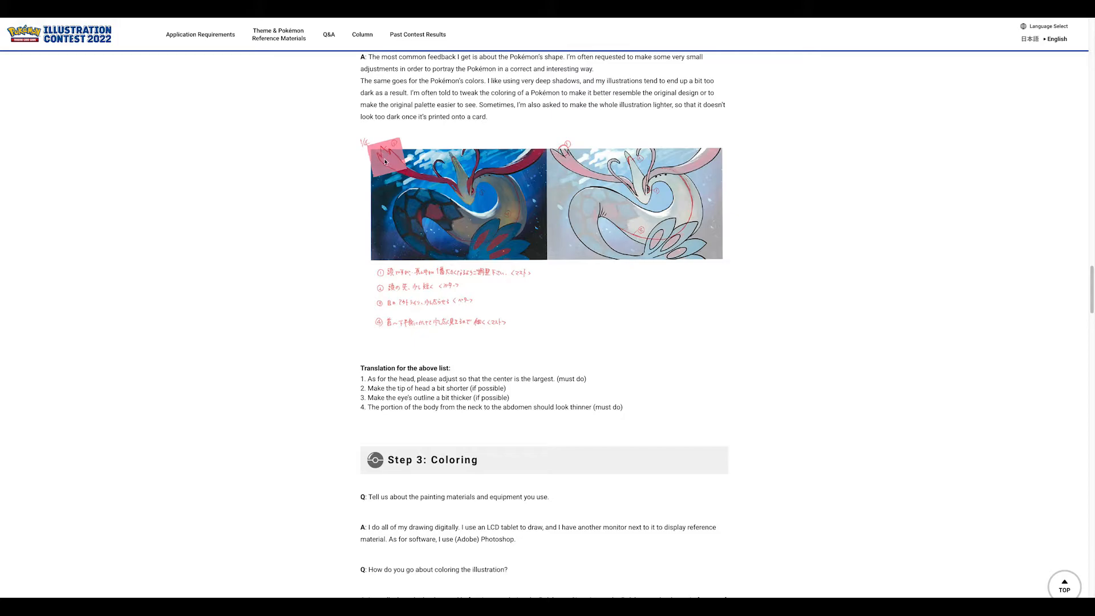
mouse_move(425, 188)
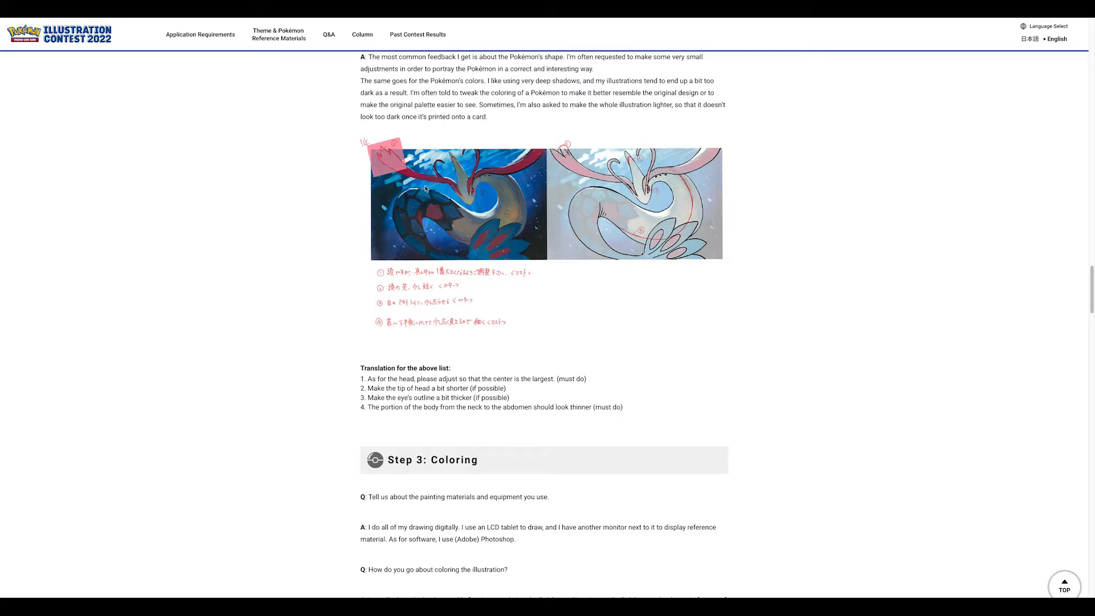
mouse_move(425, 189)
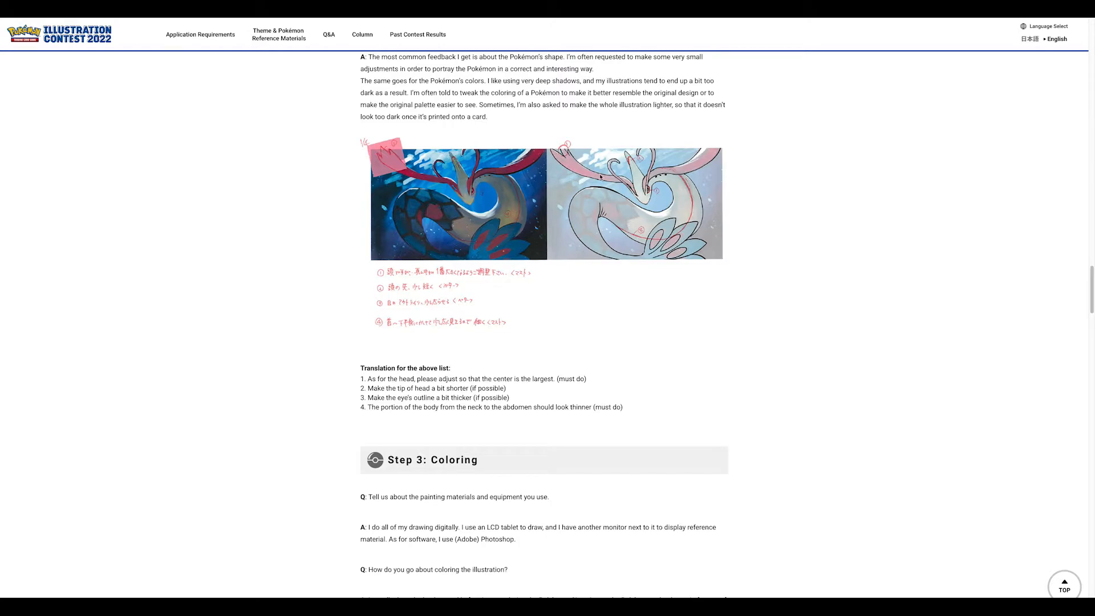
mouse_move(319, 262)
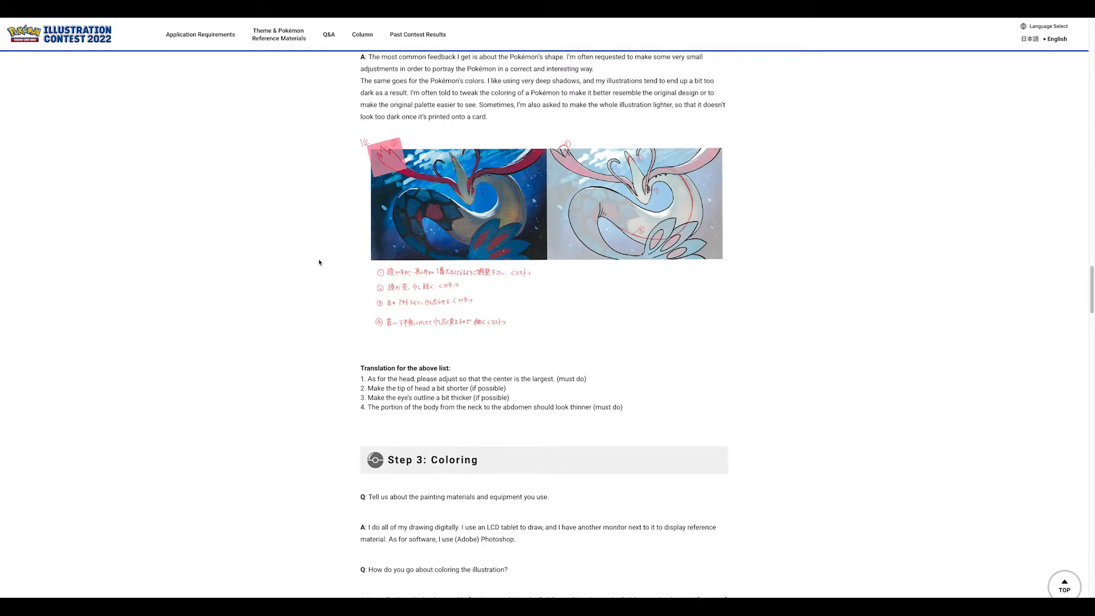
mouse_move(317, 260)
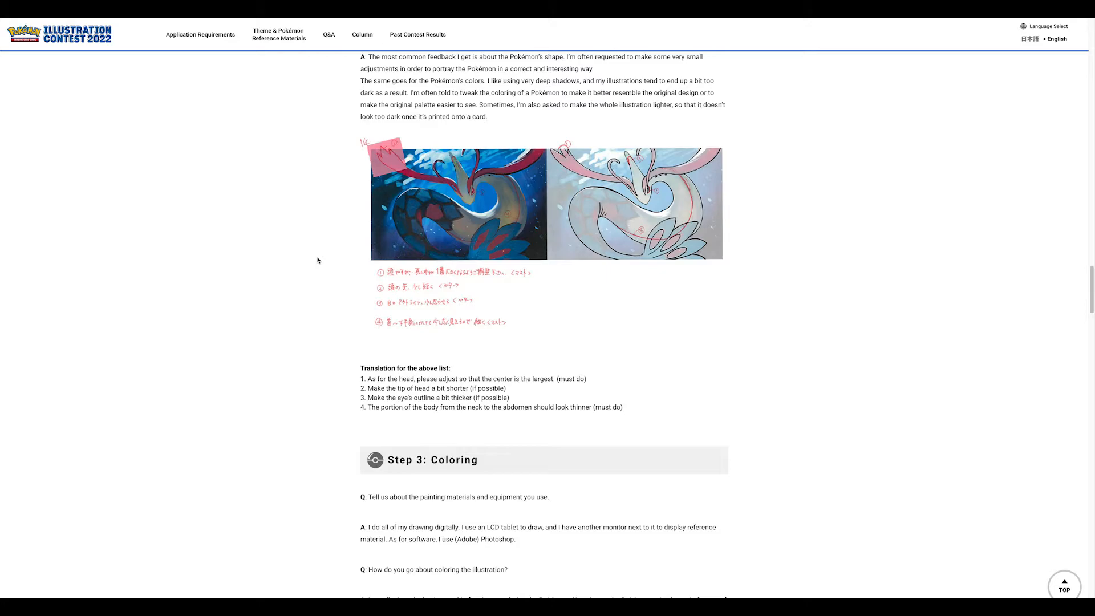
- Scroll through Steps 3–5 (coloring, finishing, completion) to the interview's closing message and photo credits
scroll(down, 3)
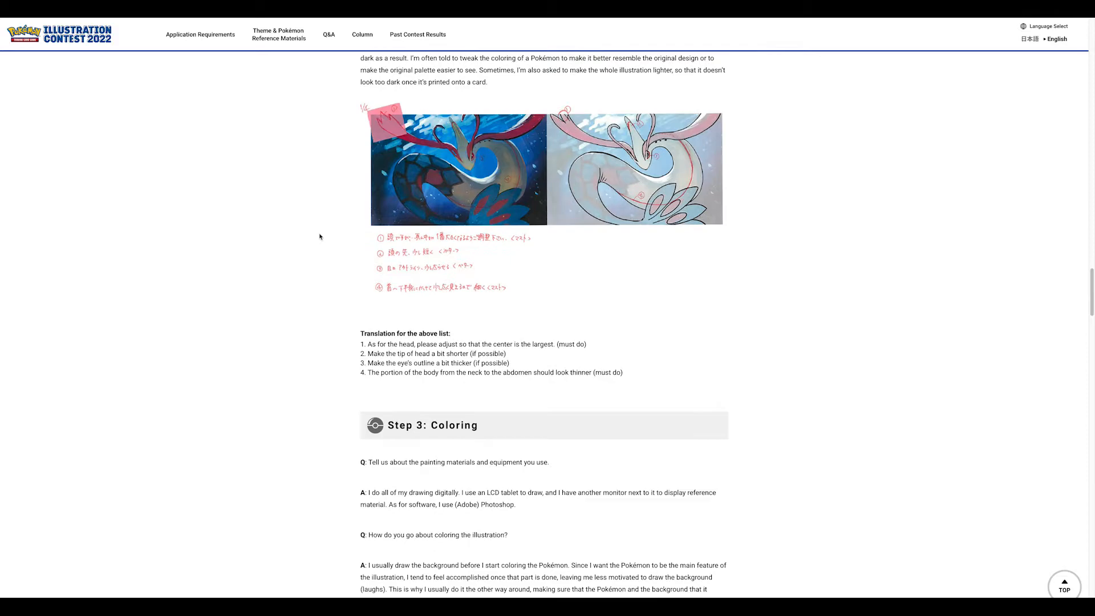
scroll(down, 3)
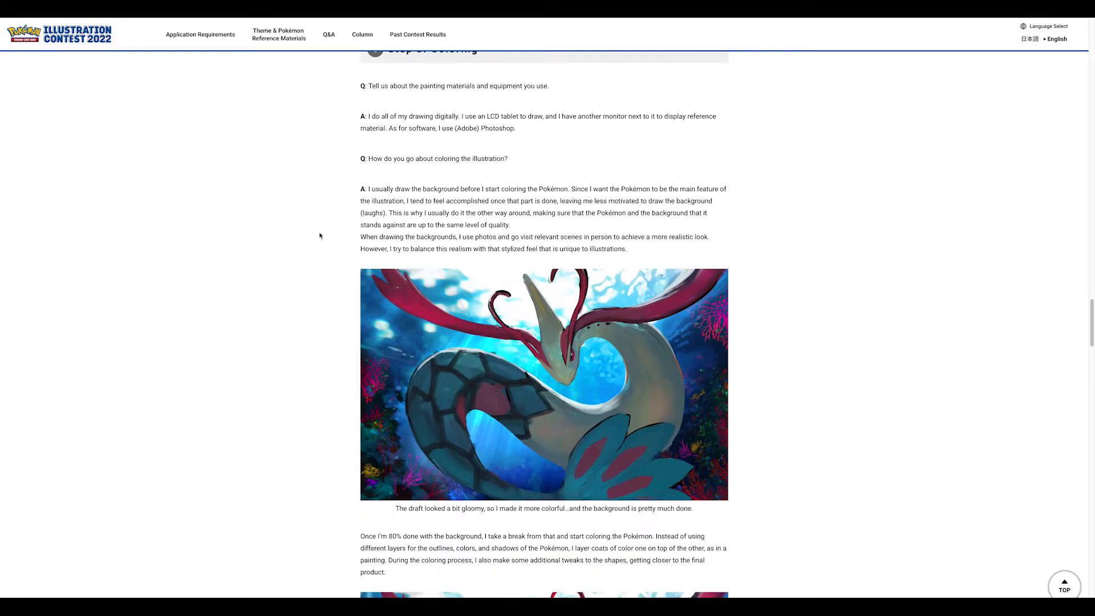
scroll(down, 3)
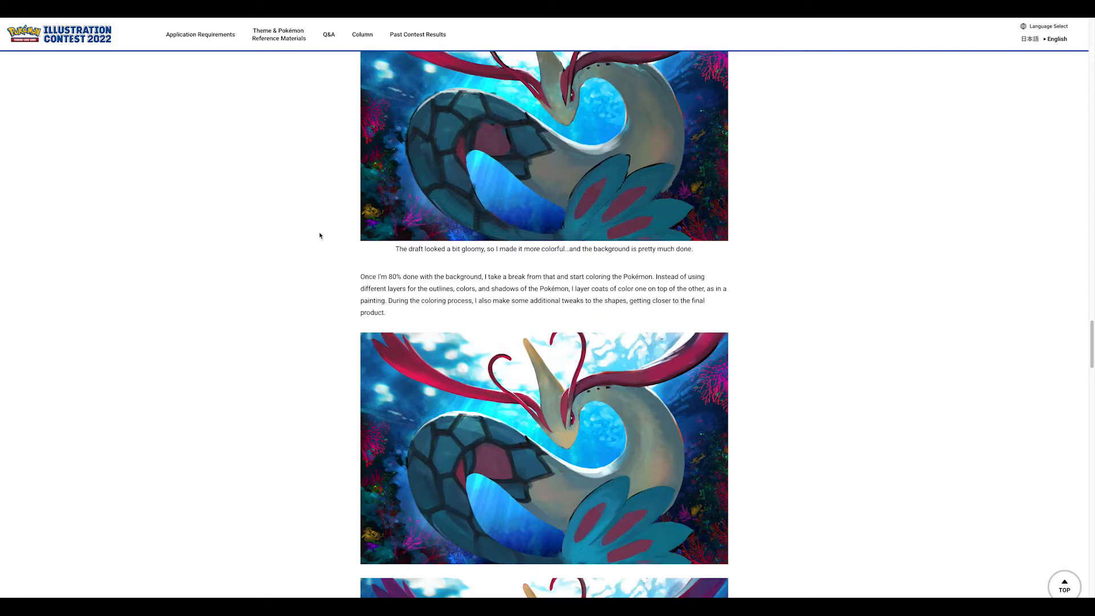
scroll(down, 3)
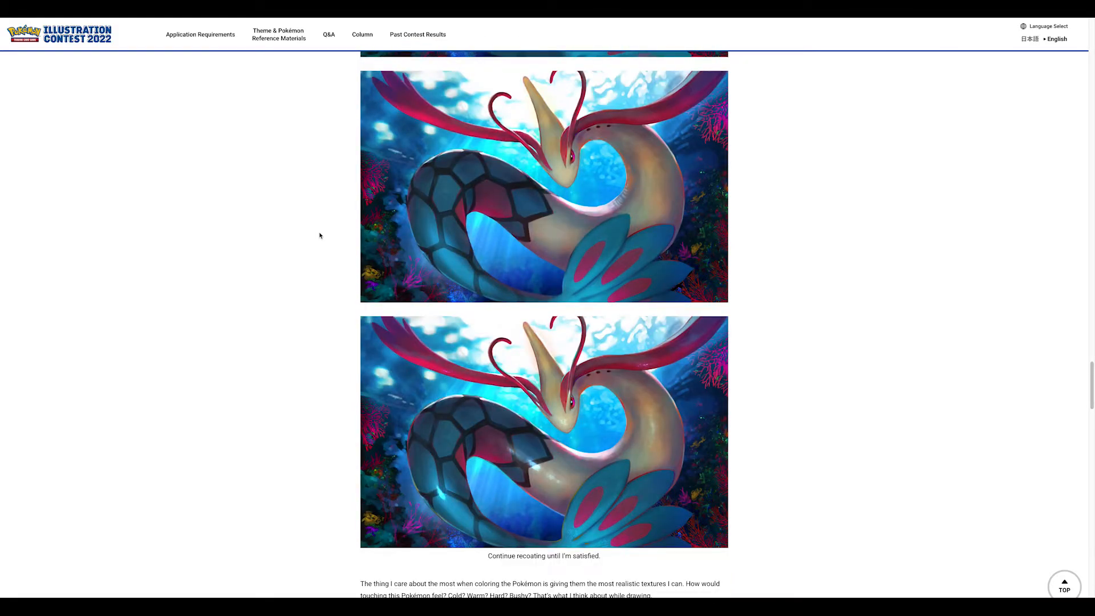
scroll(down, 3)
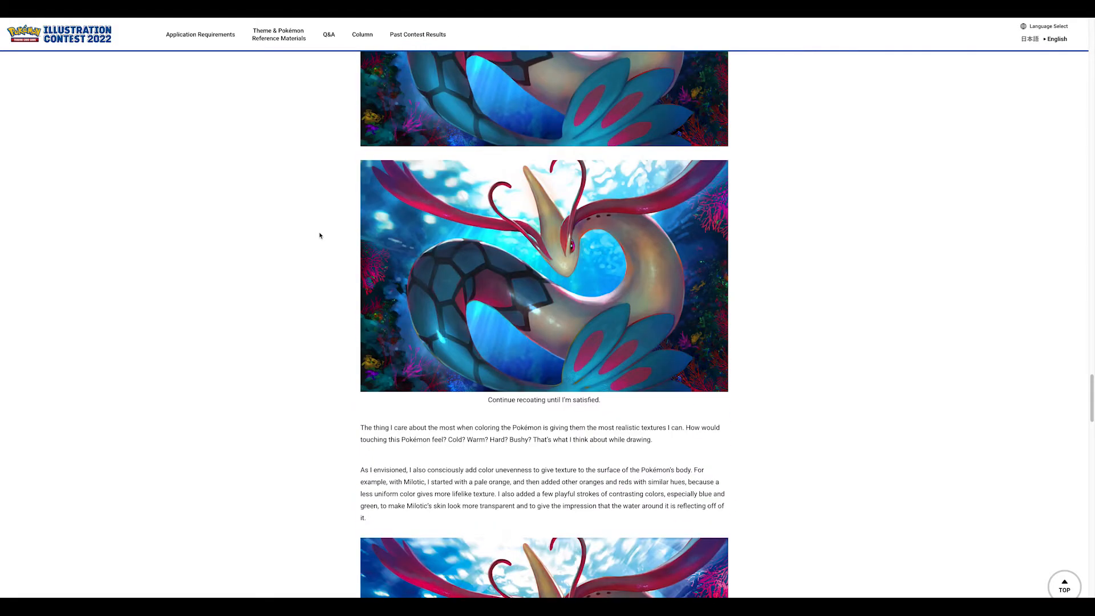
scroll(down, 3)
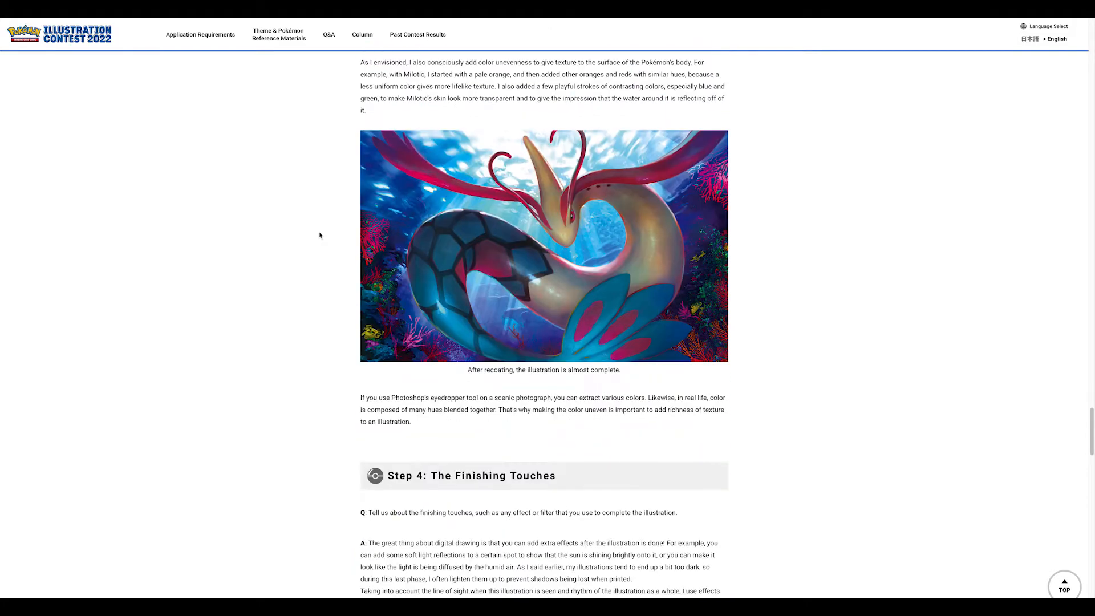
scroll(down, 3)
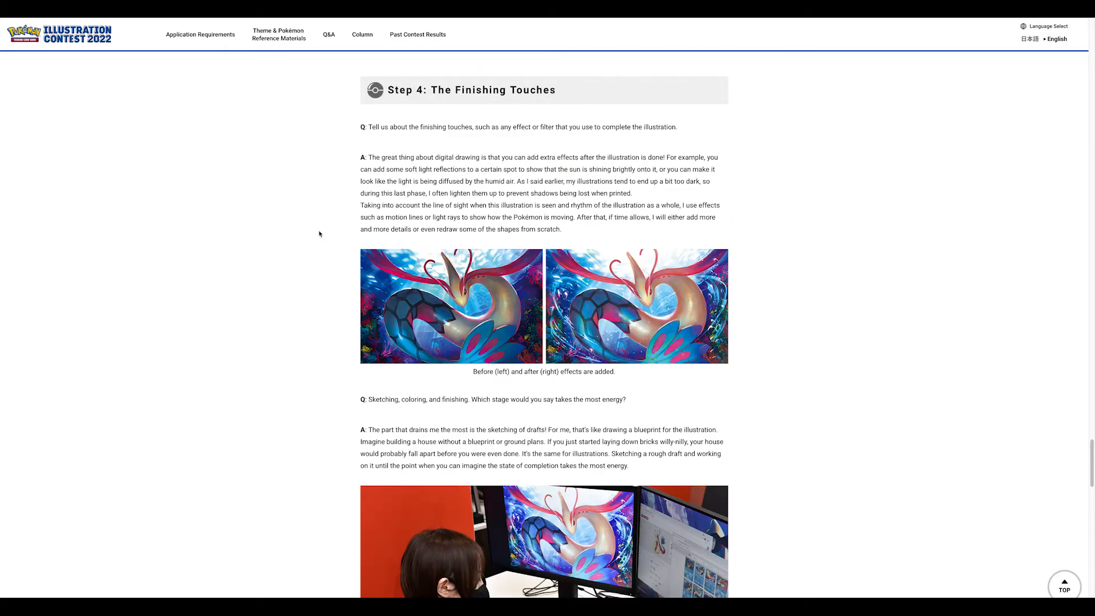
scroll(down, 3)
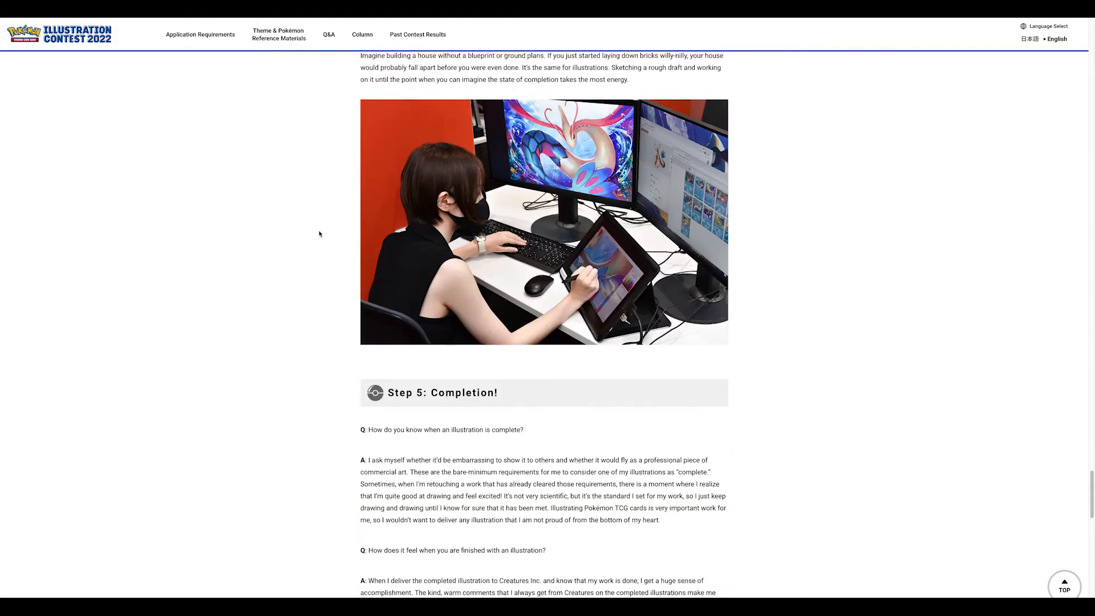
scroll(down, 3)
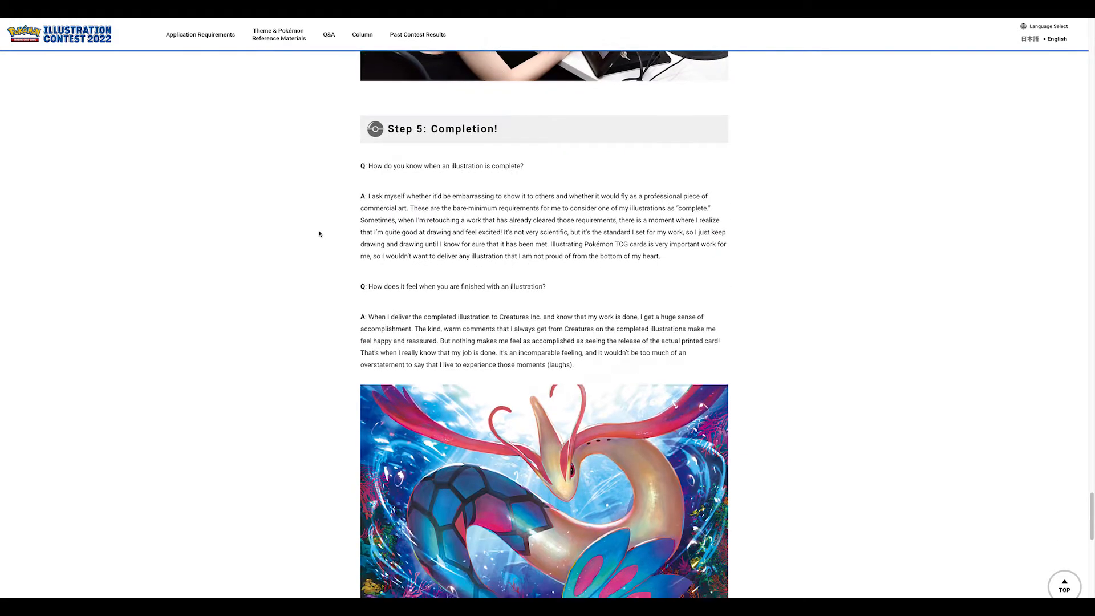
scroll(down, 3)
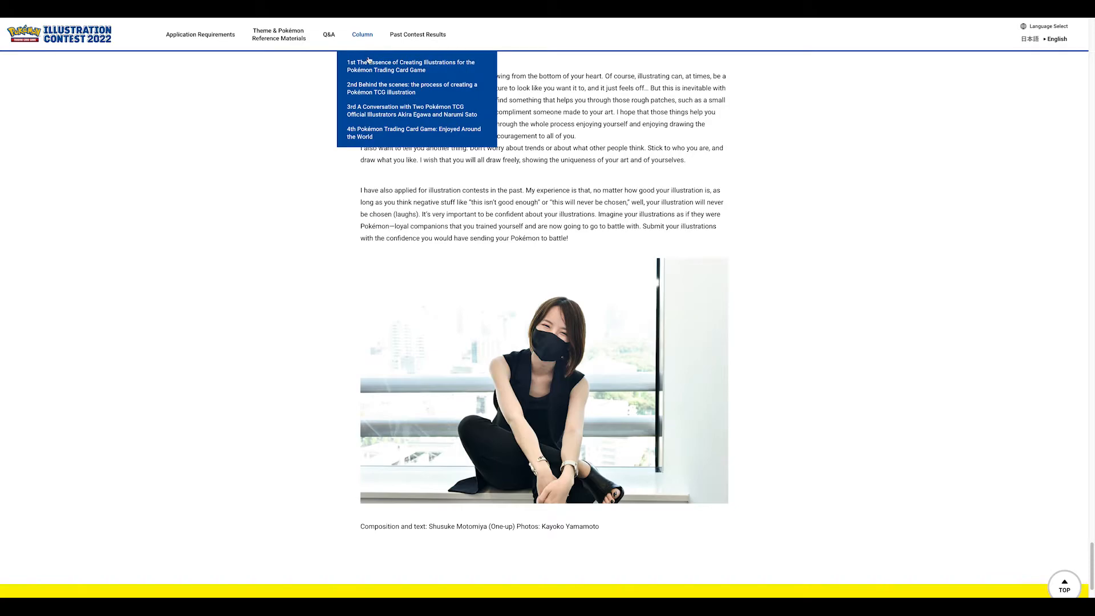
mouse_move(383, 117)
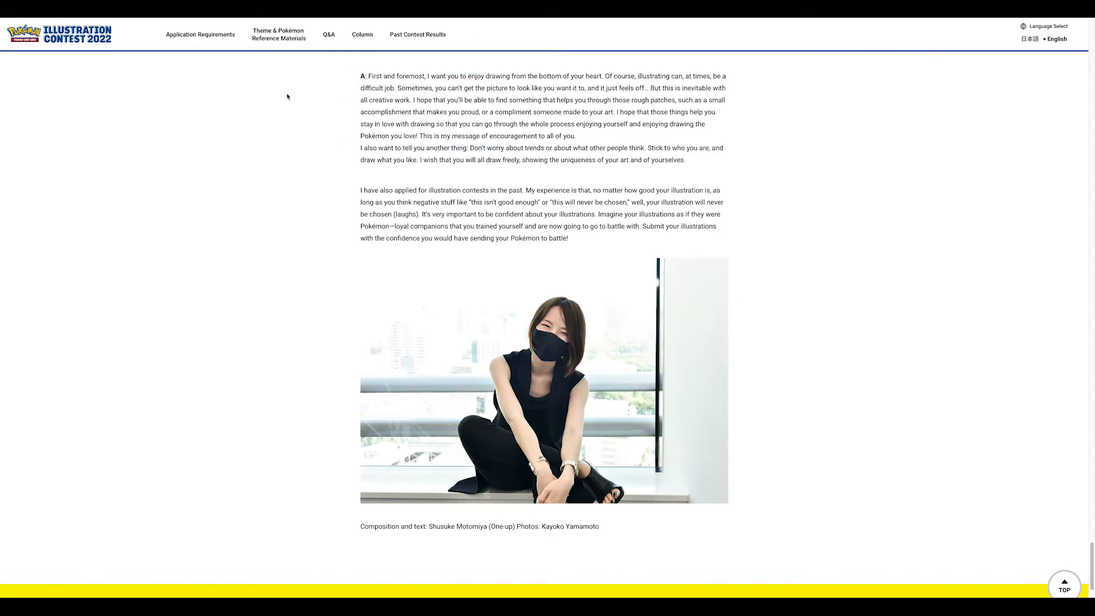
- Open the 2nd contest's final results and reach Jiro Sasumo's First Place Charizard illustration
click(418, 35)
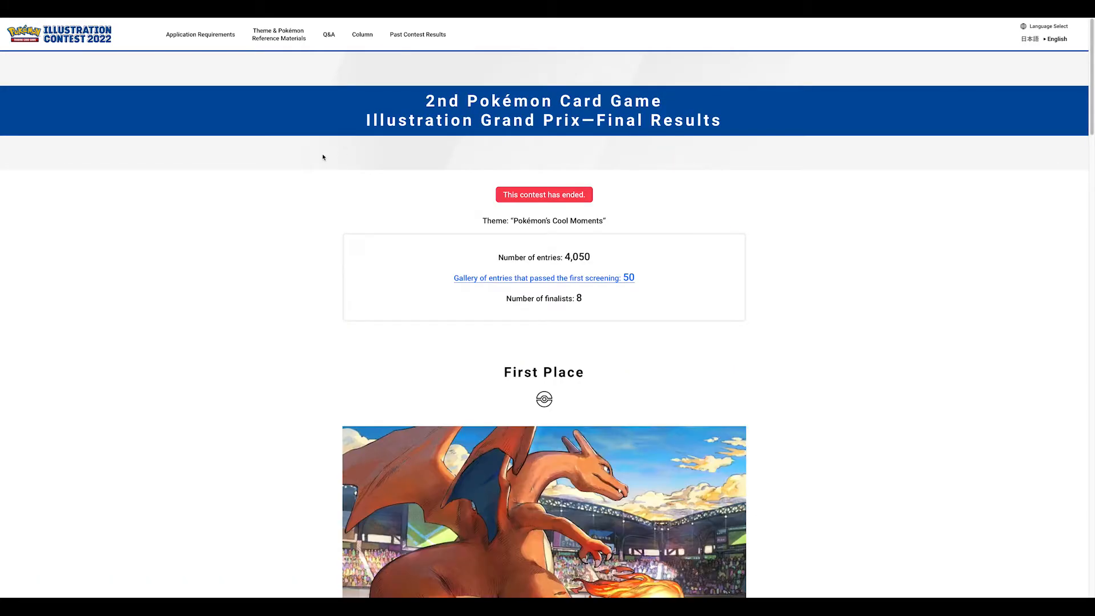
scroll(down, 3)
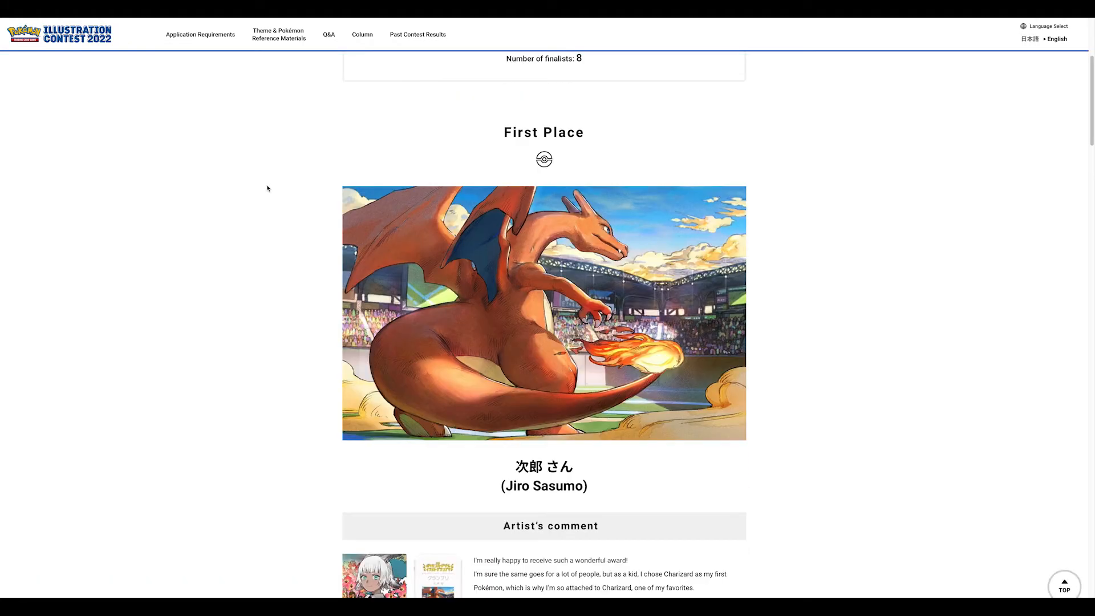
mouse_move(255, 169)
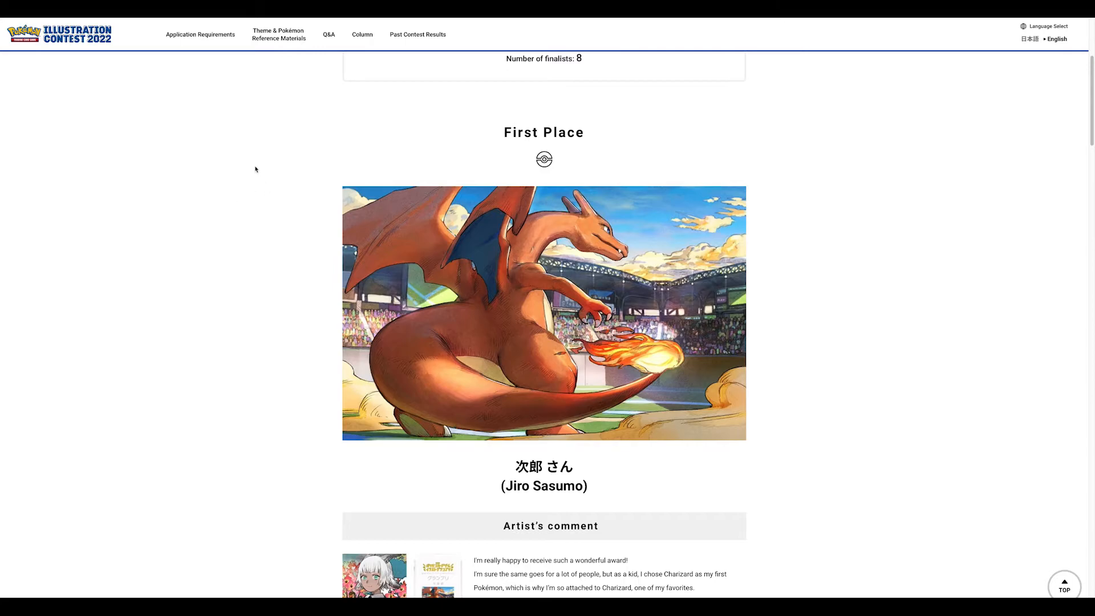
mouse_move(407, 372)
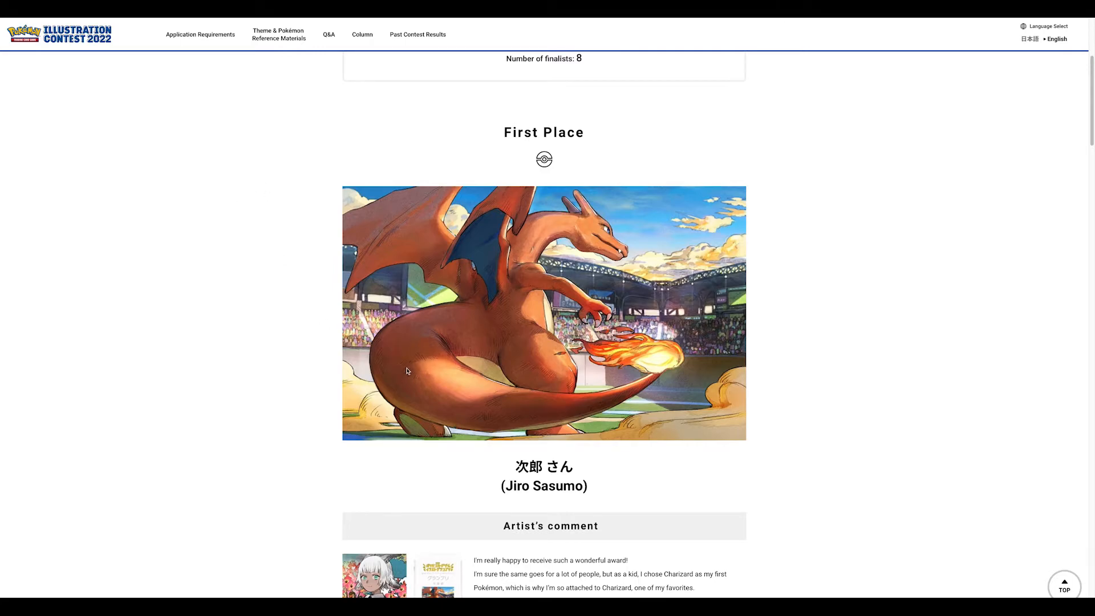
mouse_move(390, 373)
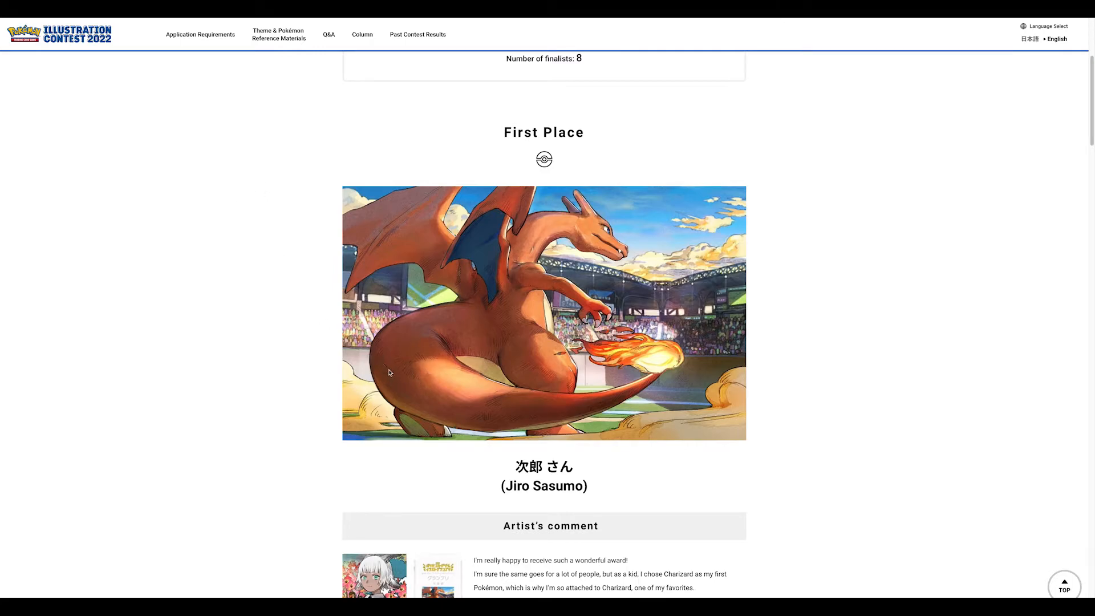
mouse_move(499, 399)
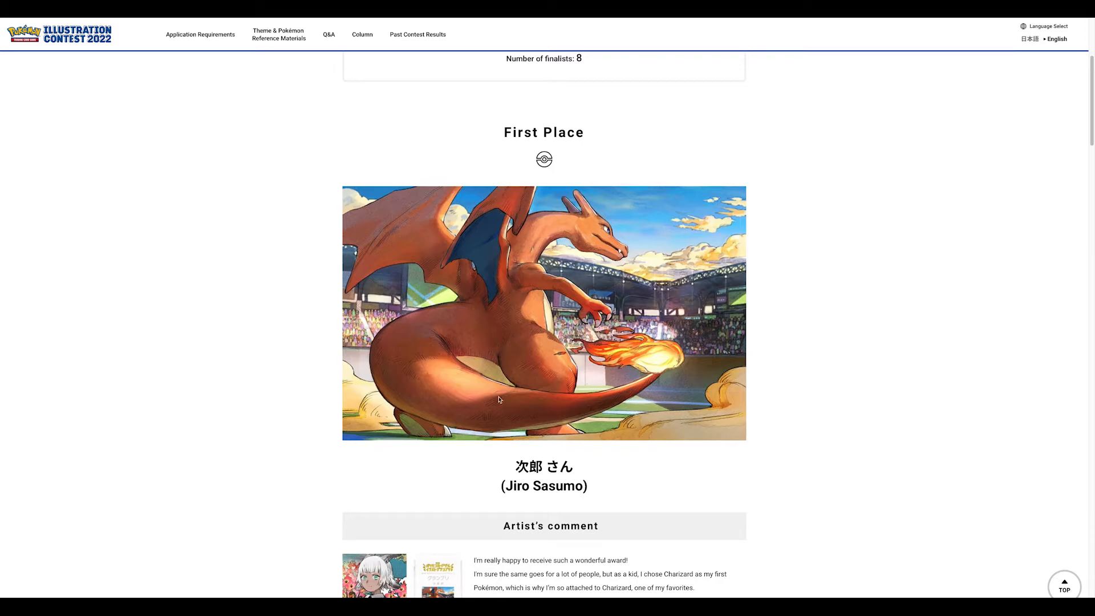
mouse_move(480, 421)
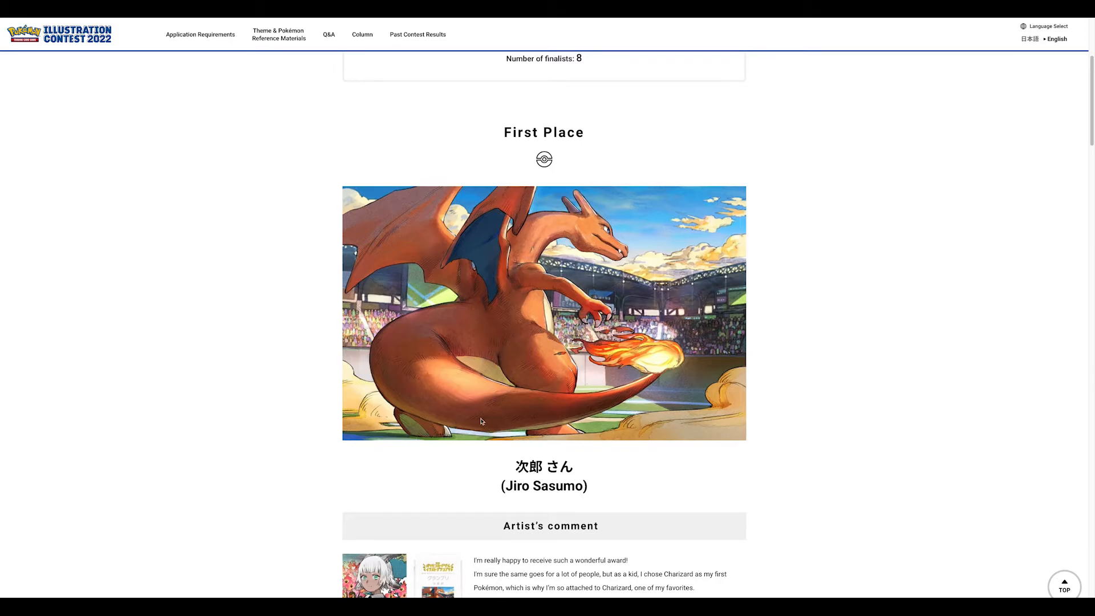
mouse_move(646, 420)
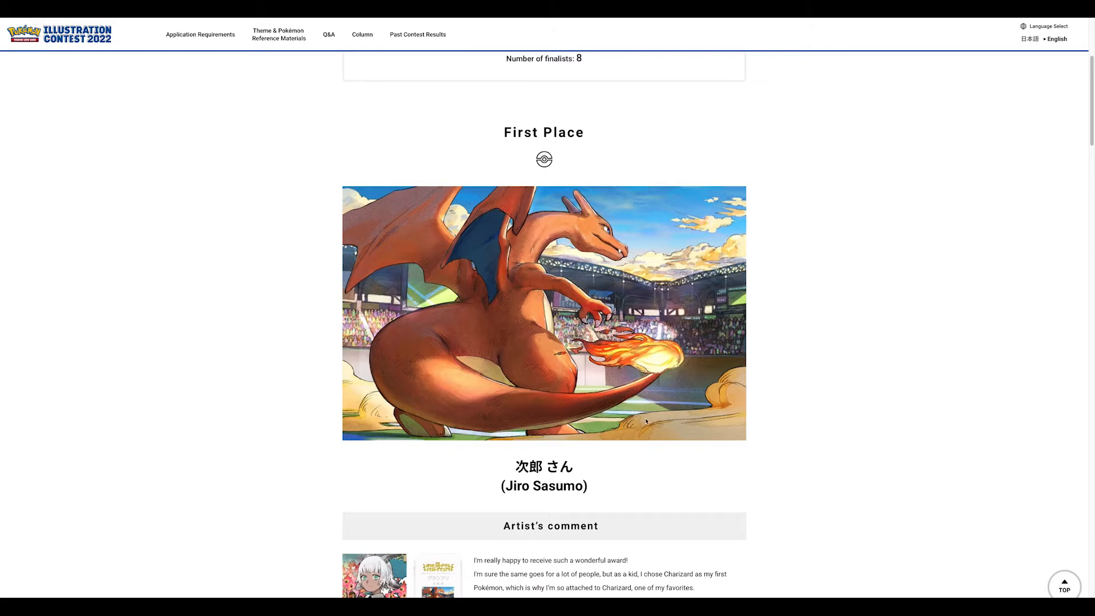
mouse_move(492, 233)
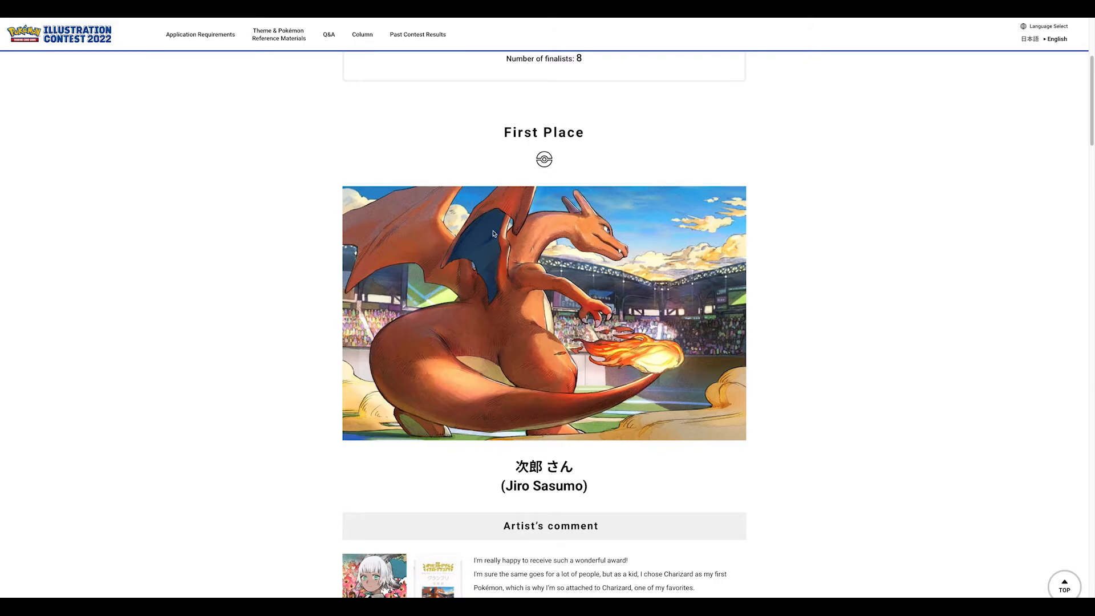
mouse_move(708, 221)
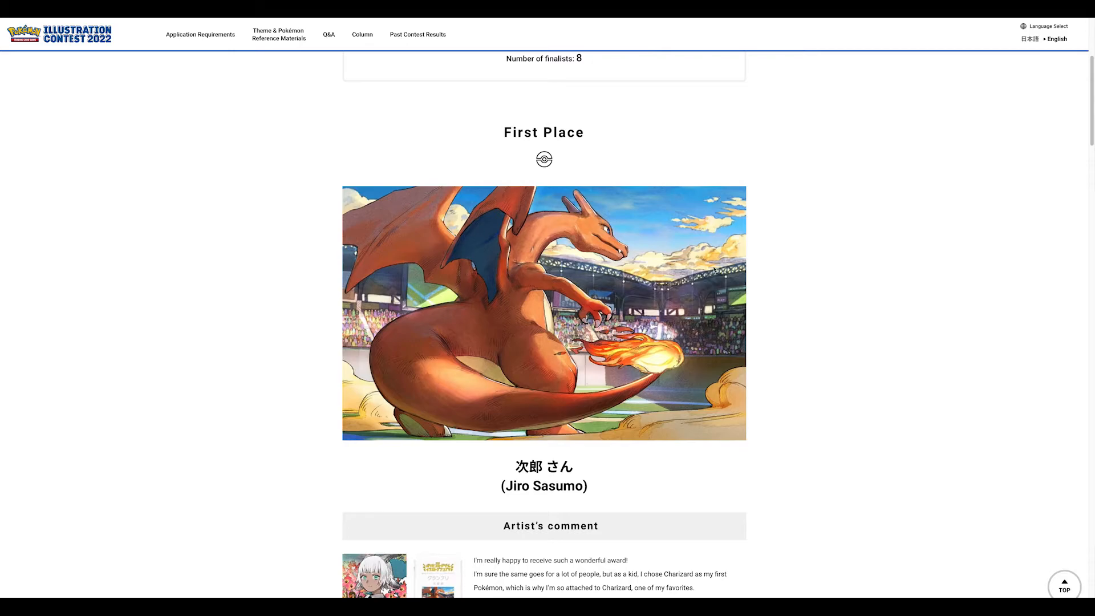
mouse_move(301, 282)
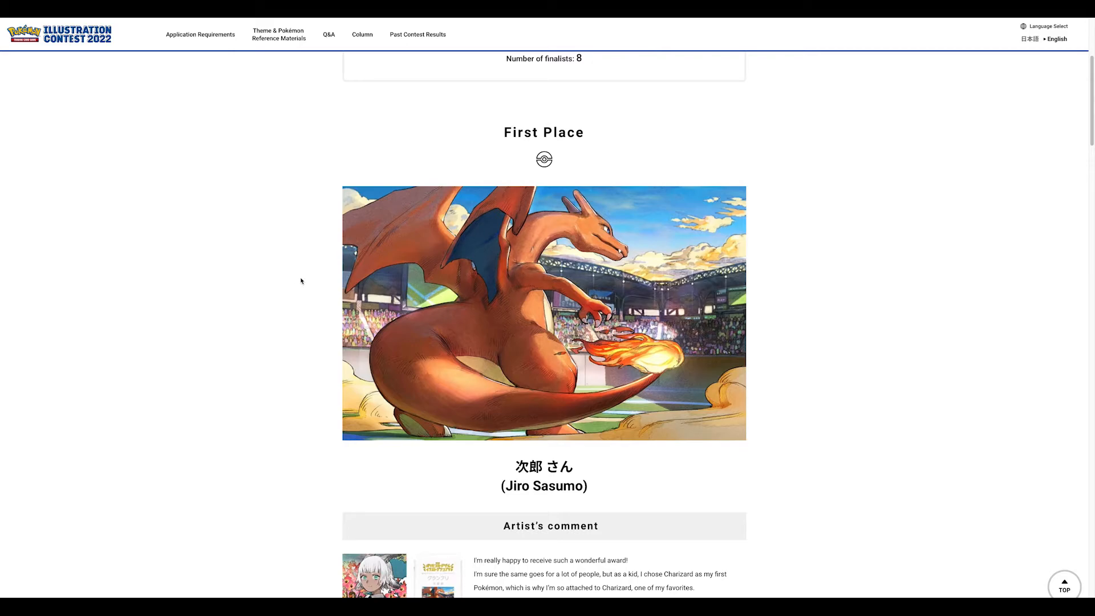
- Scroll past the 2D and 3D Illustration Excellence Award winners to the Judge's Prize five selected entries
scroll(down, 3)
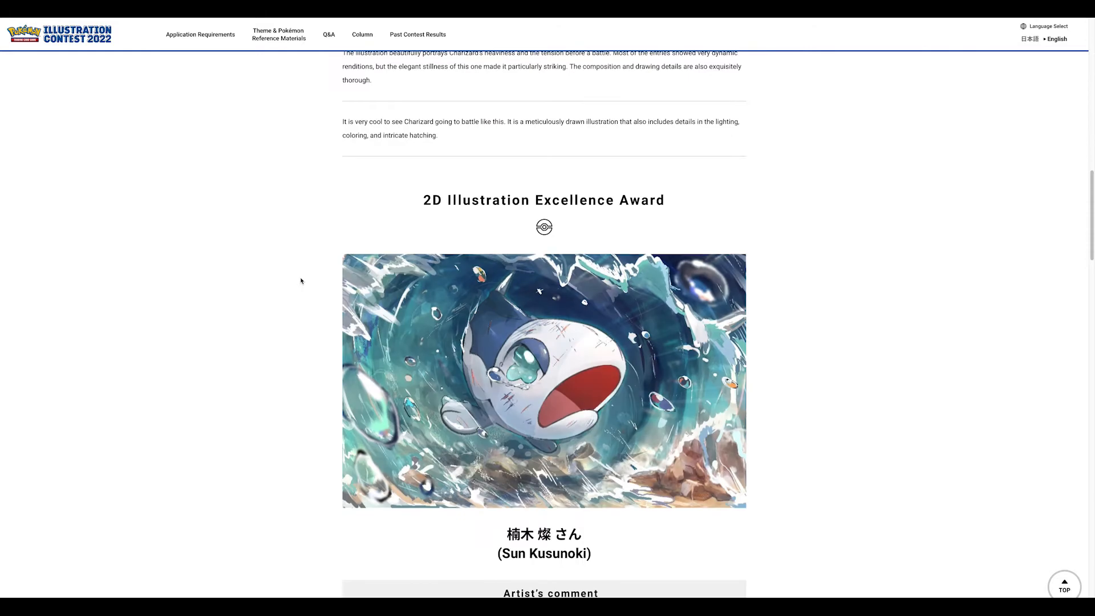
mouse_move(634, 415)
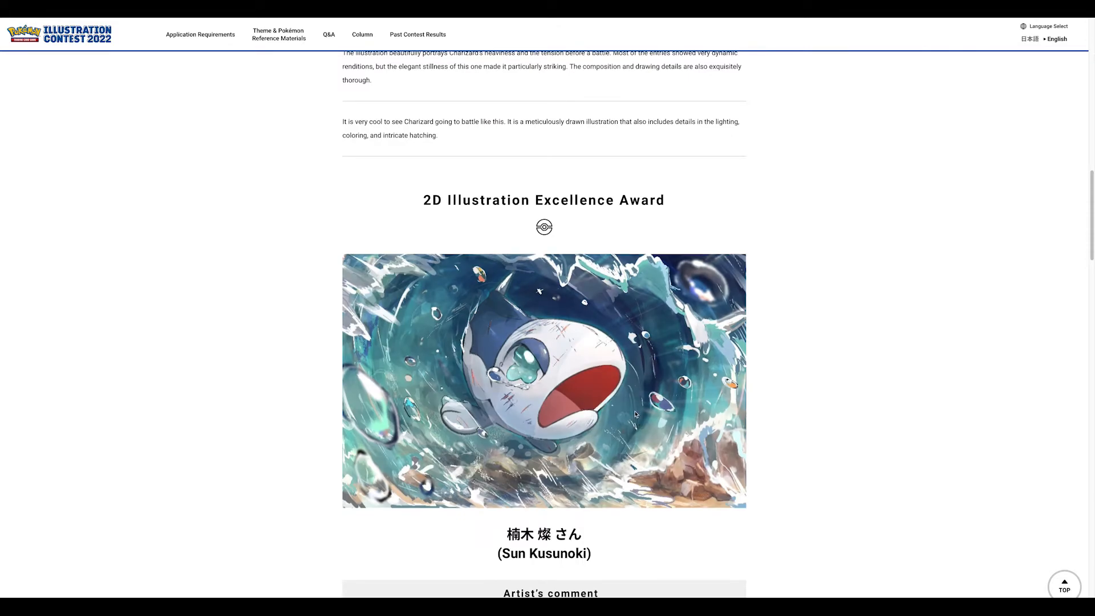
mouse_move(618, 409)
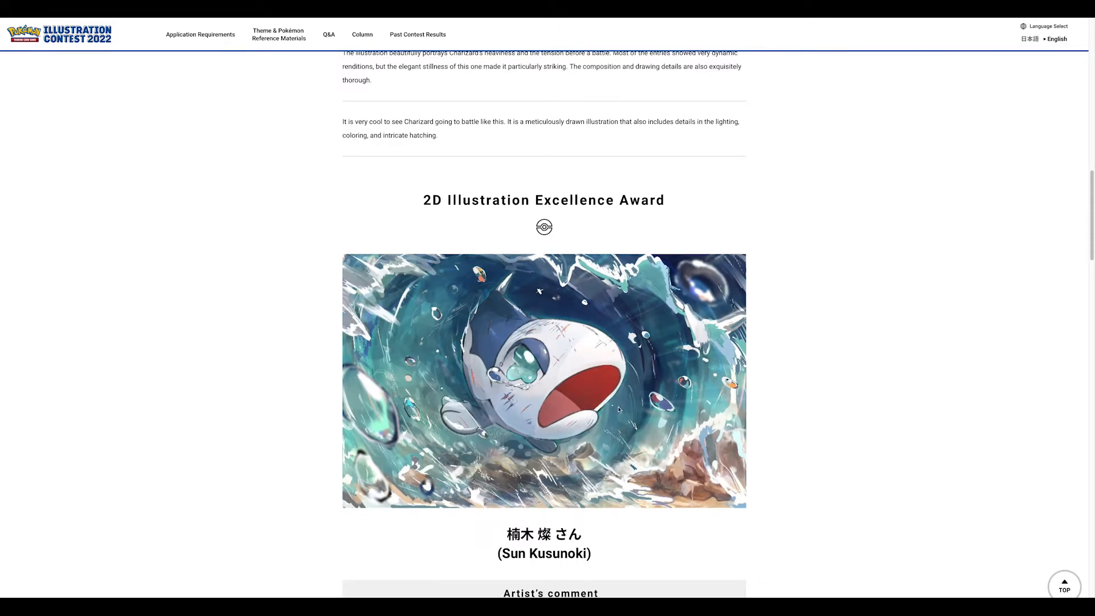
mouse_move(645, 401)
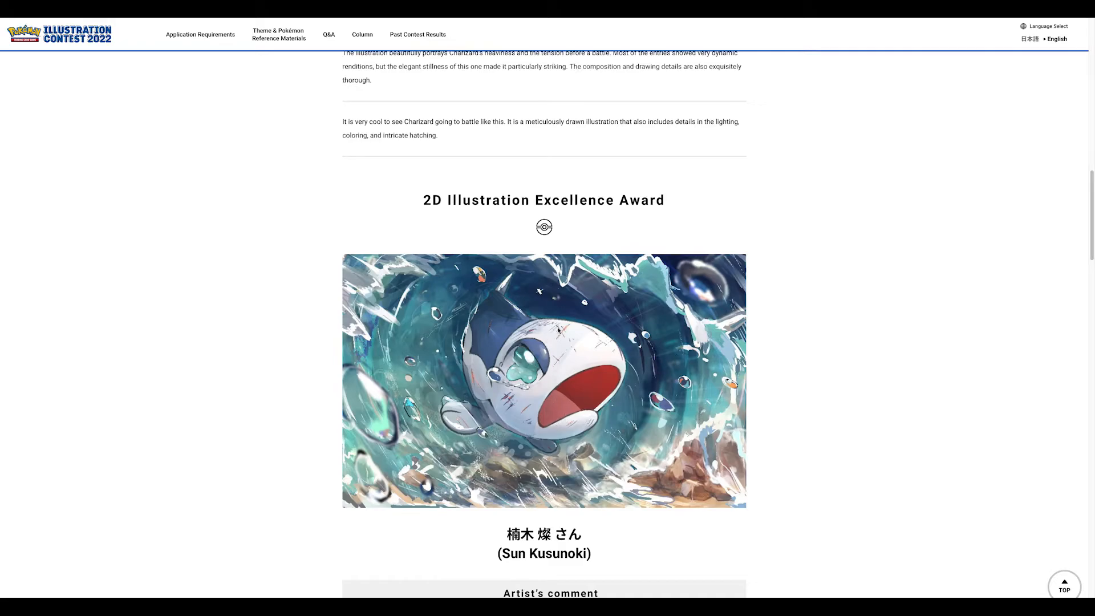
scroll(down, 3)
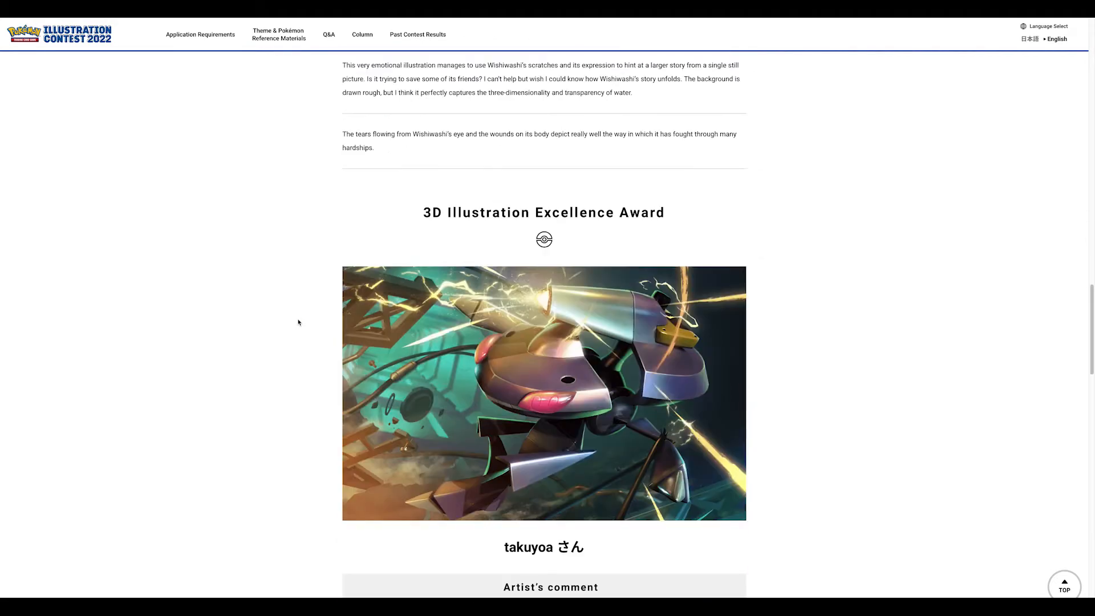
scroll(down, 3)
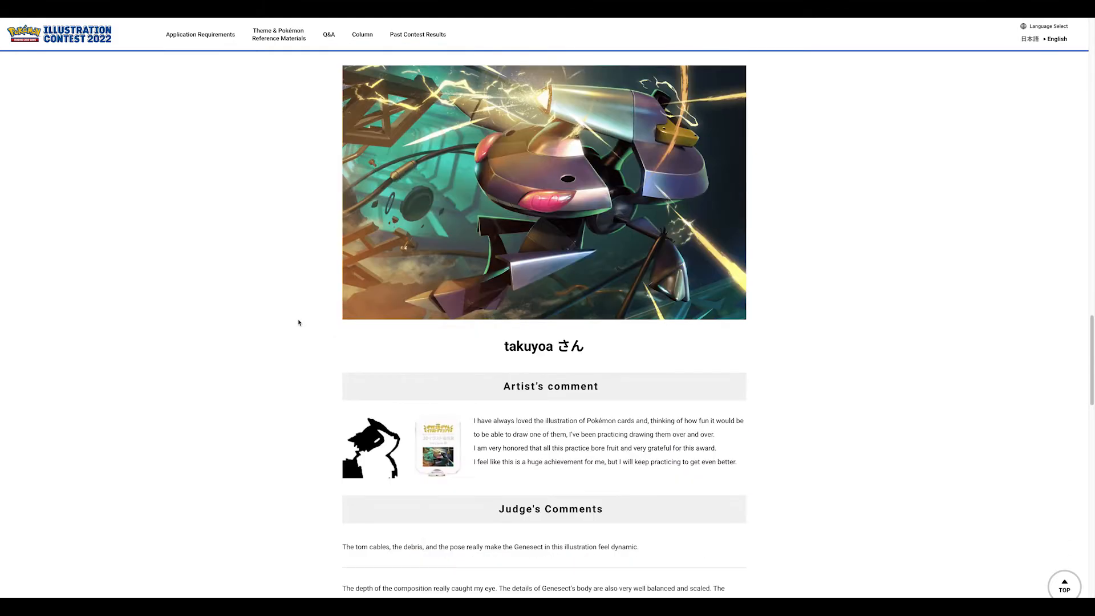
scroll(down, 3)
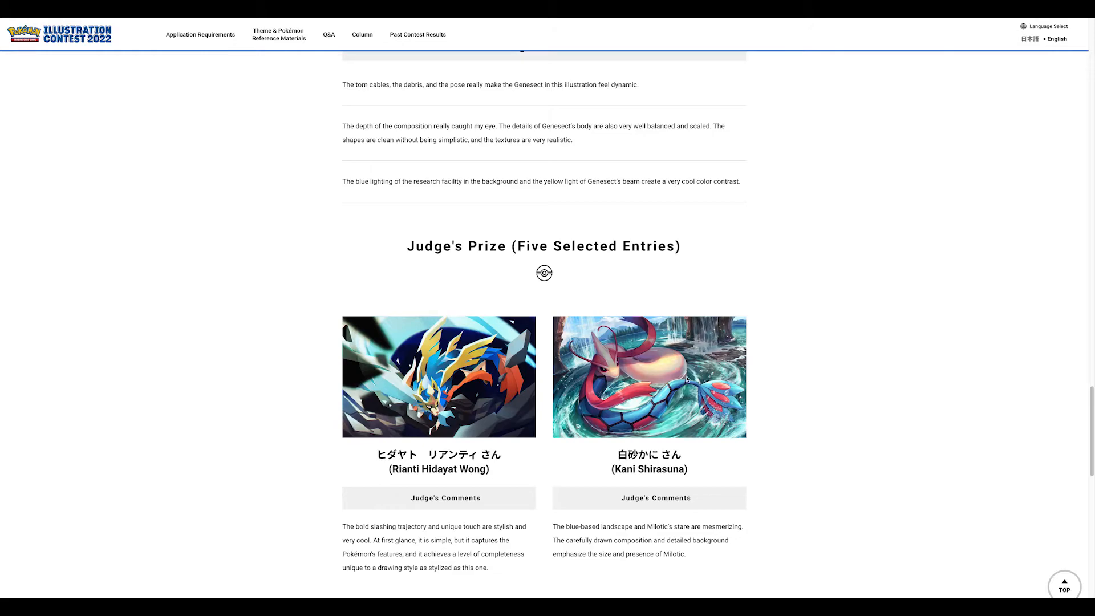
mouse_move(772, 407)
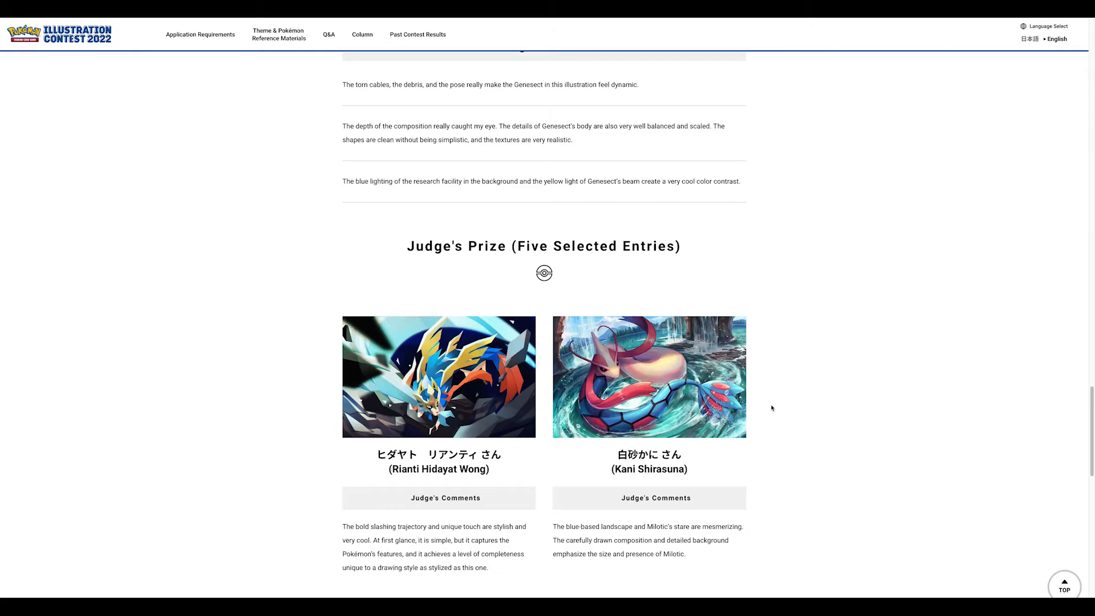
scroll(down, 3)
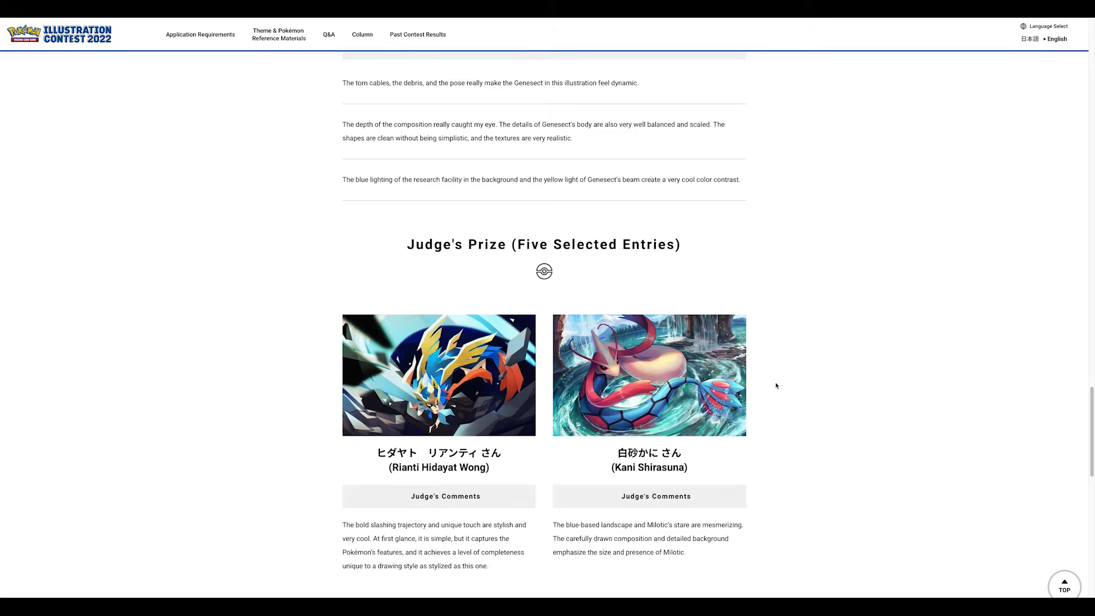
scroll(down, 3)
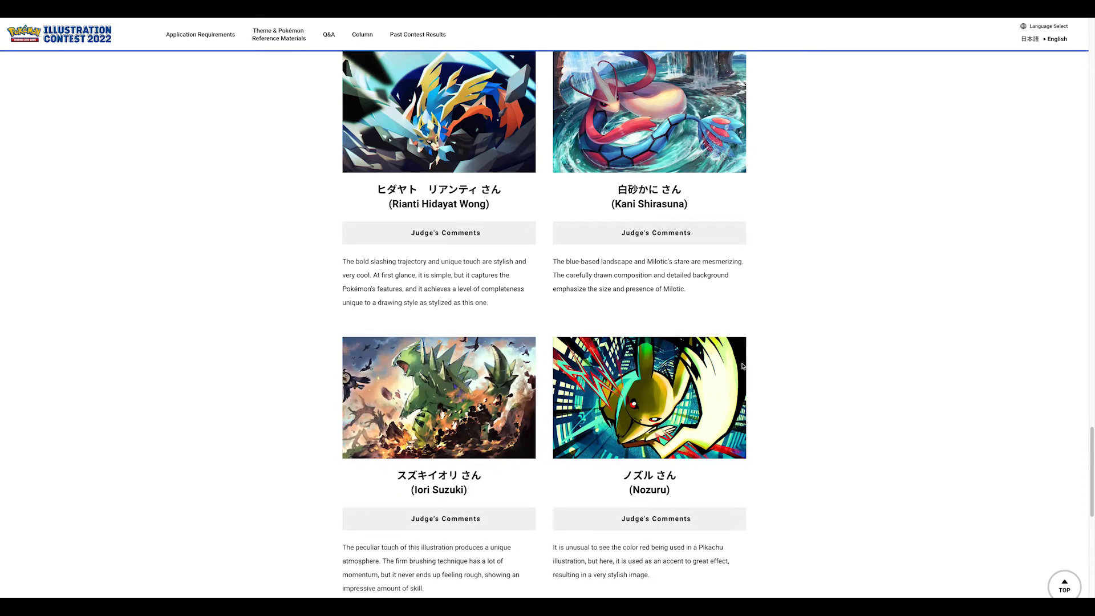
mouse_move(730, 372)
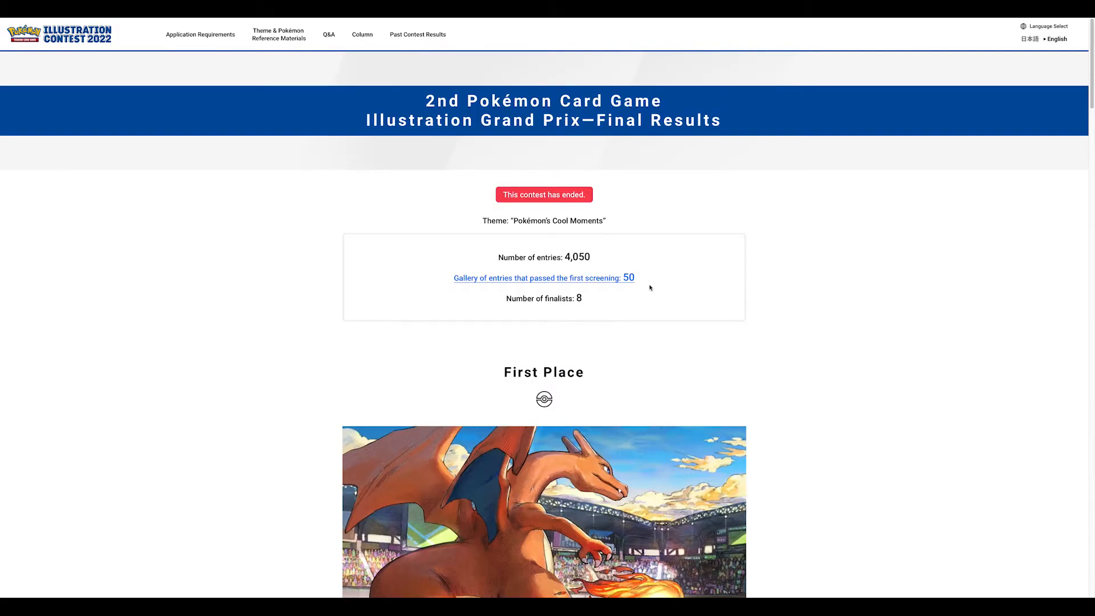
mouse_move(418, 35)
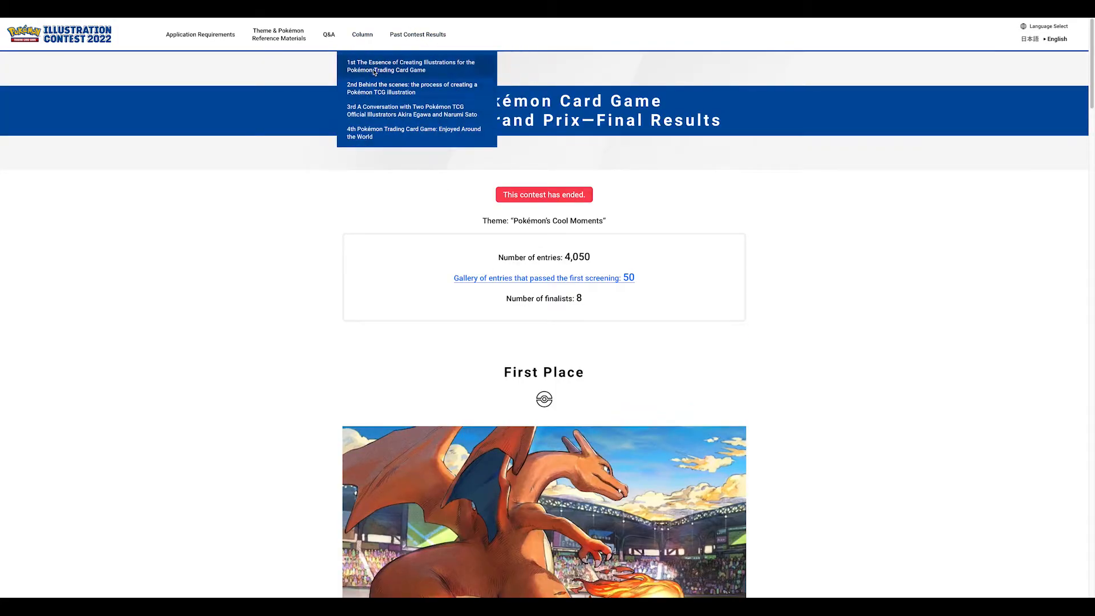
mouse_move(390, 136)
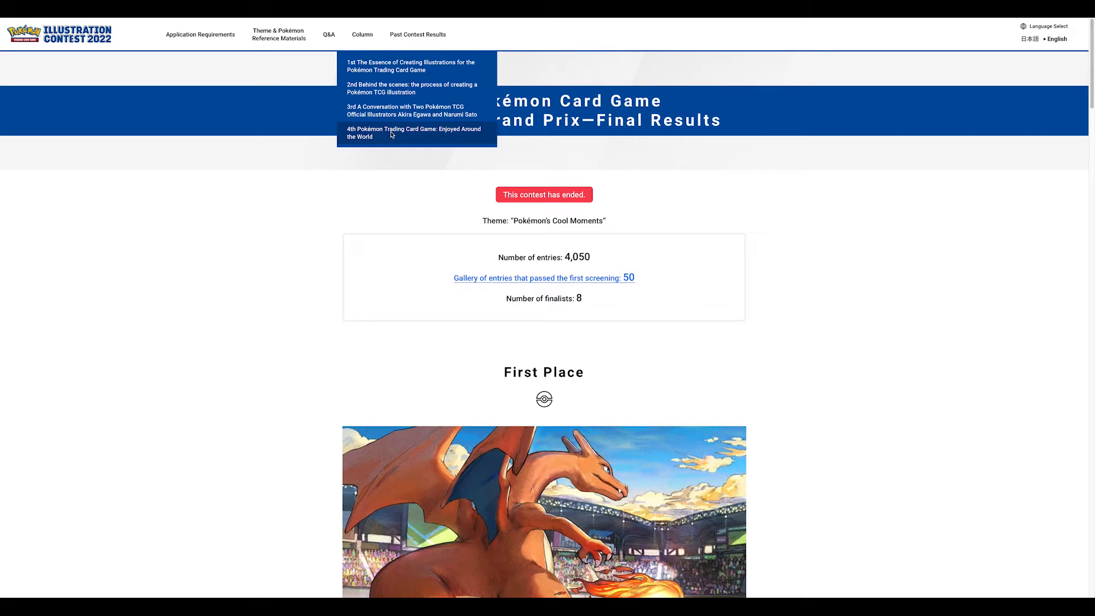
mouse_move(338, 34)
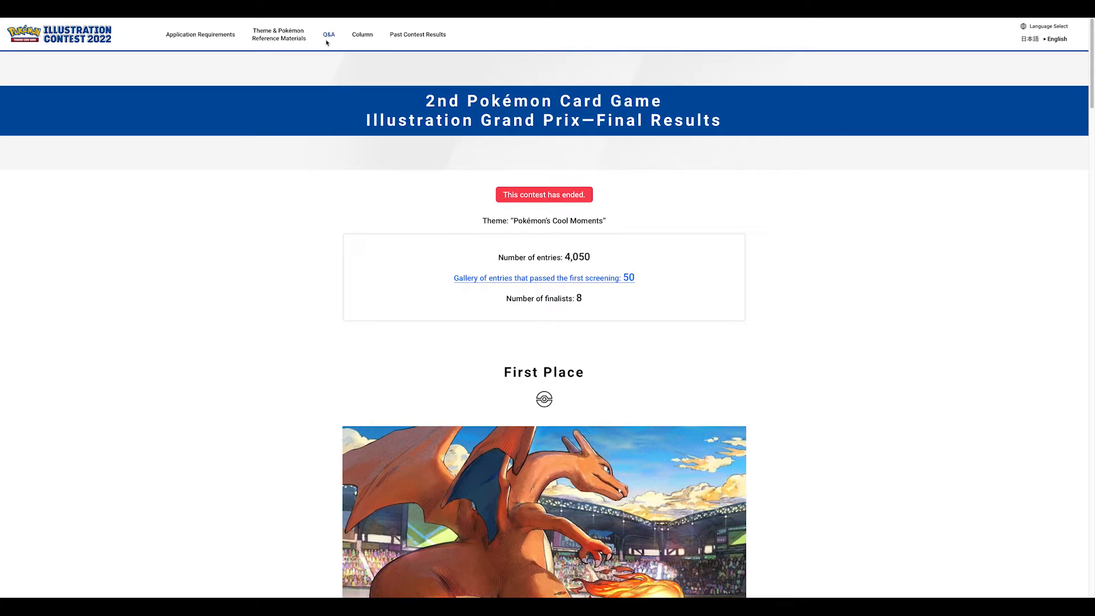
mouse_move(281, 37)
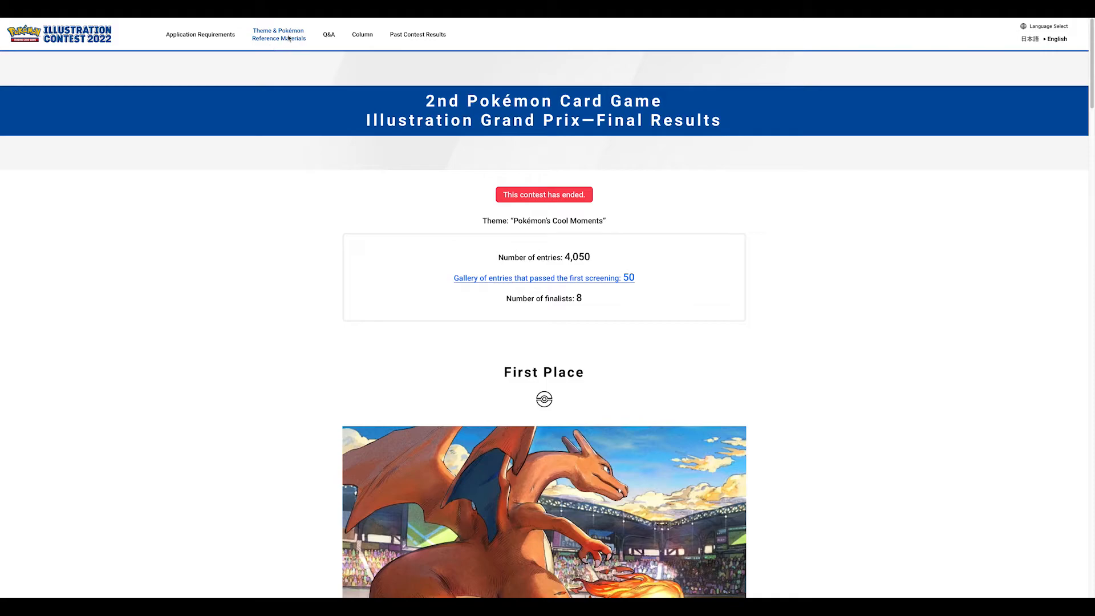
- View the Prize section's cash awards on Application Requirements, then list the Past Contest Results pages
click(200, 35)
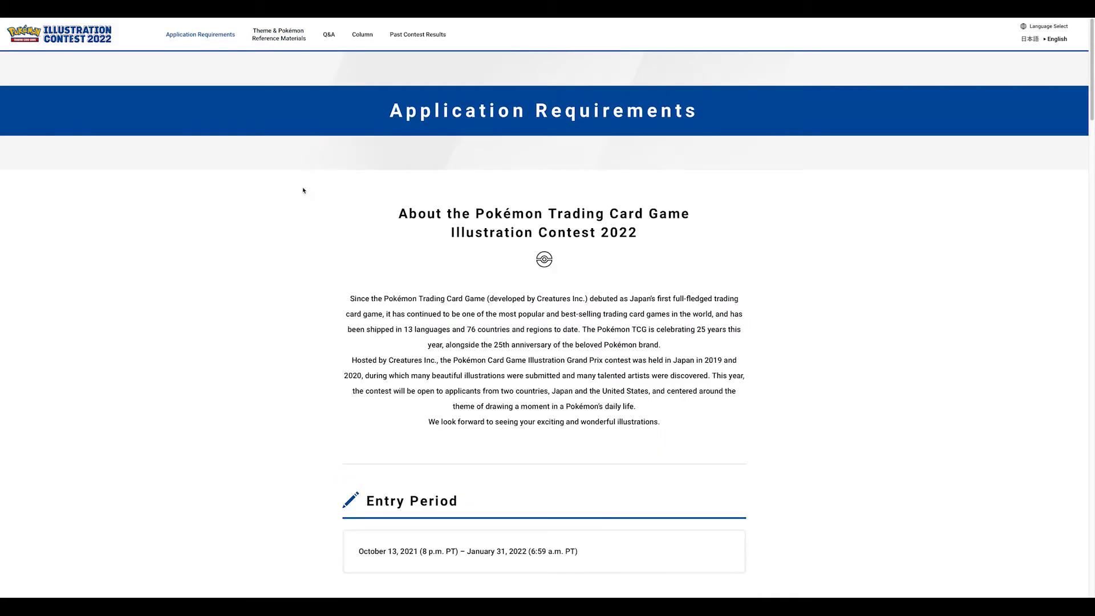
scroll(down, 3)
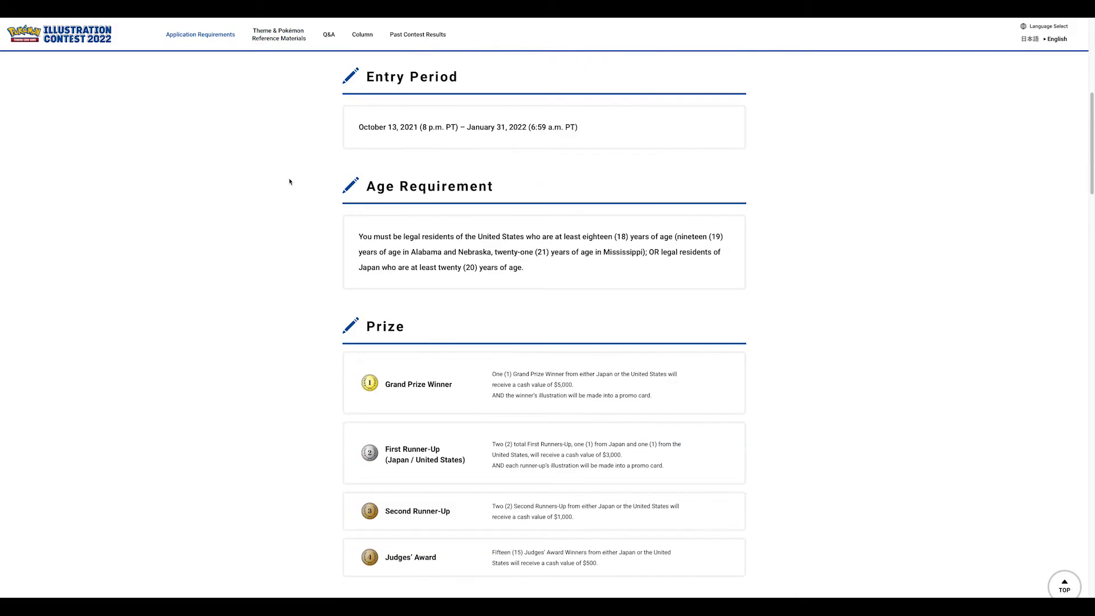
scroll(down, 3)
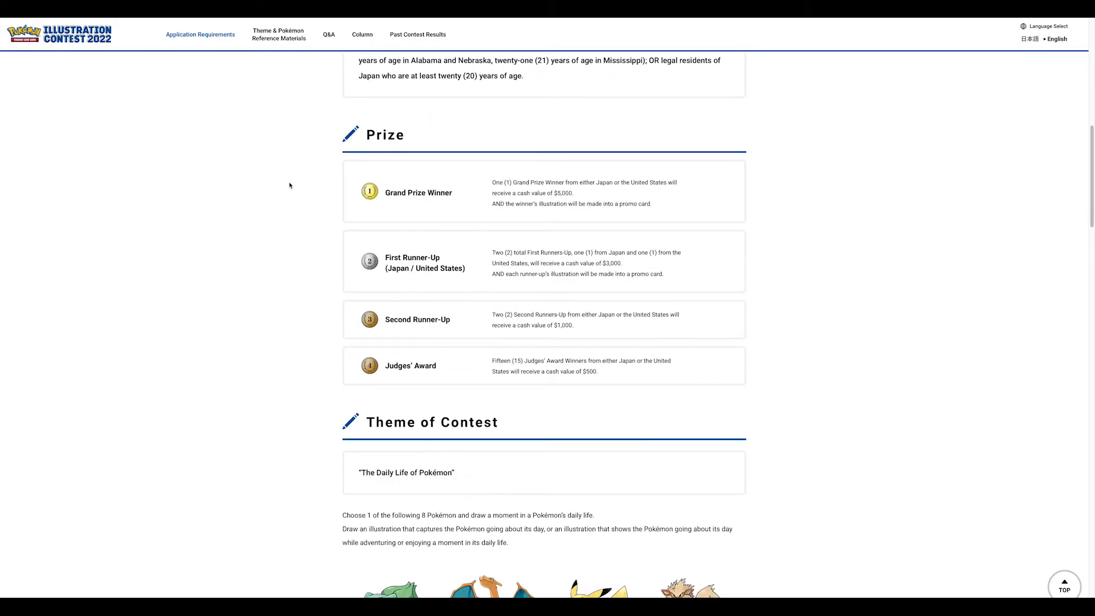
mouse_move(591, 236)
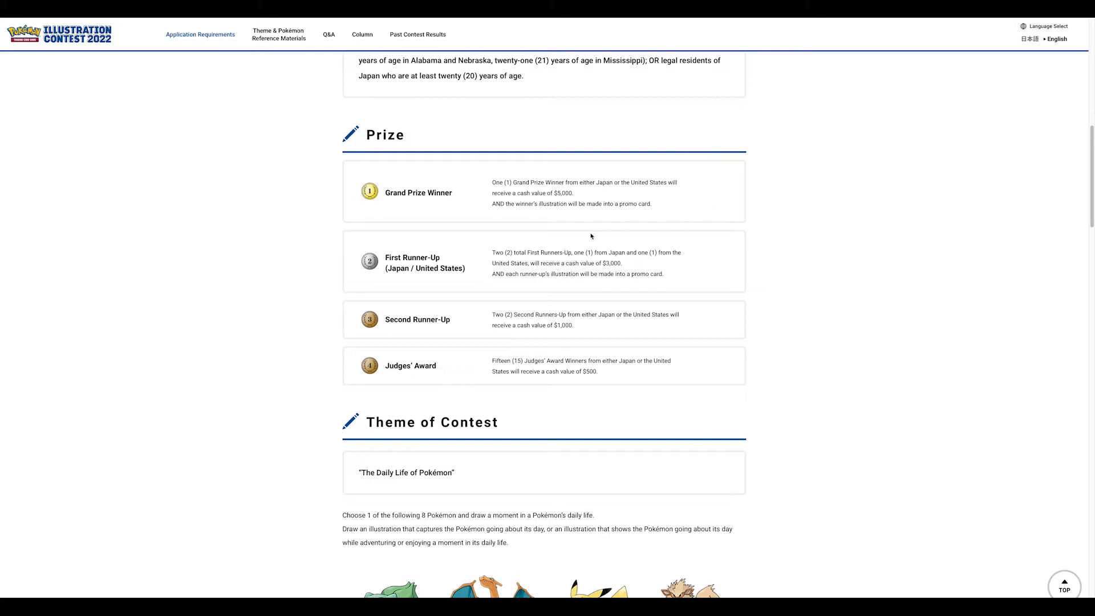
mouse_move(553, 182)
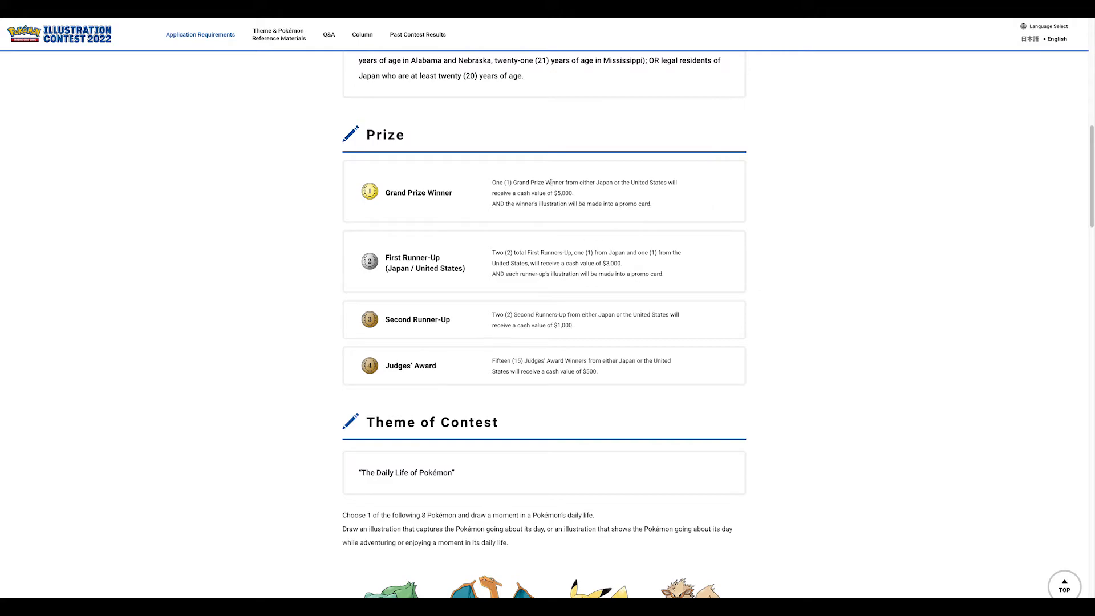
mouse_move(588, 210)
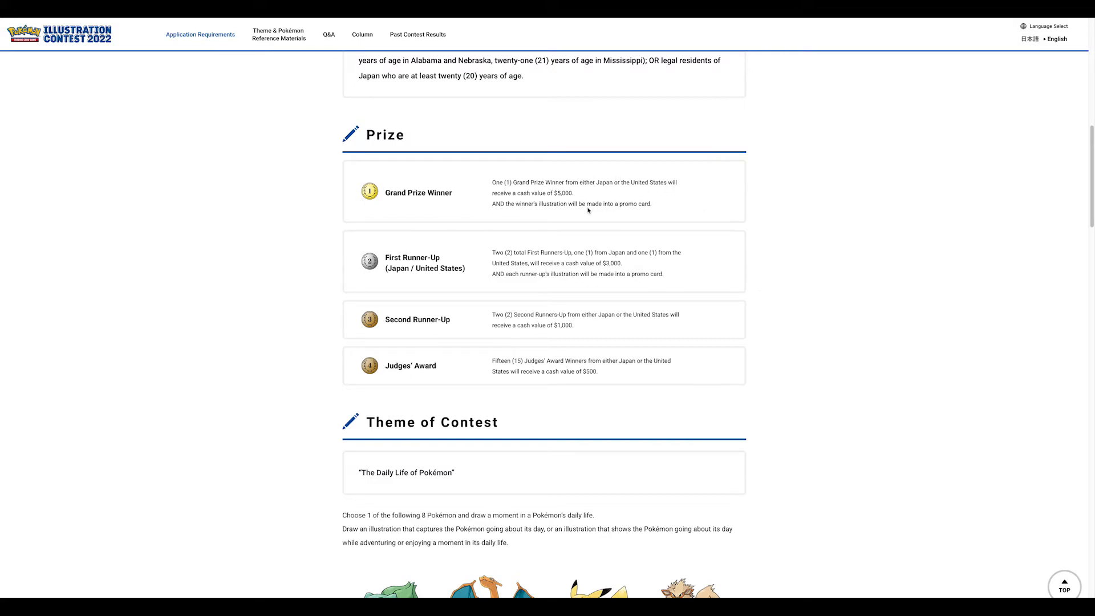
mouse_move(649, 214)
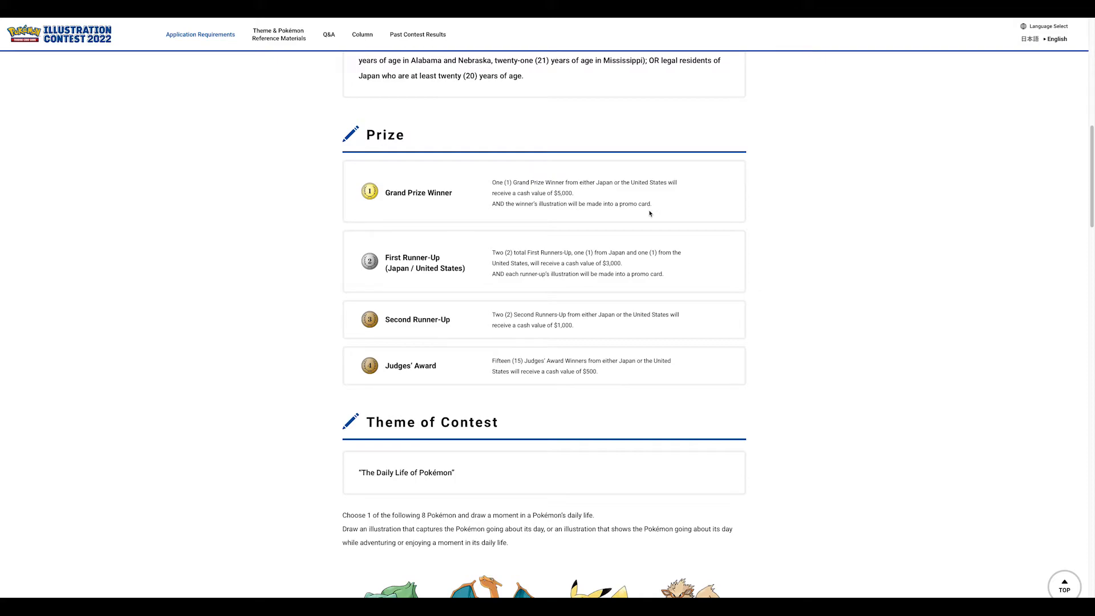
mouse_move(684, 175)
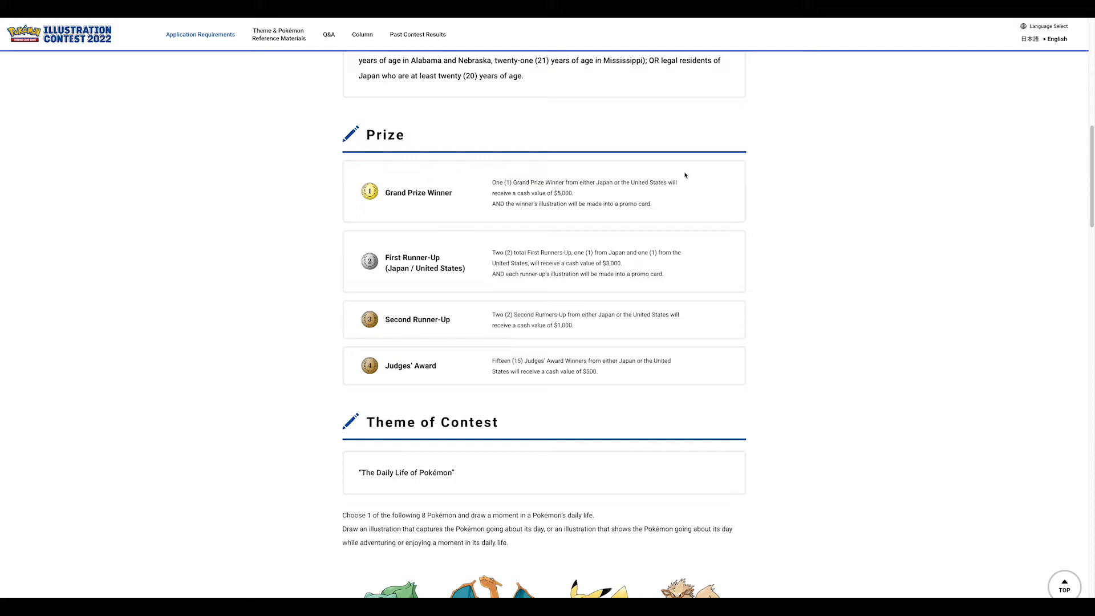
mouse_move(1001, 98)
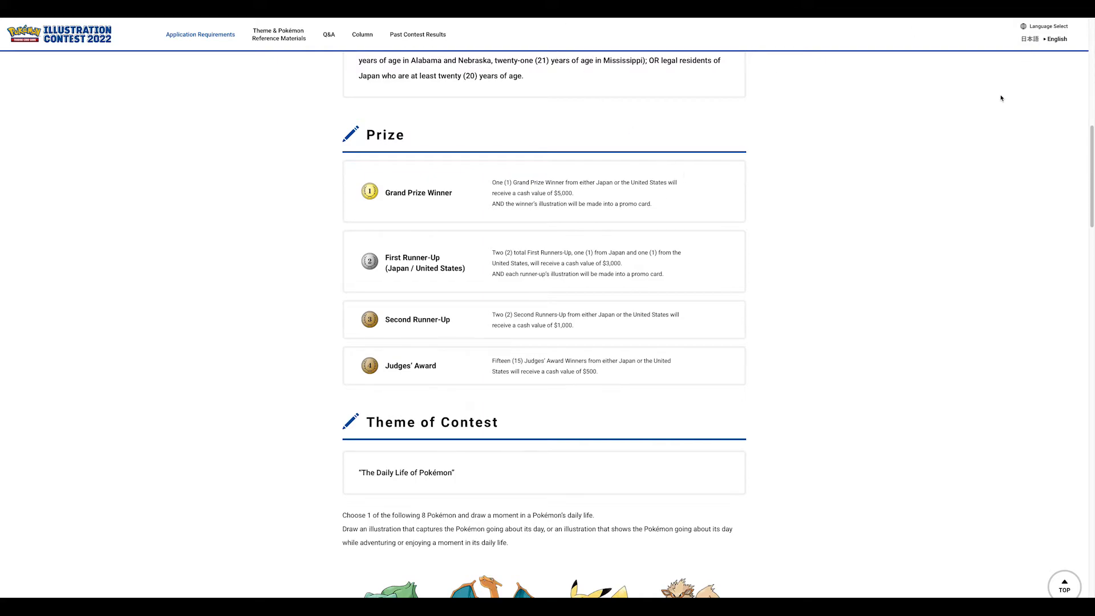
mouse_move(511, 61)
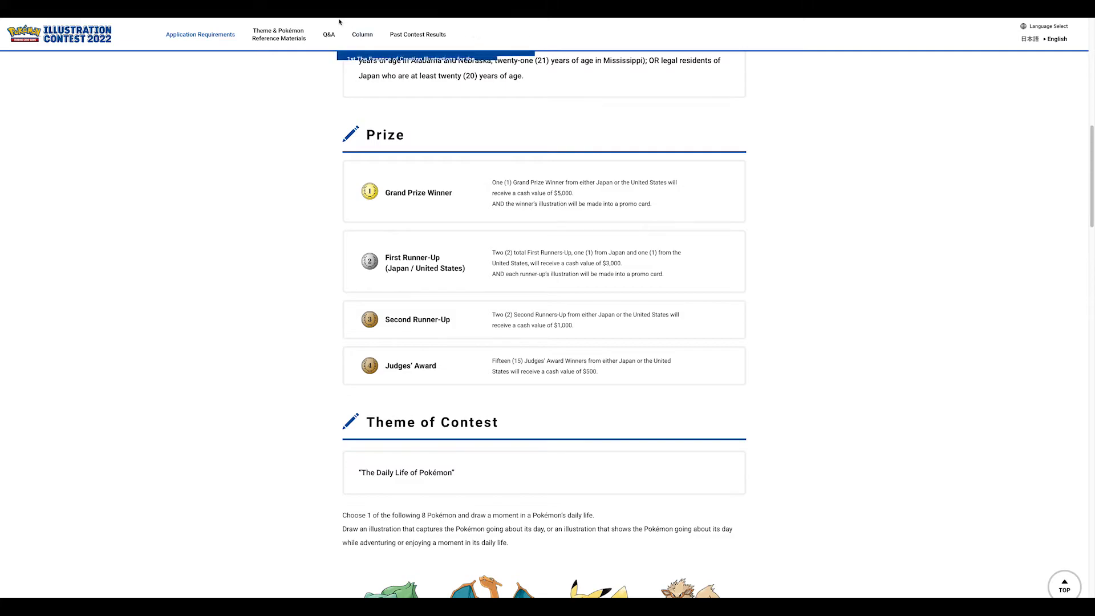
click(418, 34)
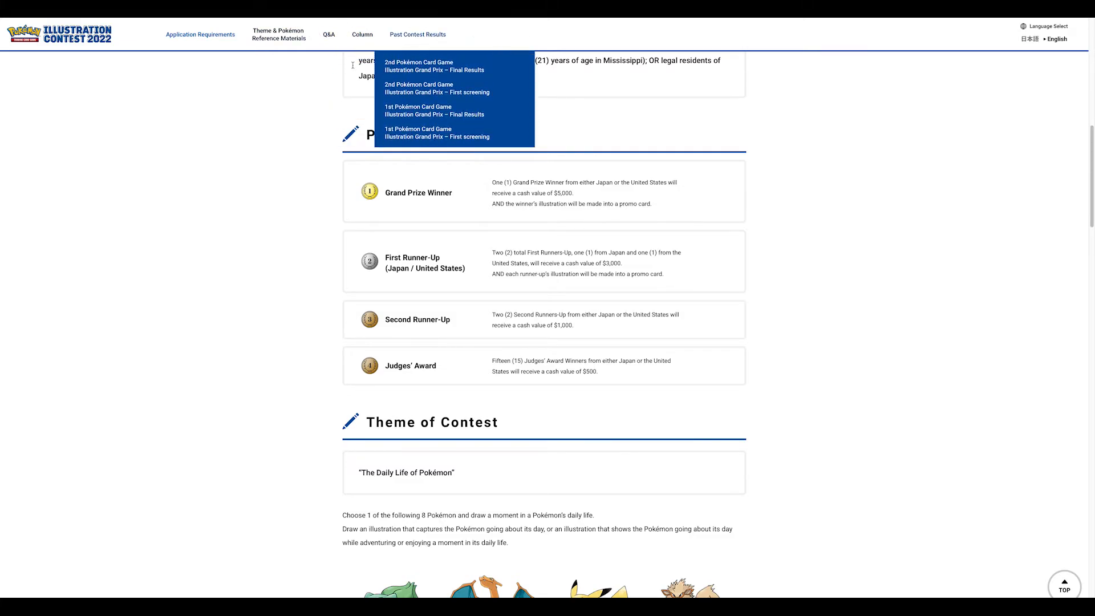
mouse_move(307, 121)
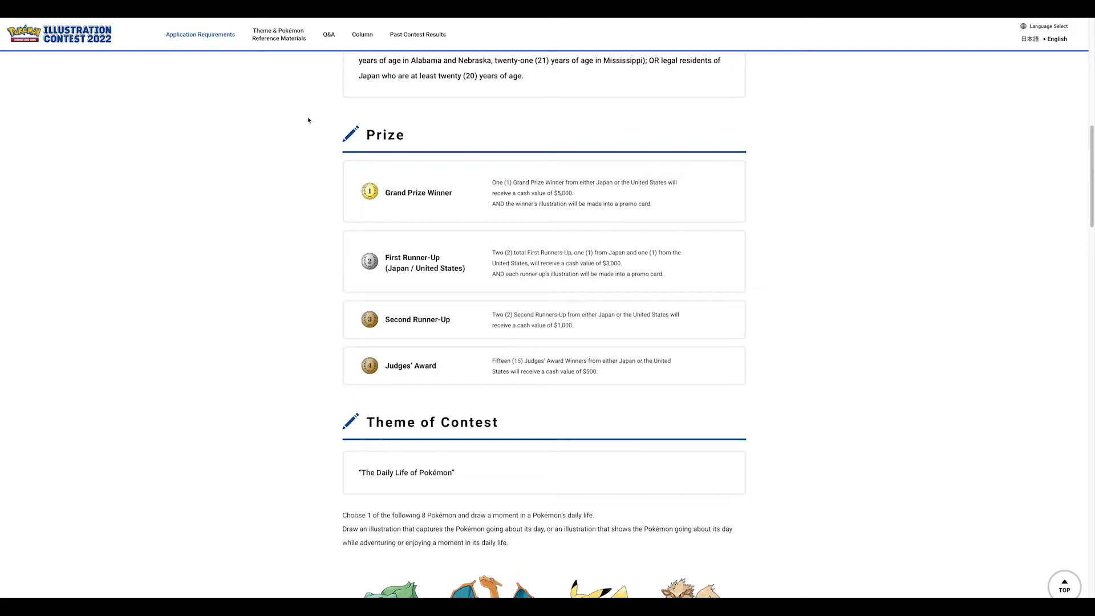
mouse_move(307, 110)
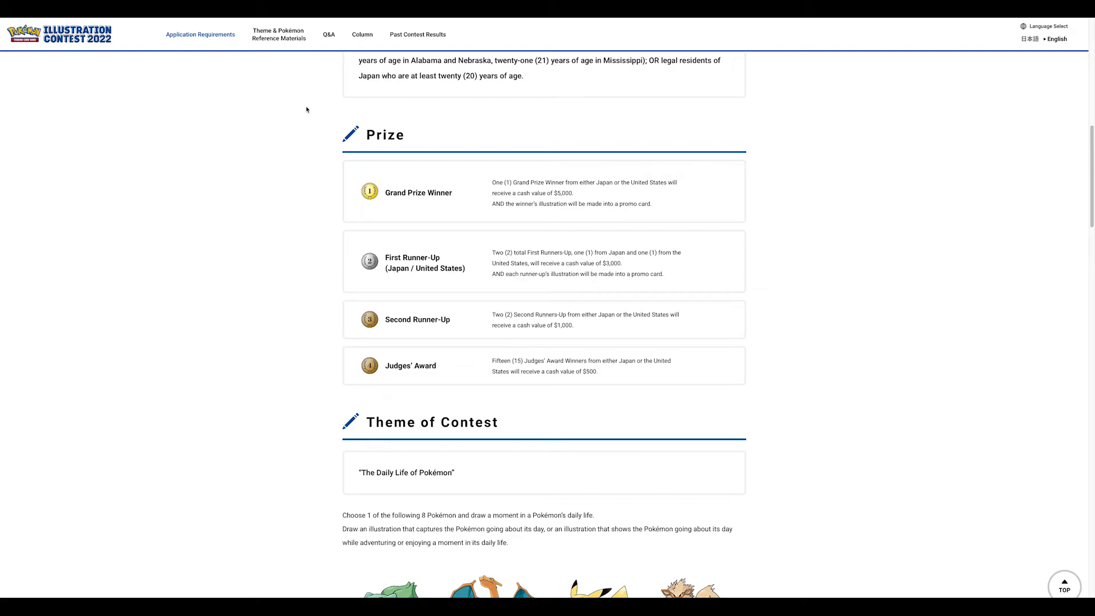